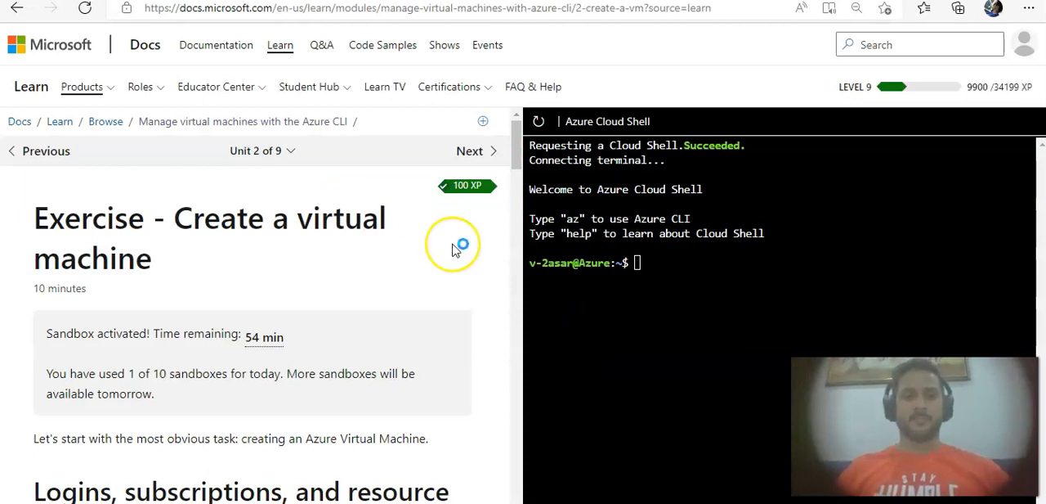
mouse_move(60, 121)
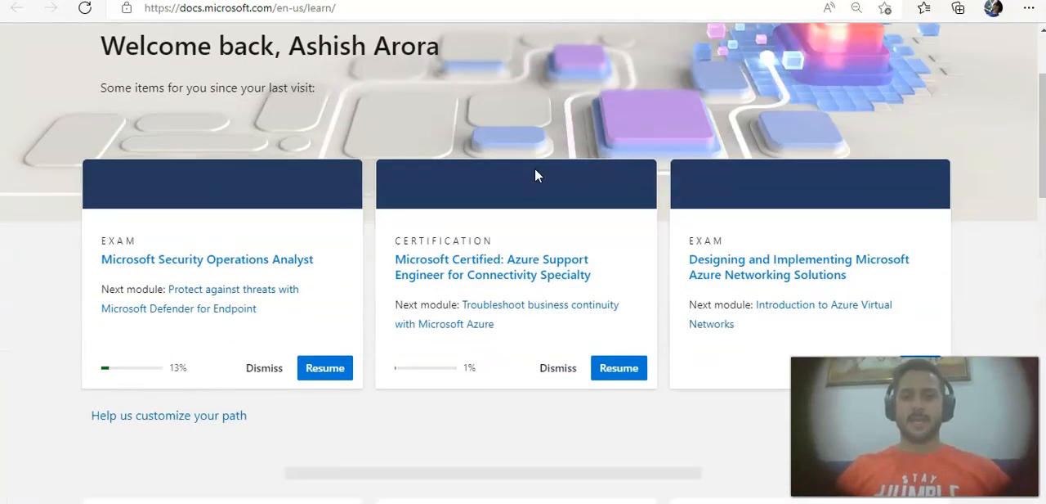
- Read through the sandbox explanation on logins, subscriptions and resource groups
scroll(down, 3)
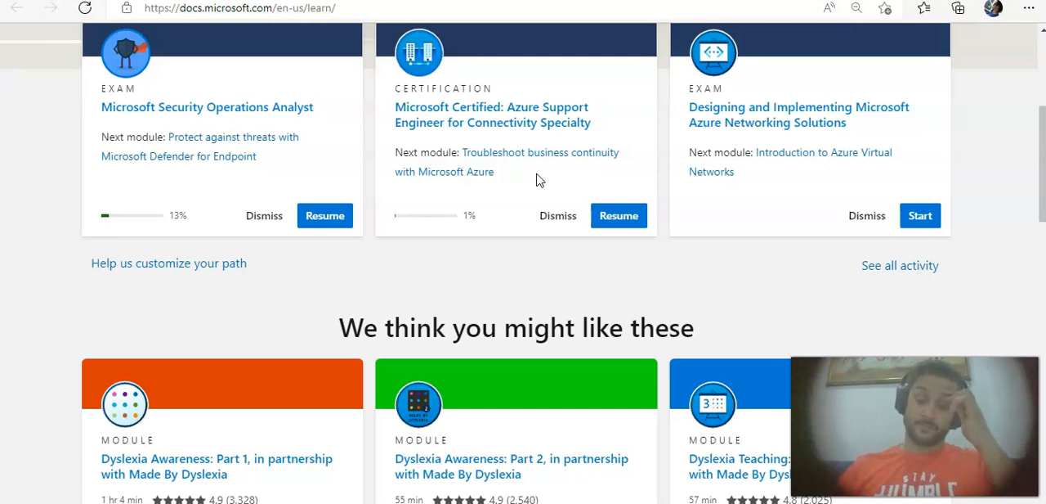
scroll(down, 3)
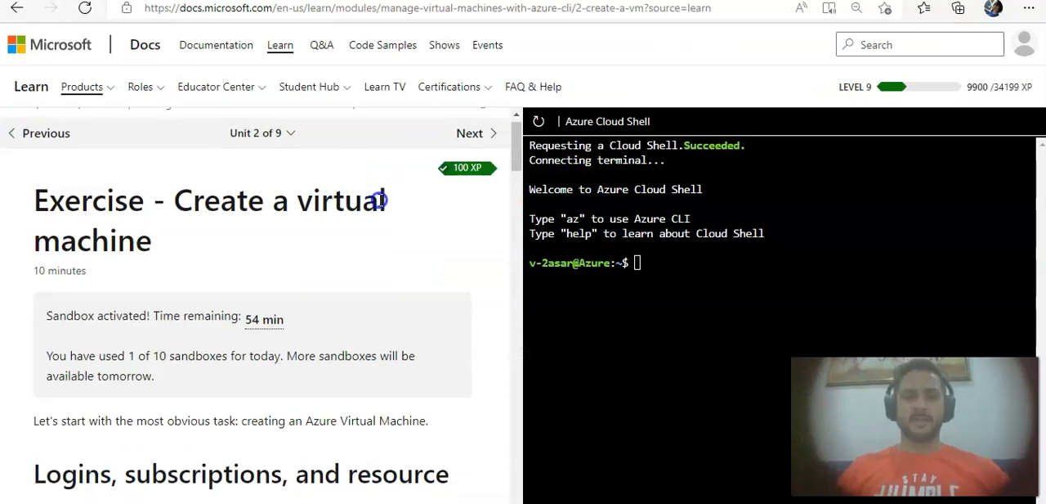
scroll(down, 3)
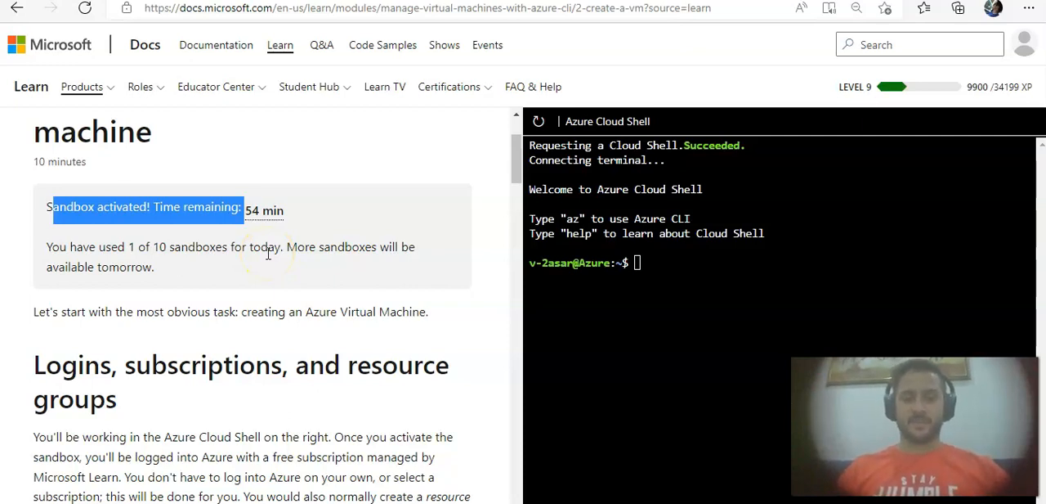
mouse_move(211, 290)
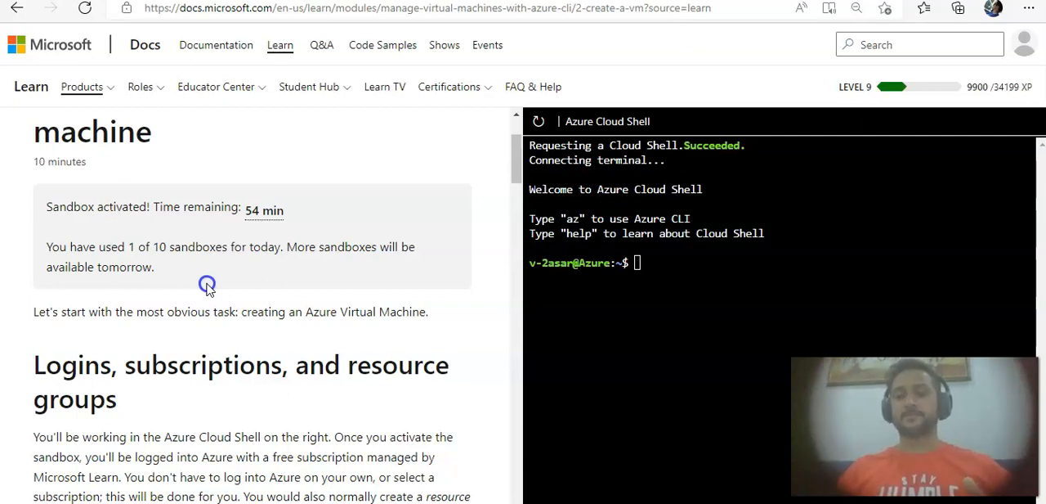
mouse_move(664, 234)
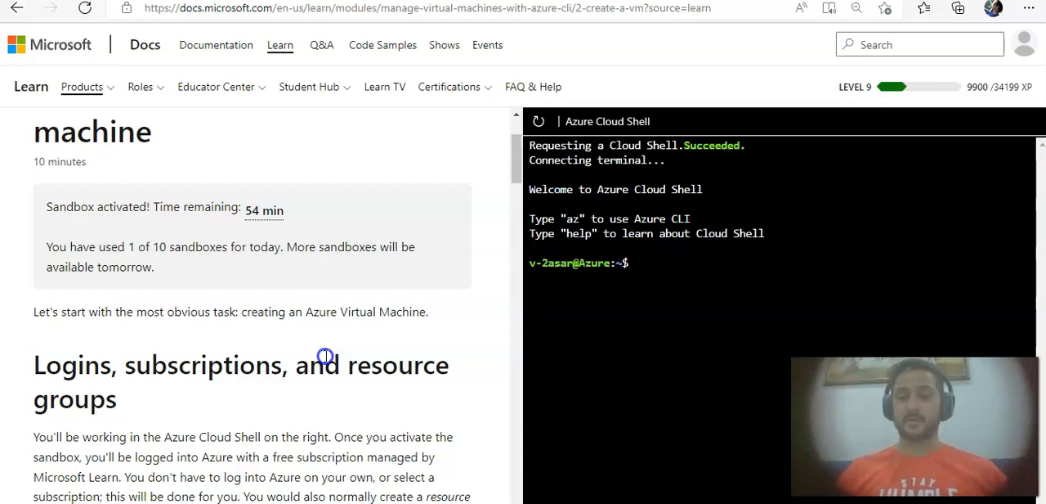
scroll(down, 3)
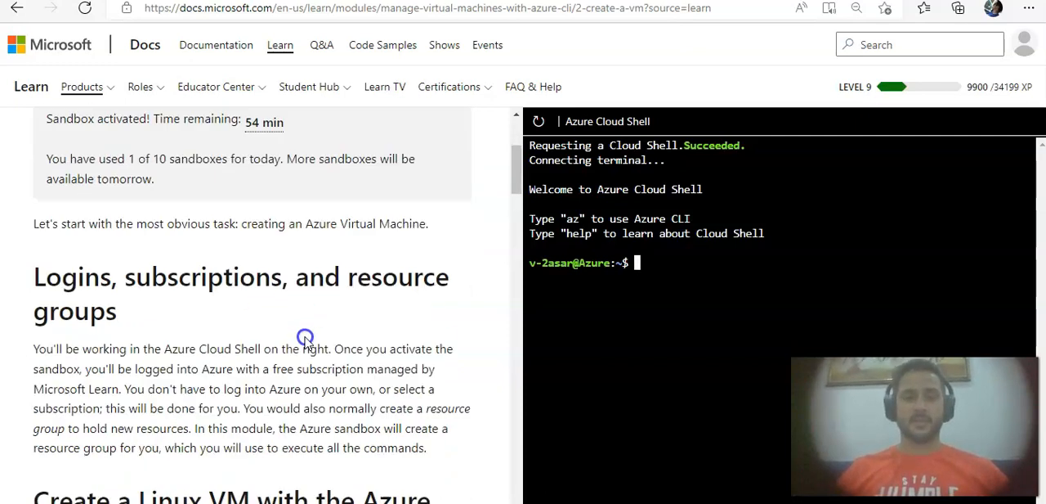
scroll(down, 3)
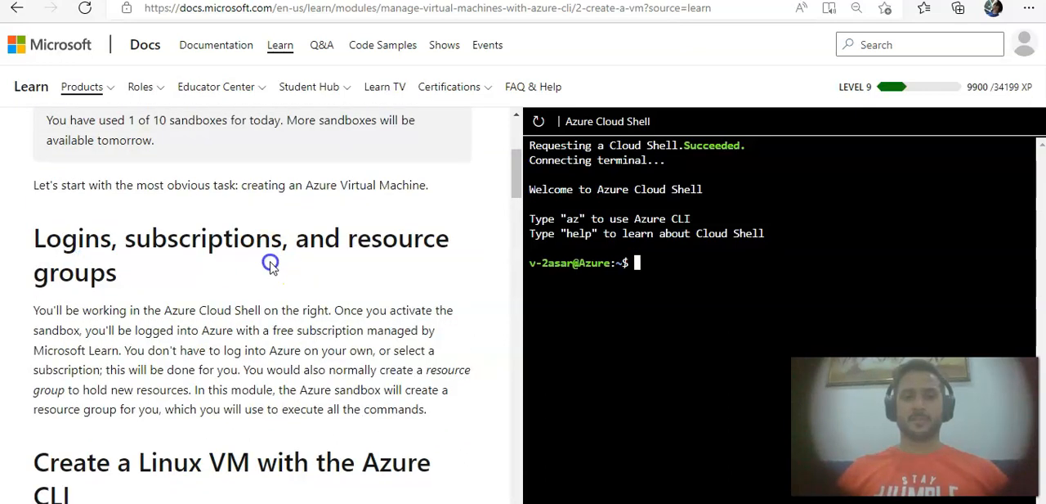
scroll(down, 3)
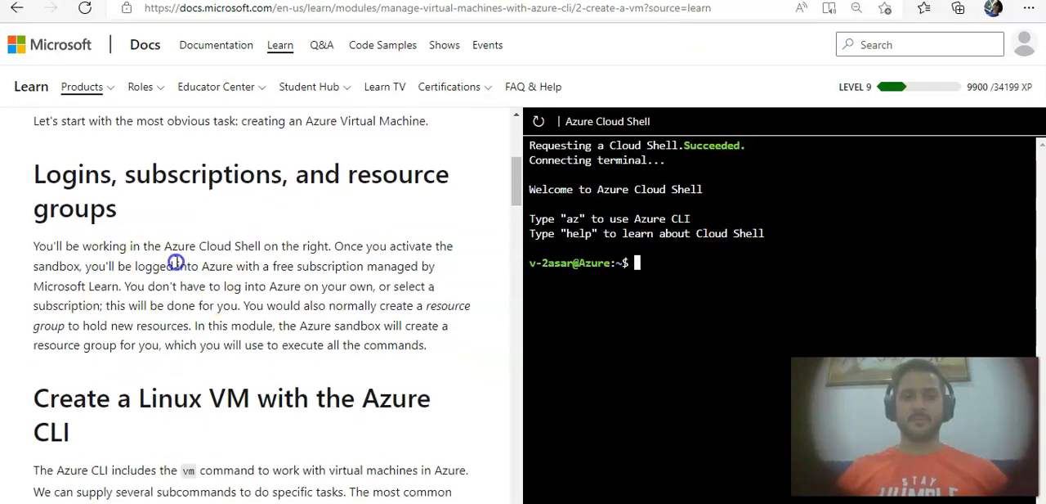
mouse_move(637, 255)
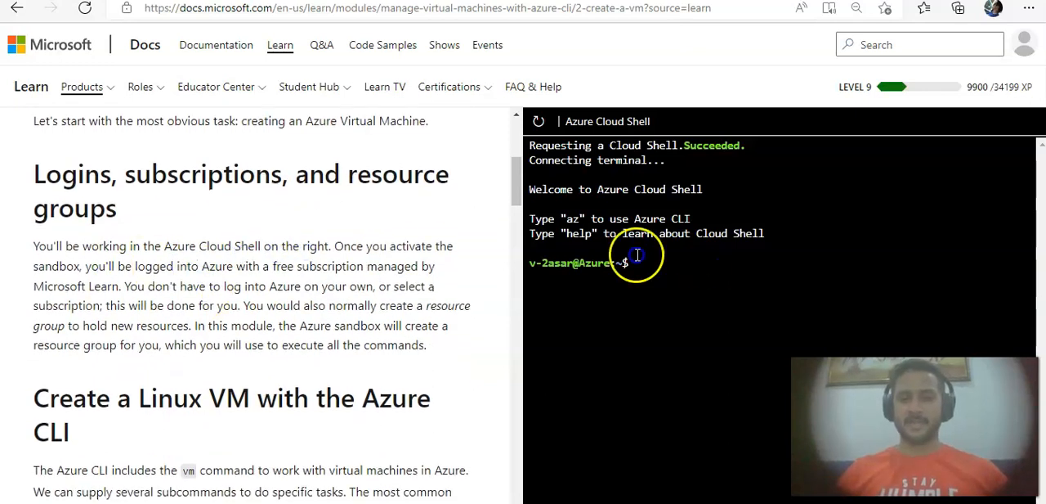
mouse_move(291, 290)
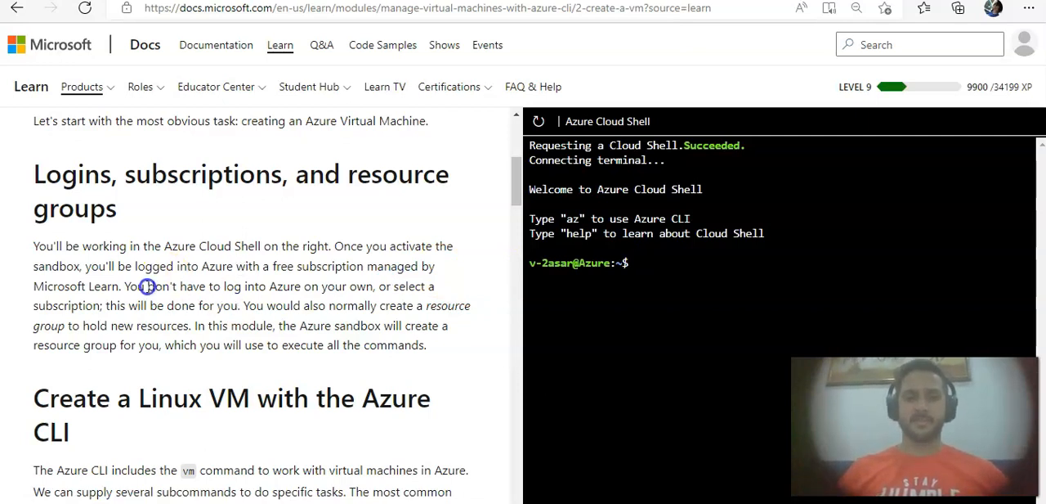
mouse_move(226, 299)
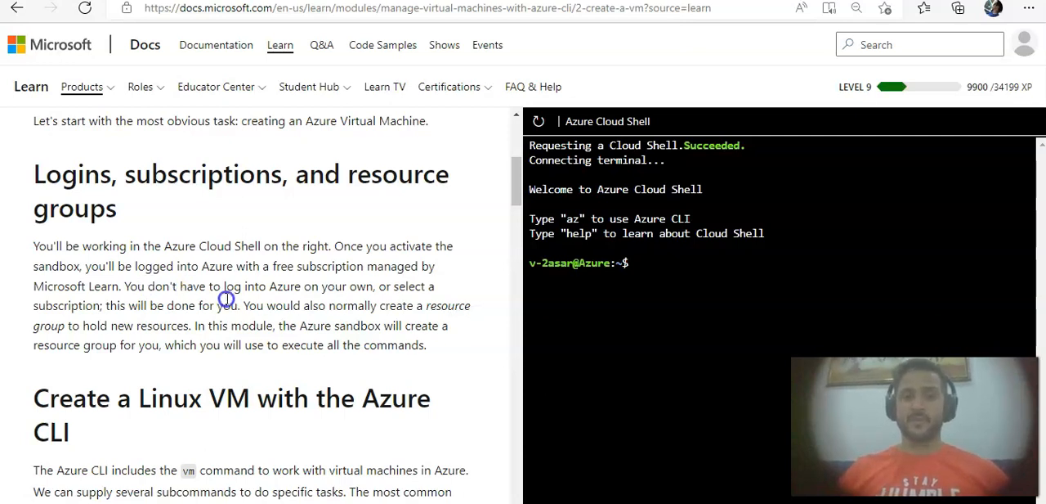
double_click(321, 286)
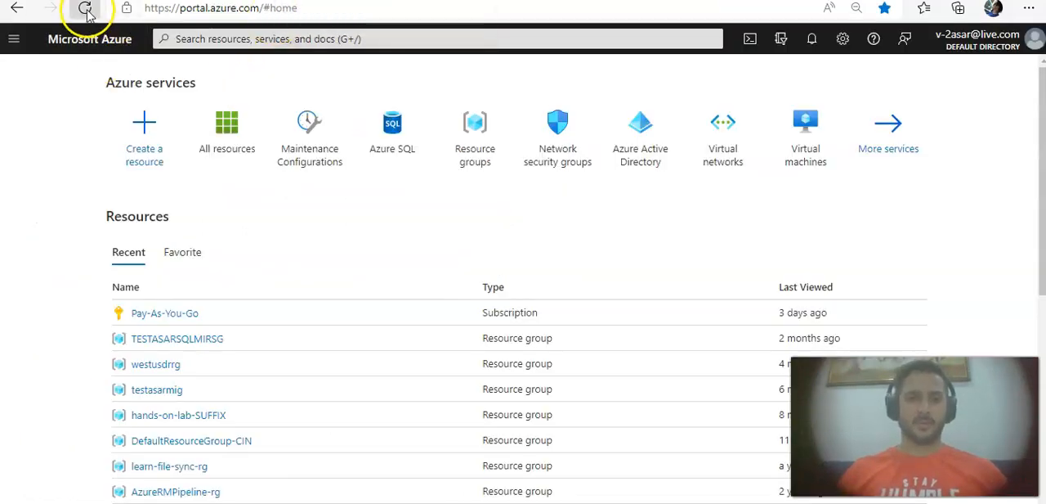
- Open the hands-on-lab resource group, confirm it has no resources, and return to Learn
click(85, 8)
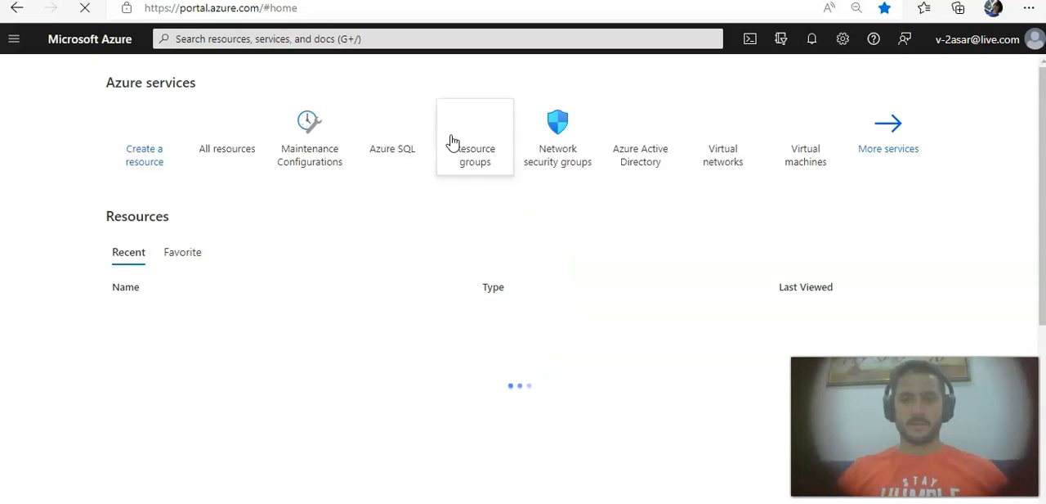
click(475, 135)
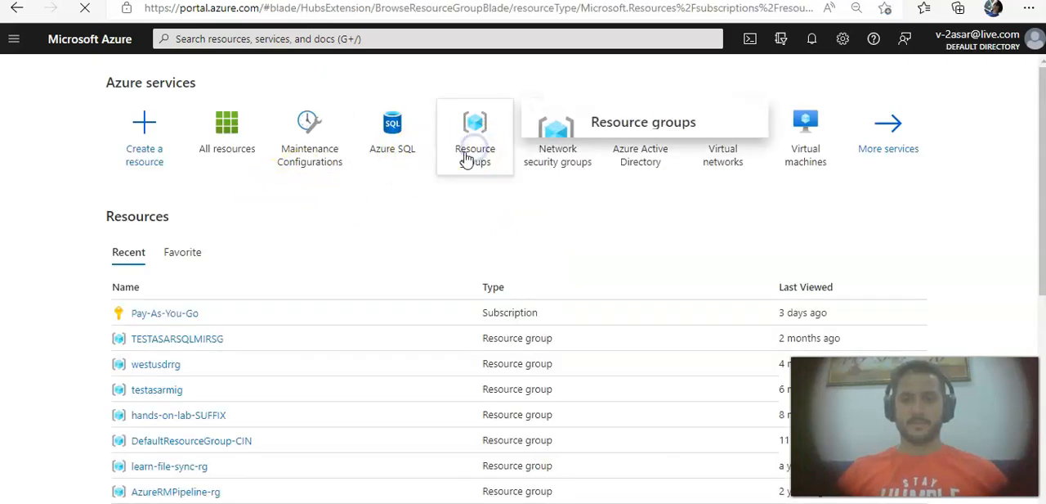
click(474, 131)
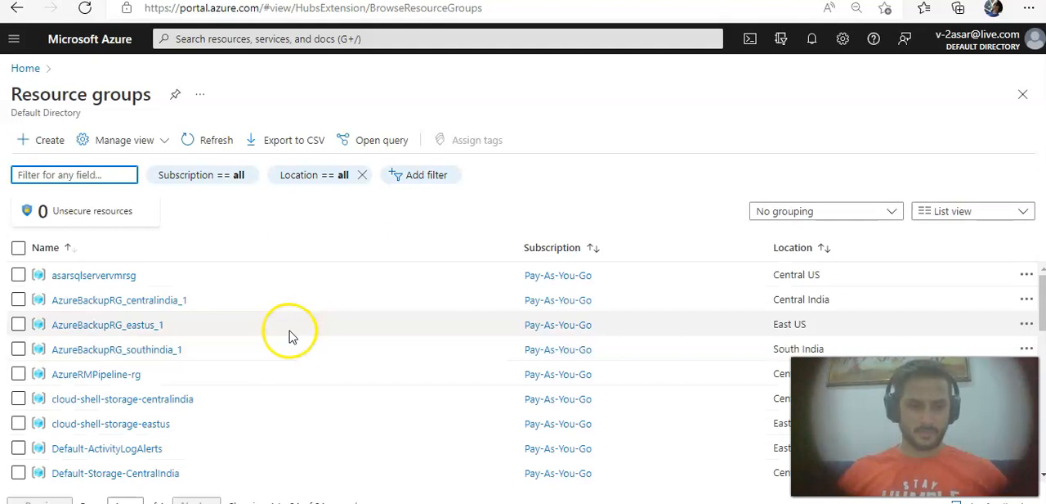
scroll(down, 3)
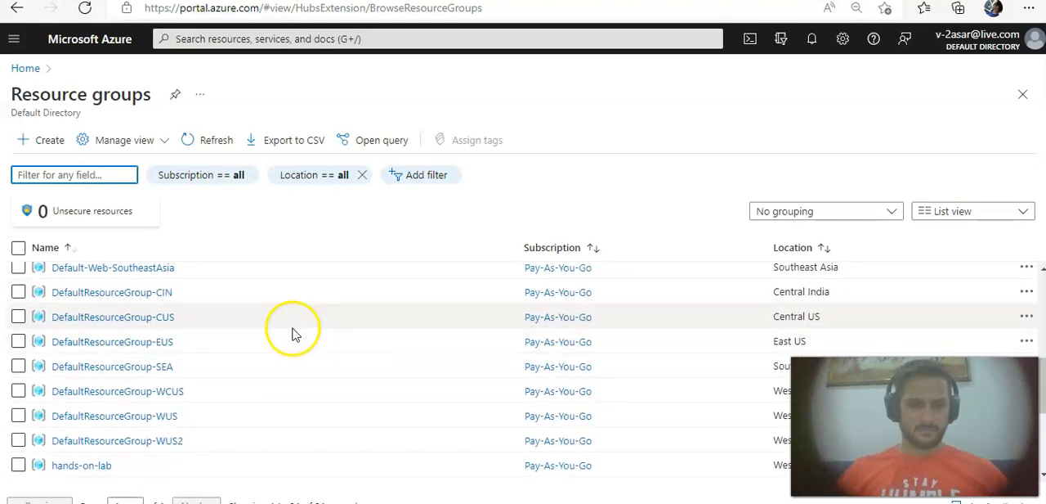
mouse_move(81, 465)
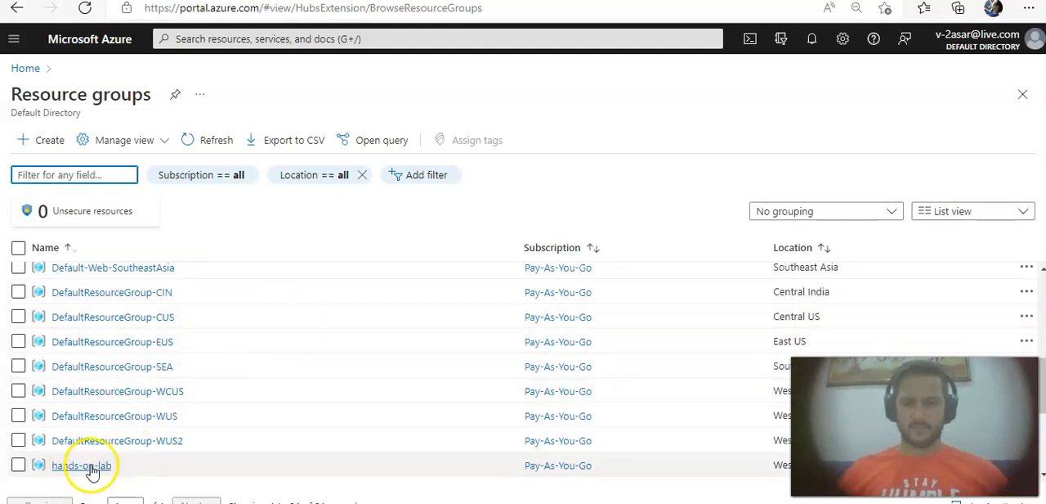
click(81, 465)
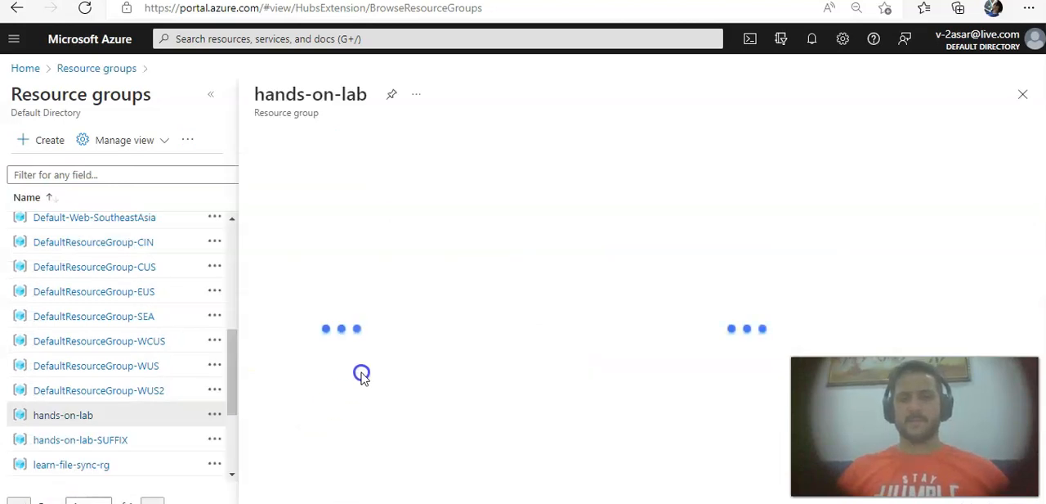
click(63, 415)
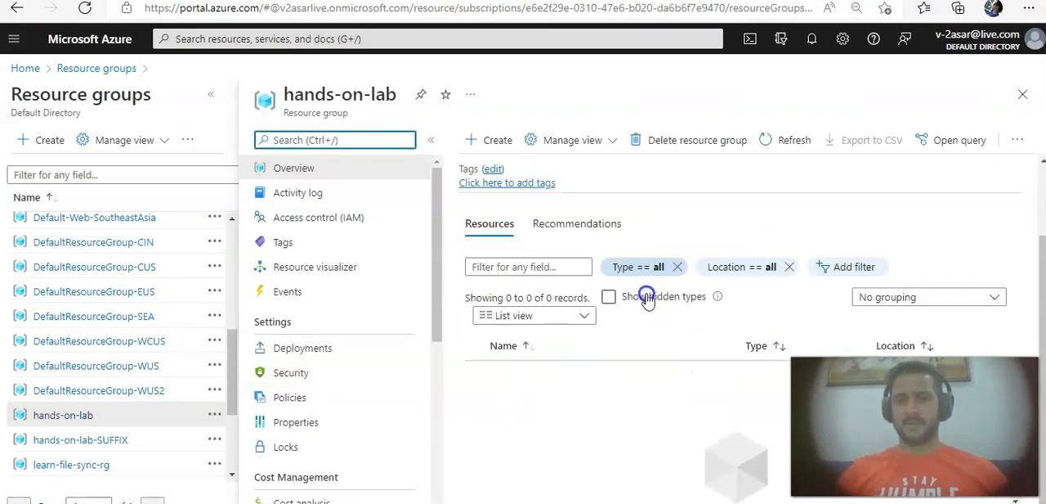
click(472, 164)
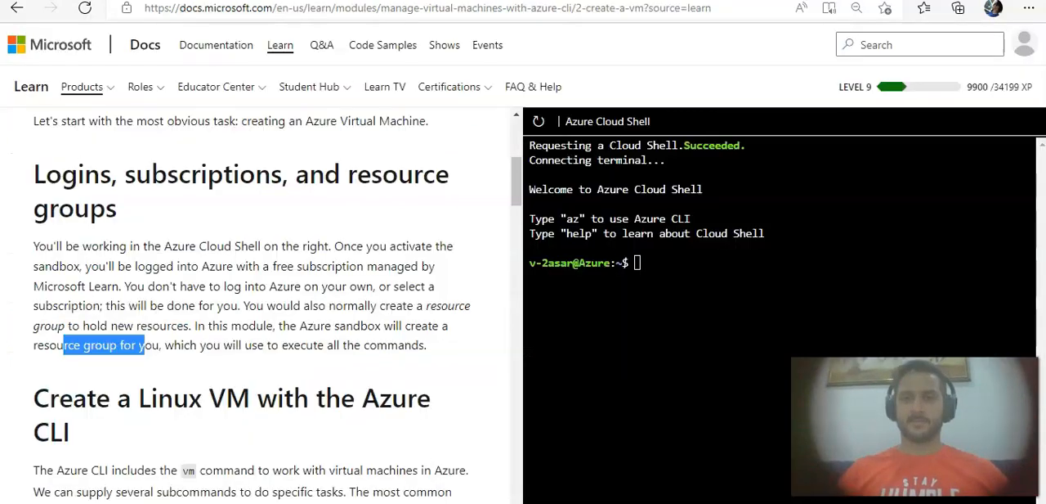
scroll(down, 3)
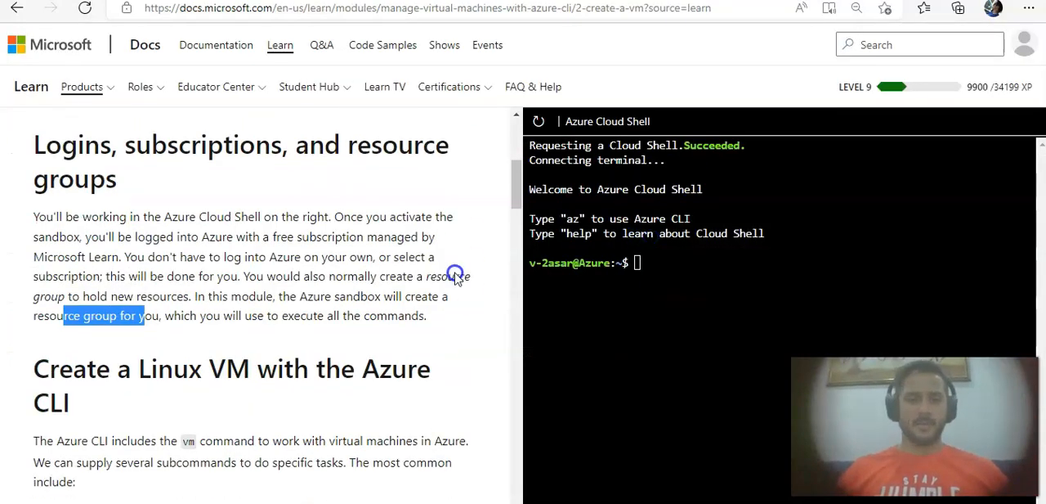
scroll(down, 3)
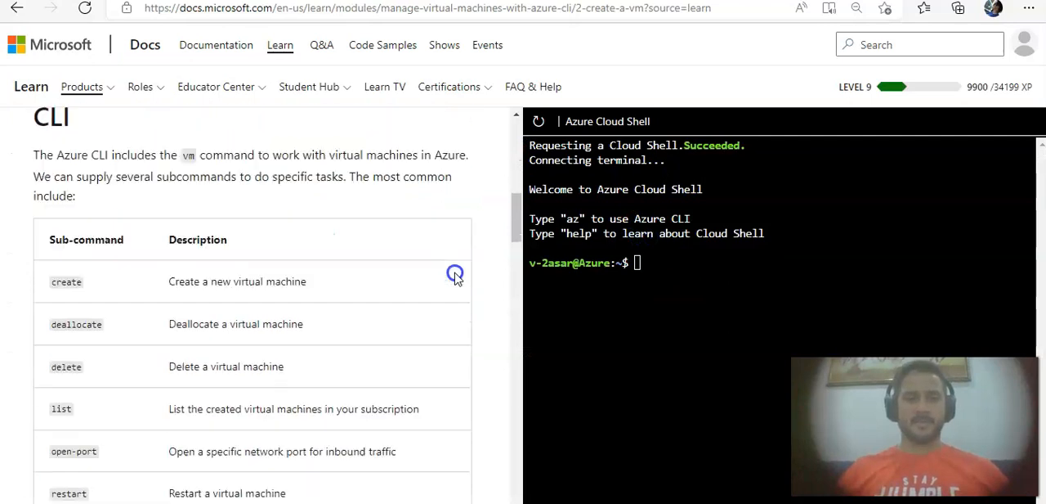
scroll(down, 3)
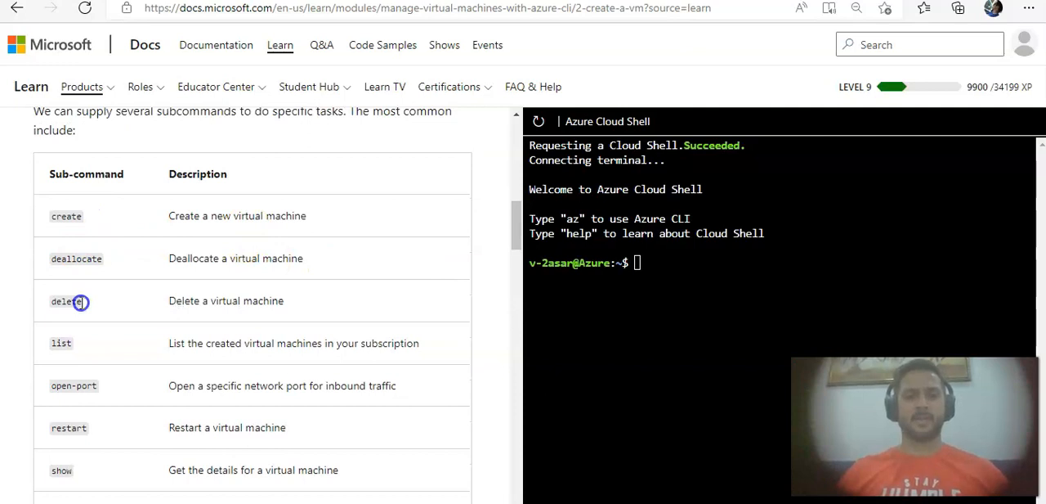
scroll(down, 3)
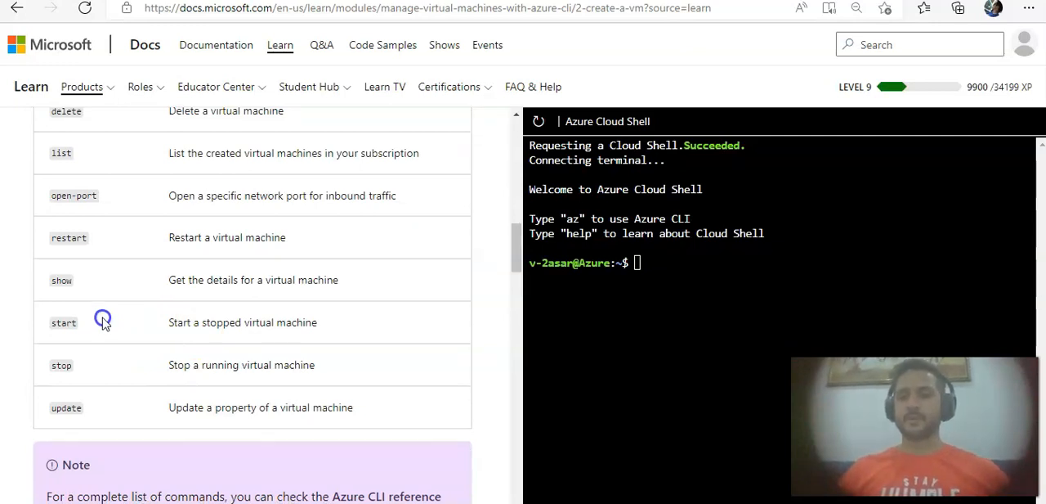
scroll(down, 3)
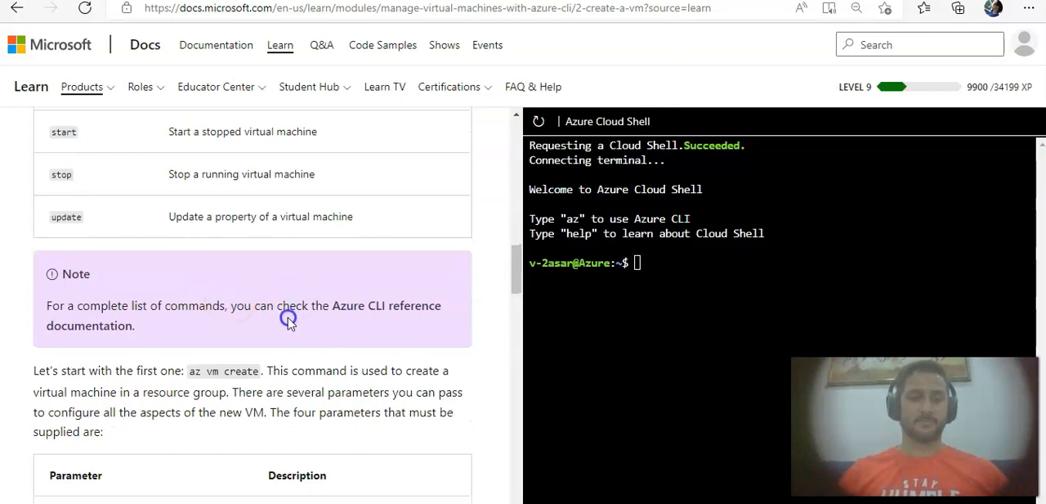
scroll(down, 3)
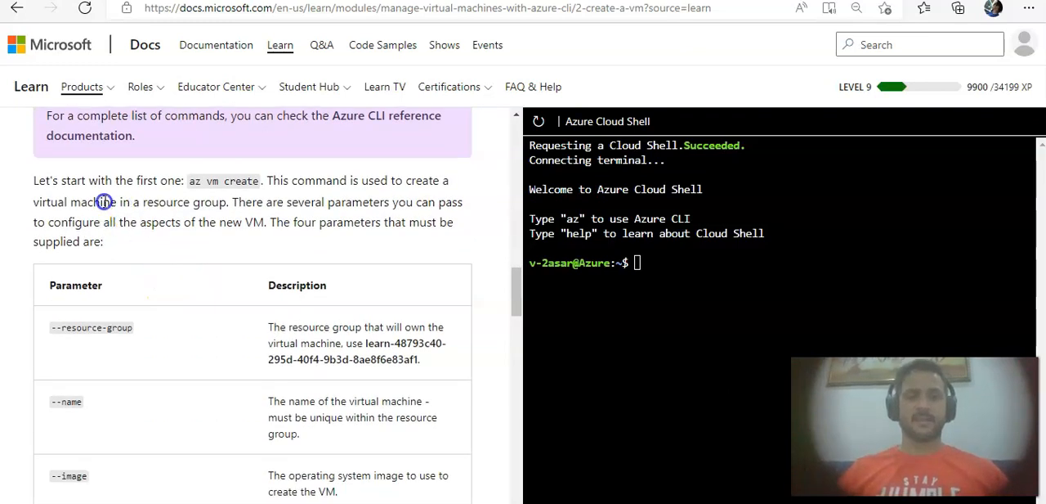
double_click(222, 181)
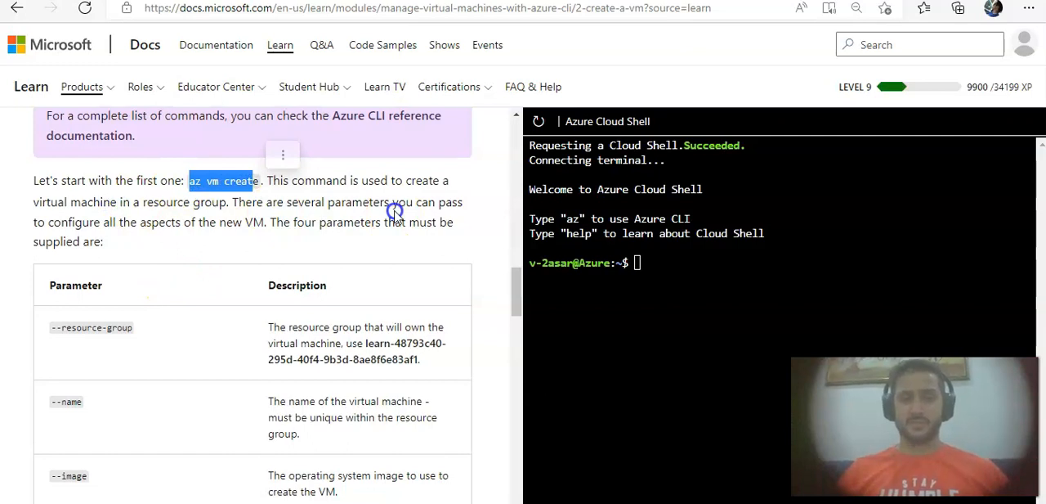
scroll(down, 3)
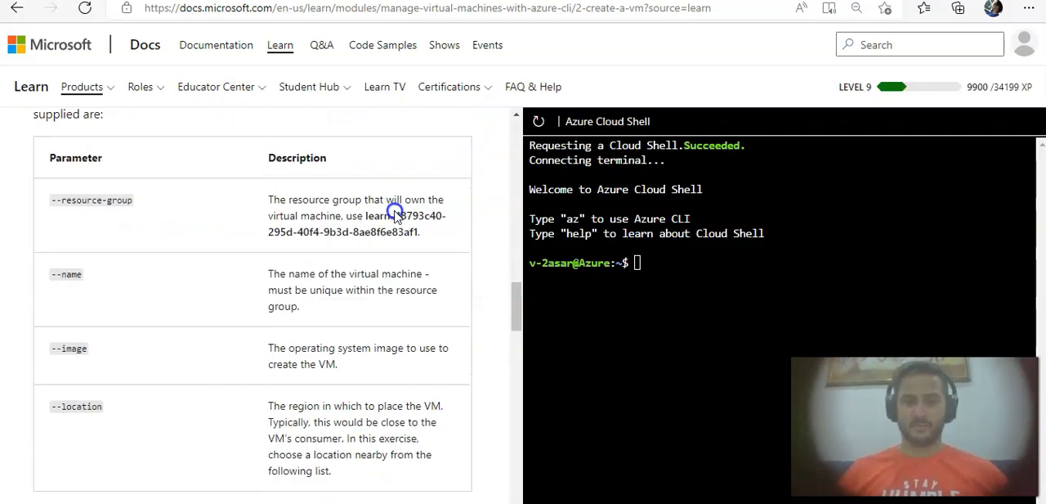
double_click(91, 199)
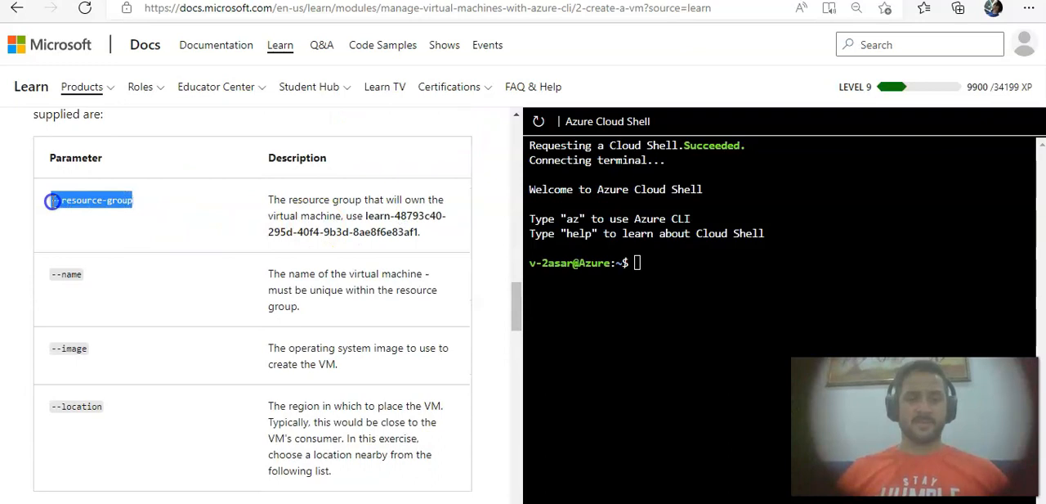
double_click(67, 274)
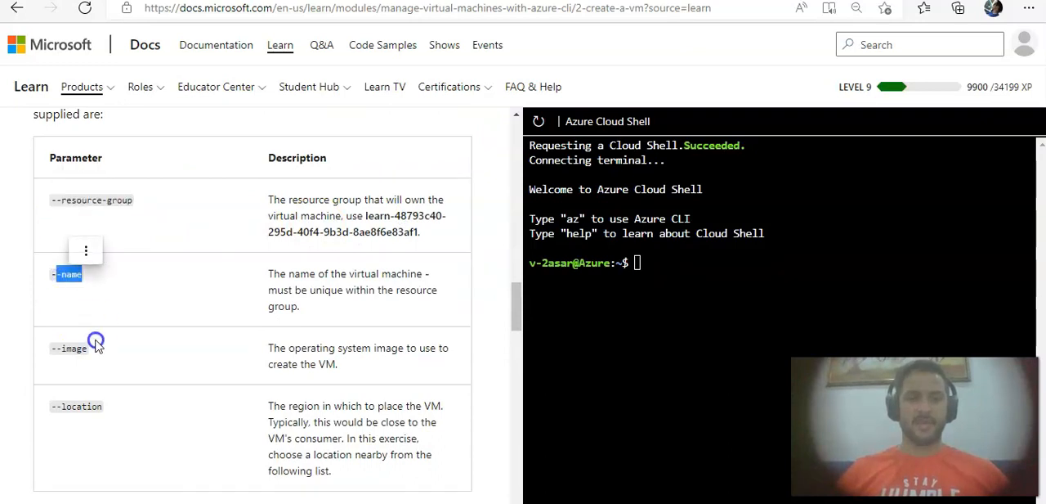
scroll(down, 3)
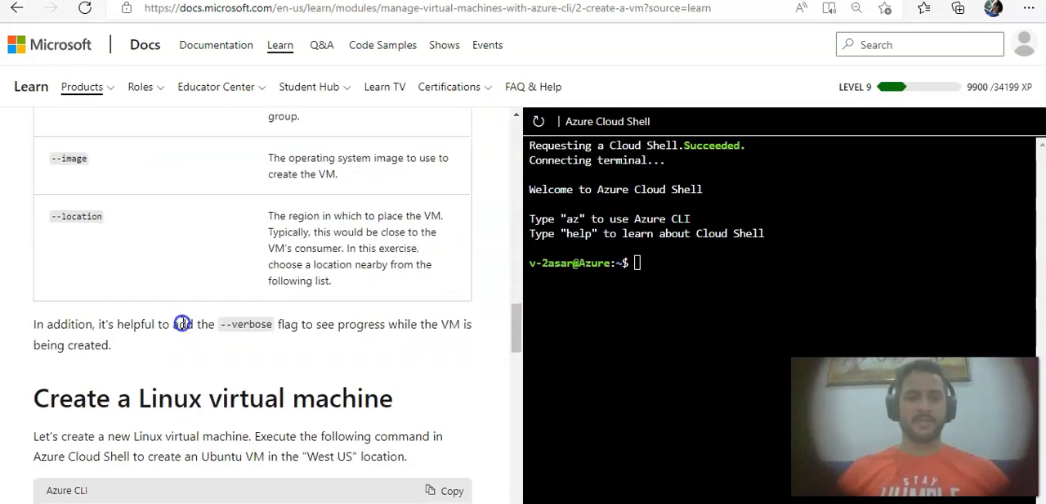
scroll(down, 3)
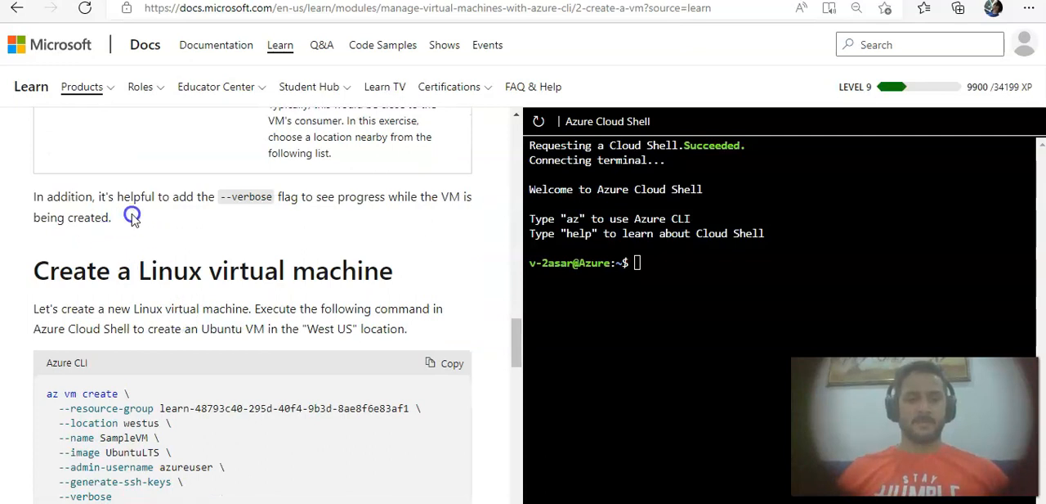
double_click(245, 196)
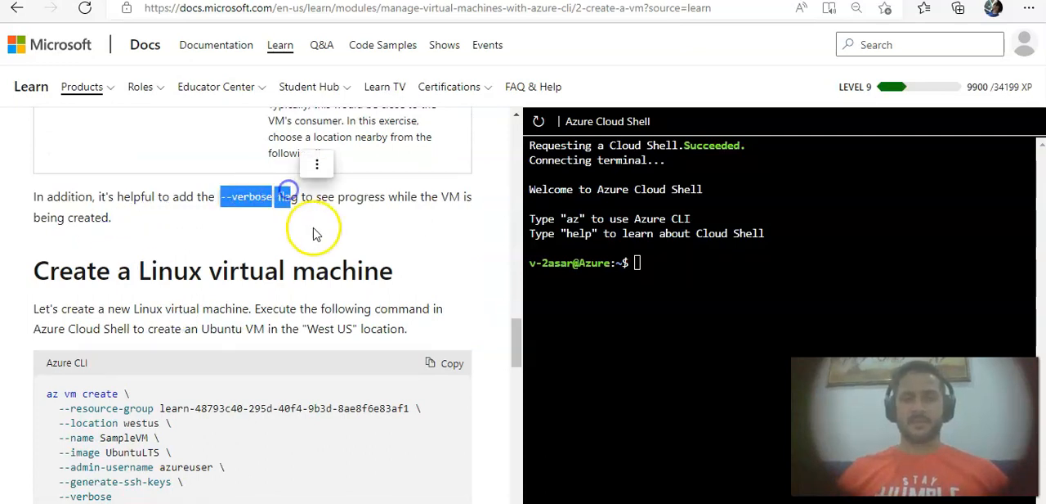
scroll(down, 3)
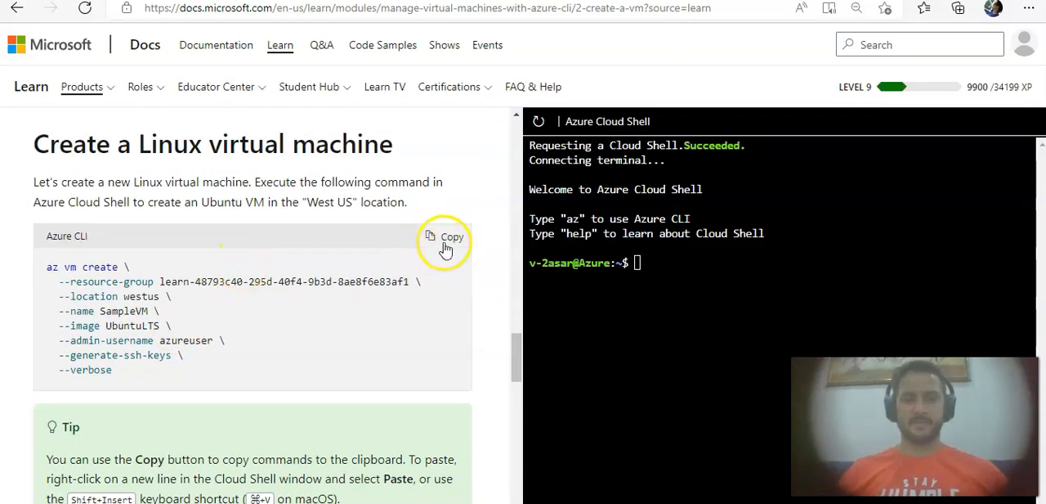
mouse_move(642, 261)
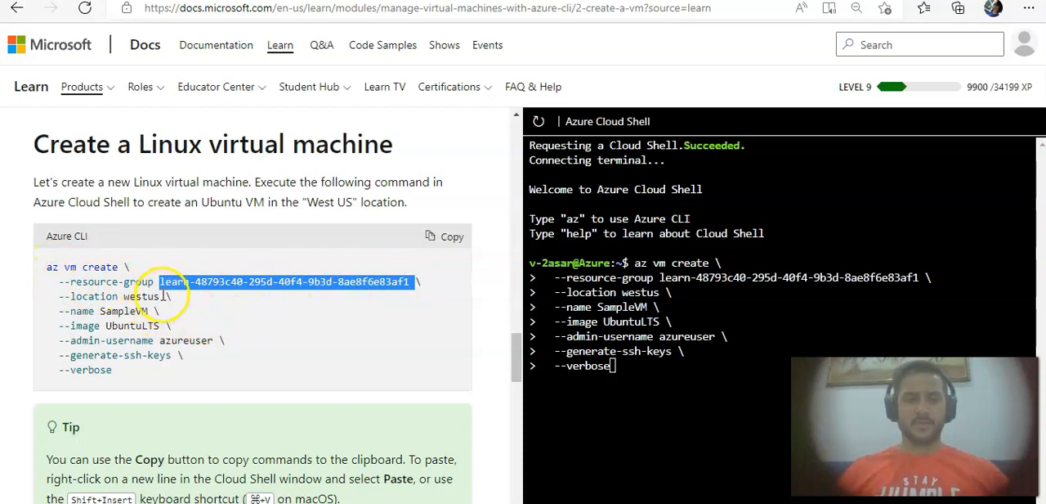
- Mark the sandbox resource group id inside the az vm create command
double_click(121, 311)
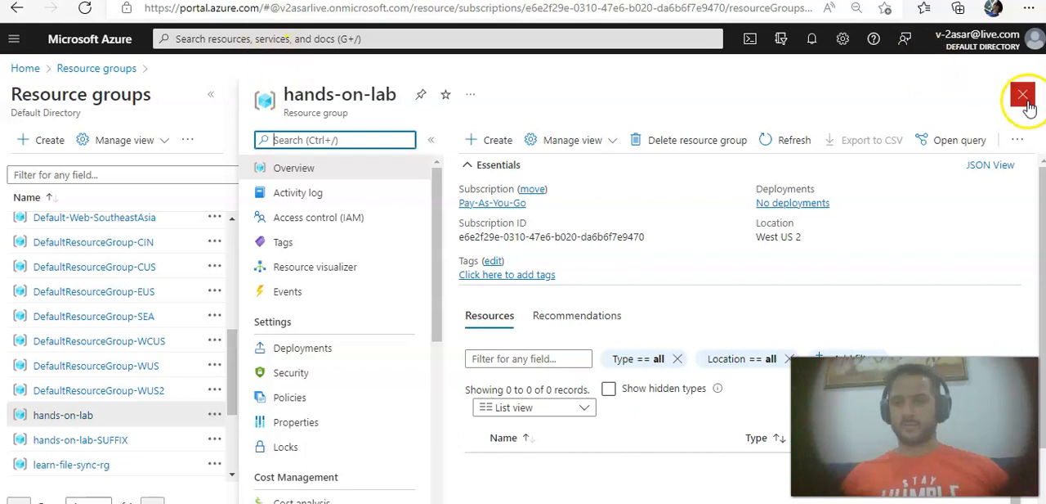
- Close the hands-on-lab blade to get back to the Resource groups list
click(1023, 94)
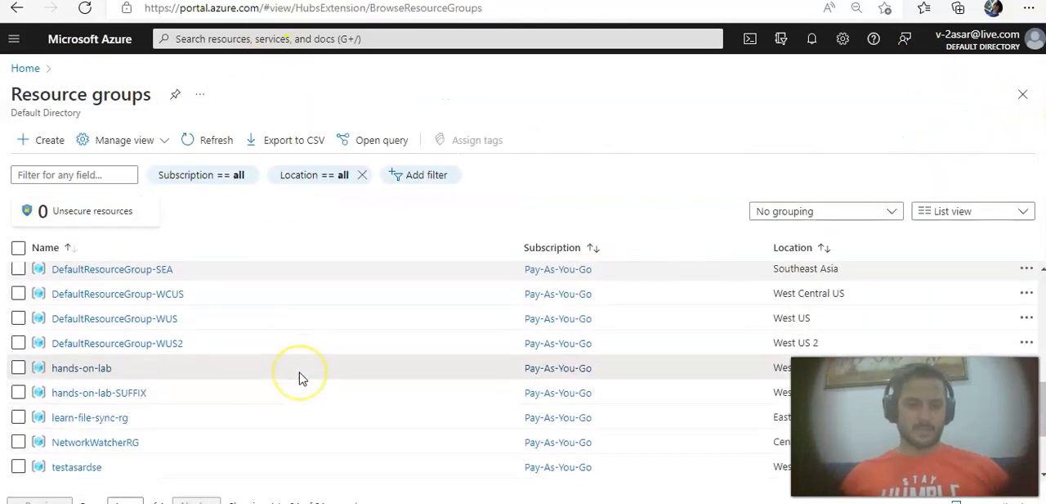
scroll(down, 3)
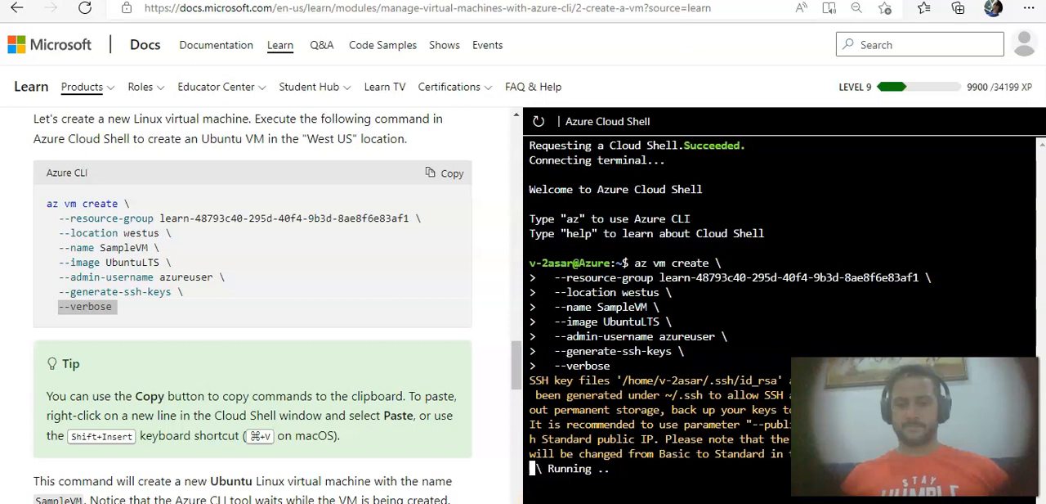
- Scroll the az vm create JSON output showing SampleVM running with its IP addresses
scroll(down, 3)
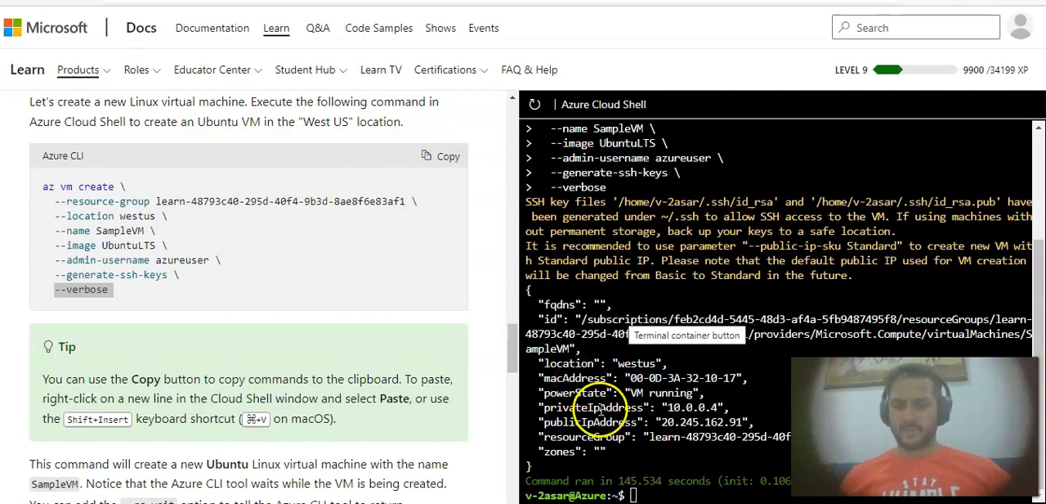
mouse_move(675, 421)
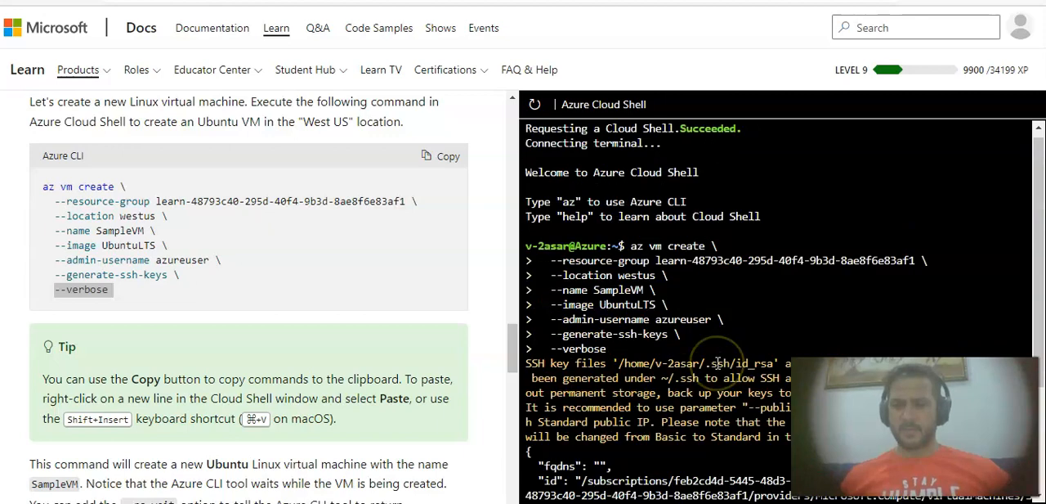
- Search the whole portal for 'SampleVM', taken from the terminal output
scroll(down, 3)
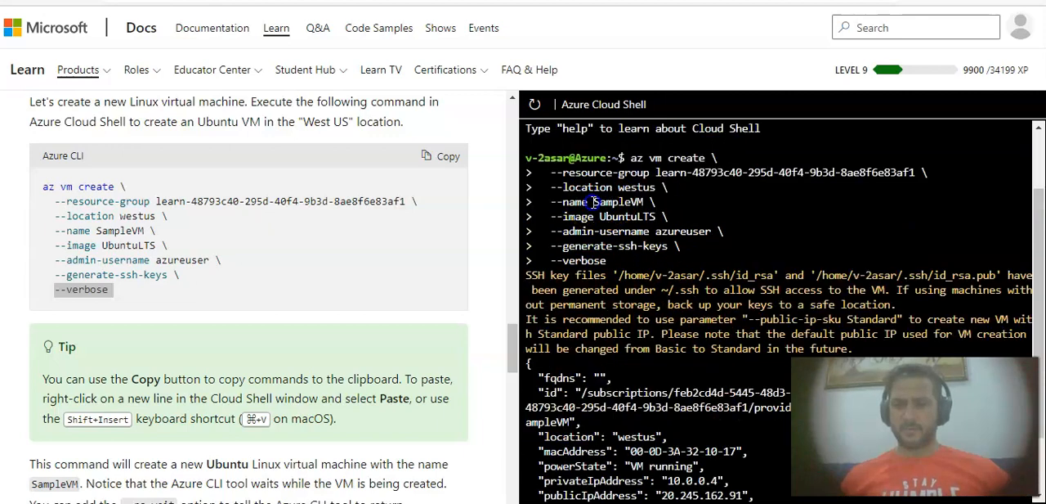
double_click(621, 202)
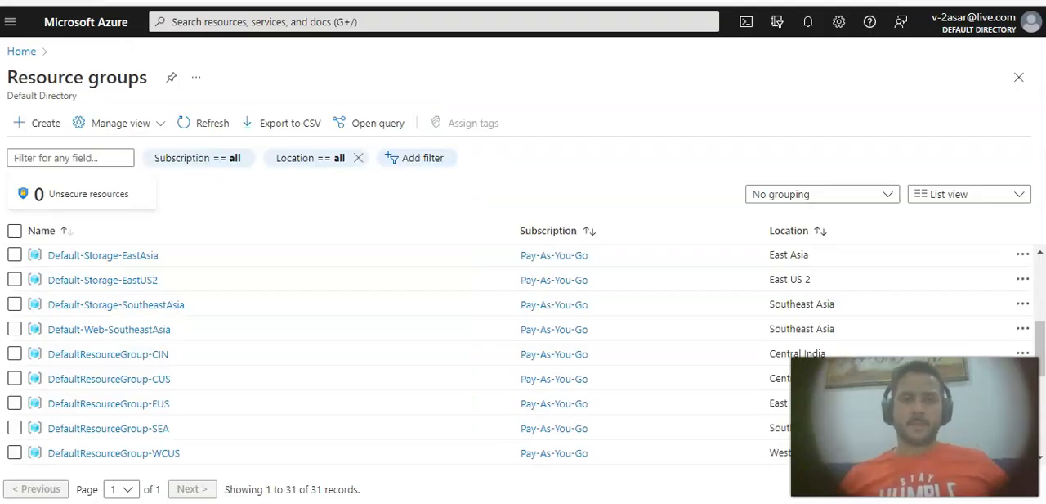
click(22, 51)
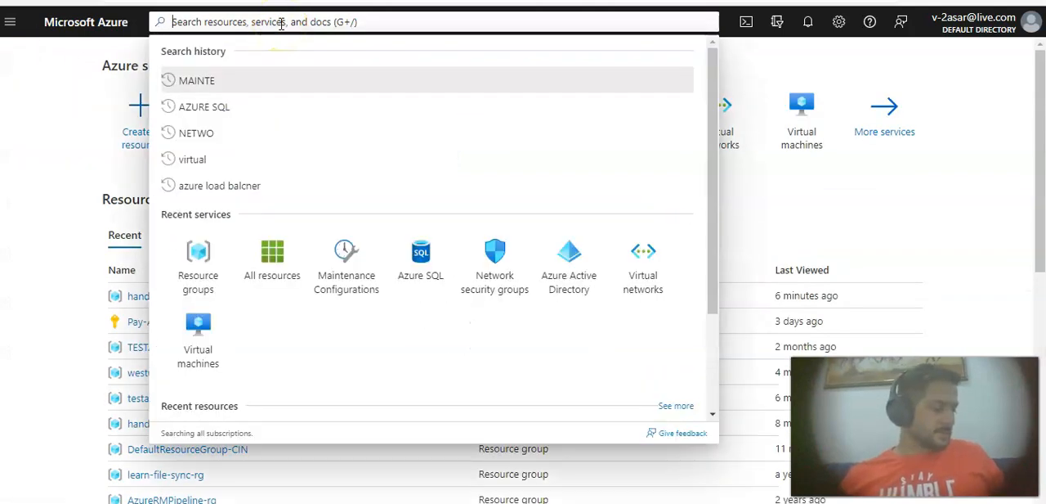
text(SampleVM)
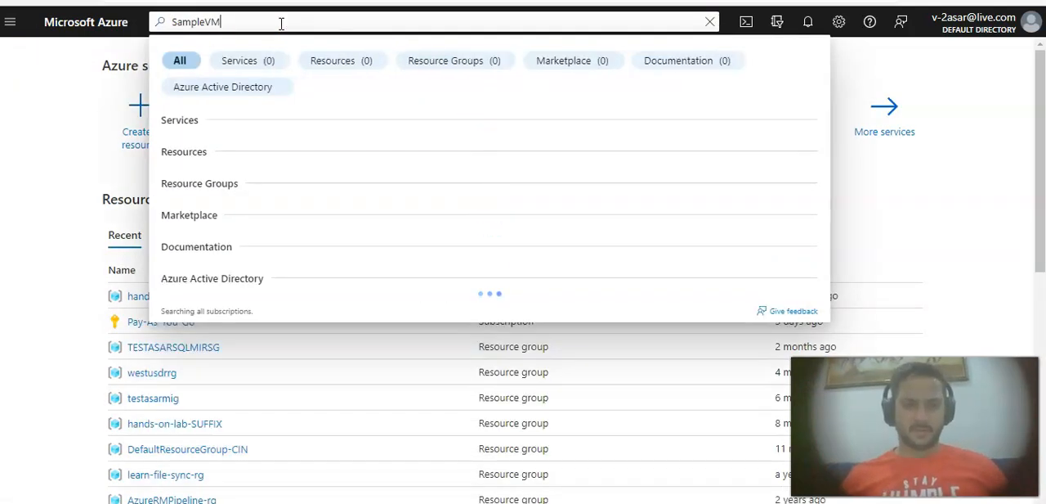
mouse_move(582, 152)
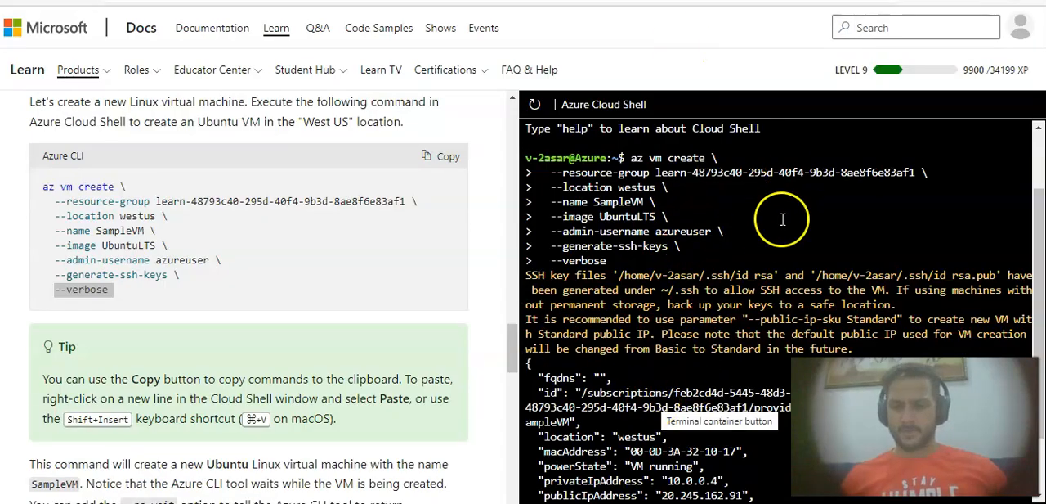
scroll(down, 3)
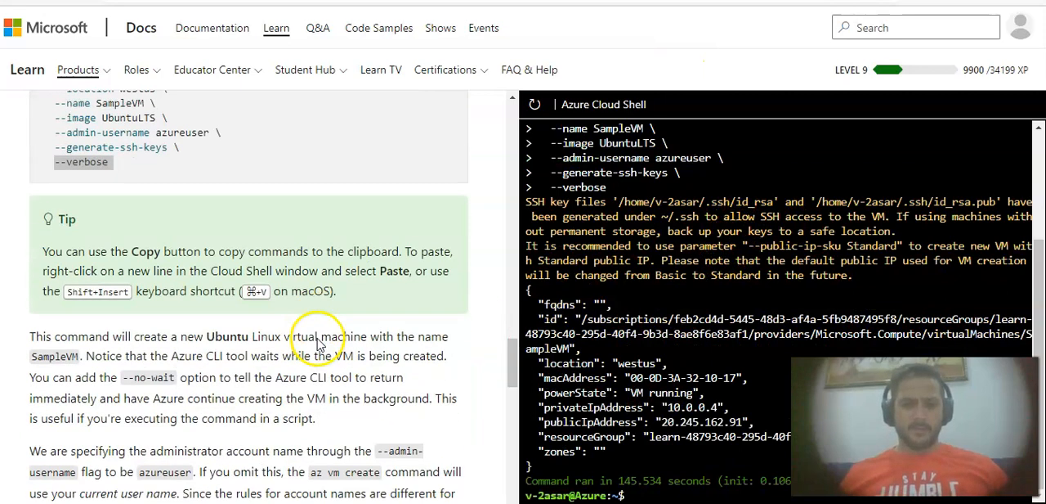
scroll(down, 3)
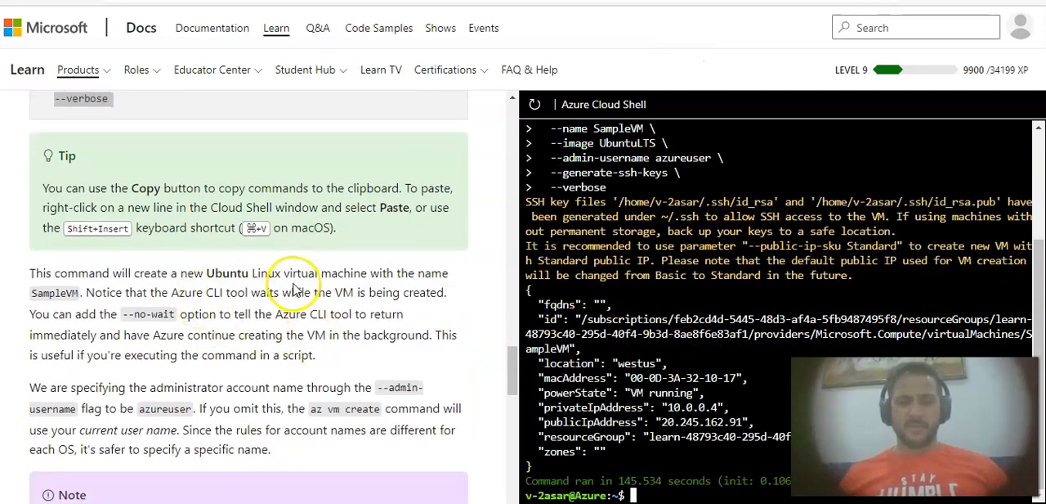
mouse_move(94, 306)
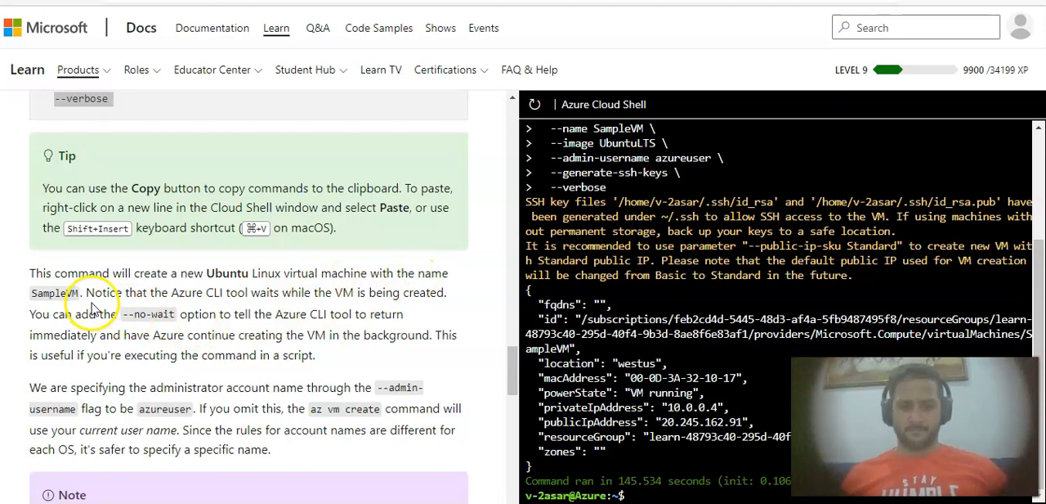
scroll(down, 3)
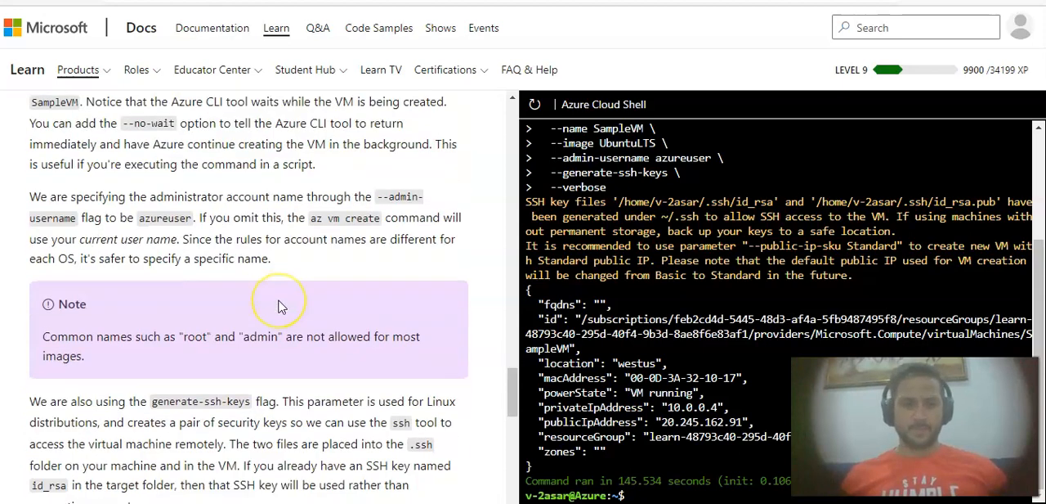
scroll(down, 3)
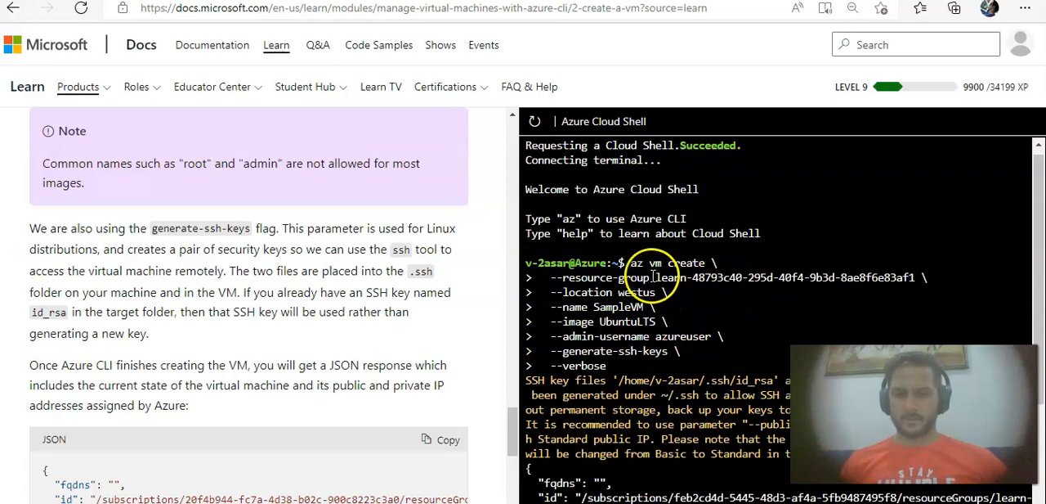
- Filter resource groups by the sandbox learn group name and check the Subscription filter
double_click(785, 277)
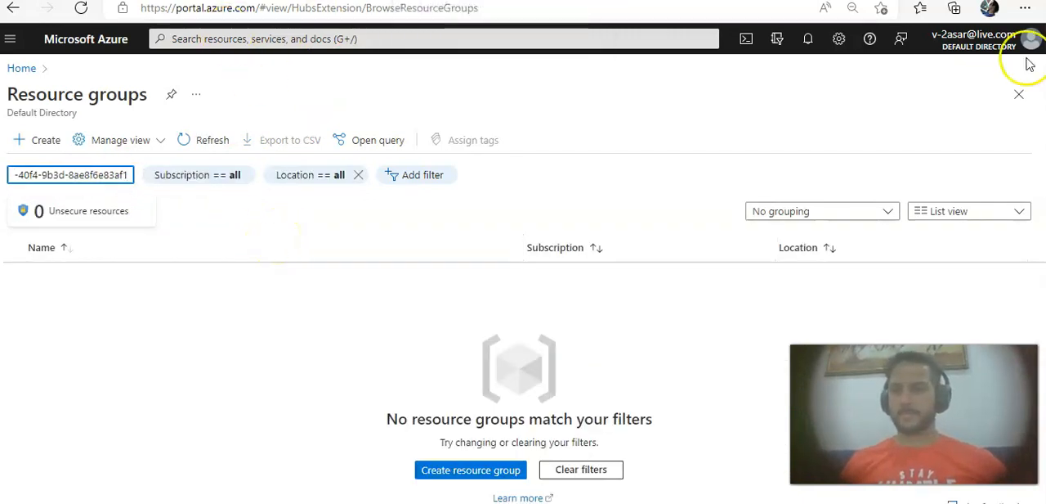
click(196, 174)
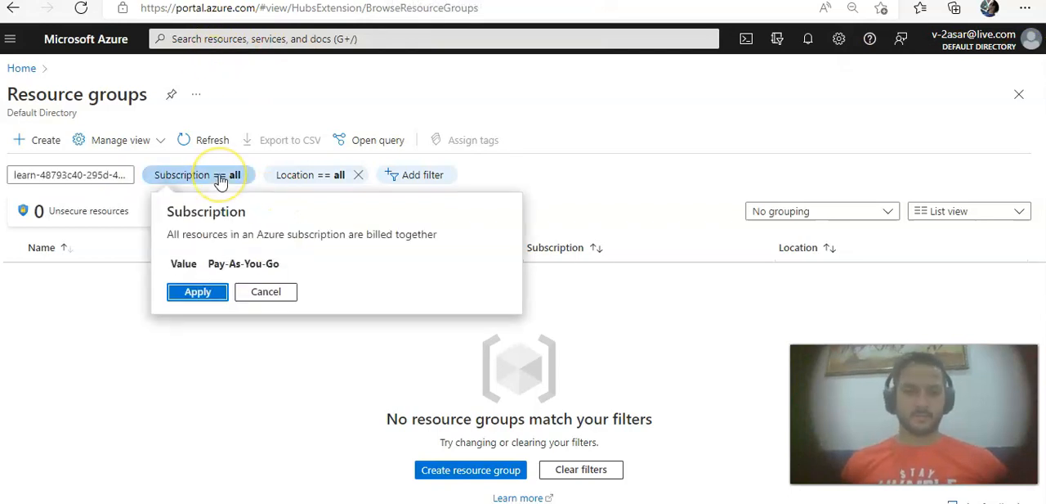
click(197, 291)
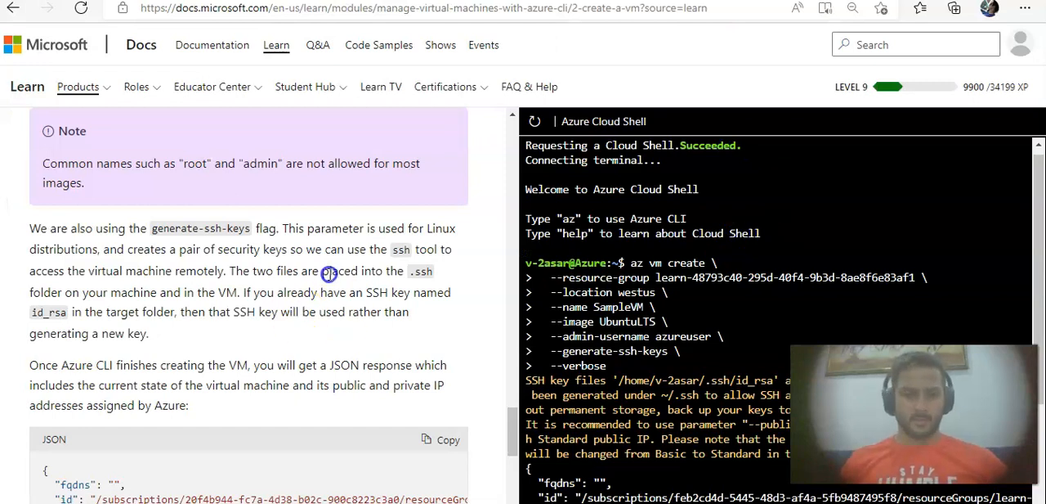
- Scroll to the Next unit section at the bottom of unit 2
scroll(down, 3)
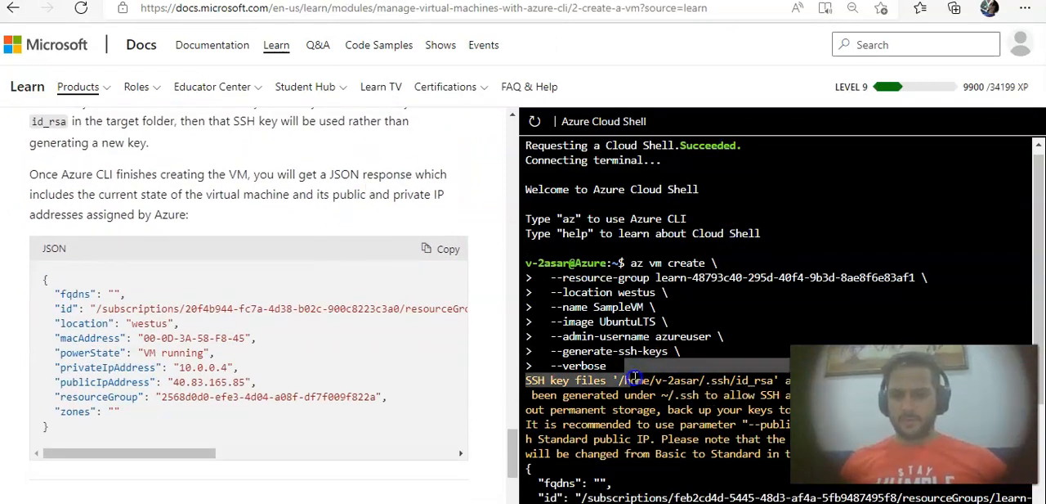
scroll(down, 3)
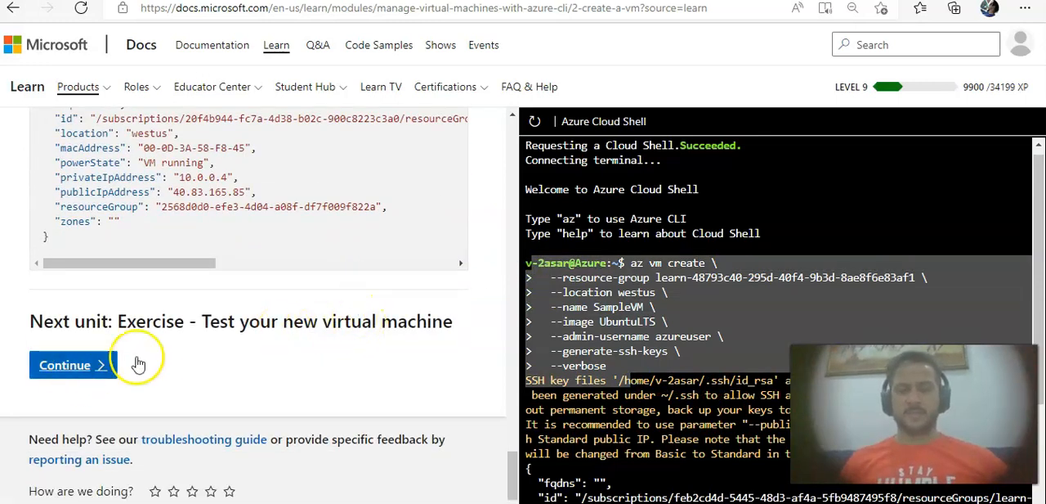
mouse_move(98, 343)
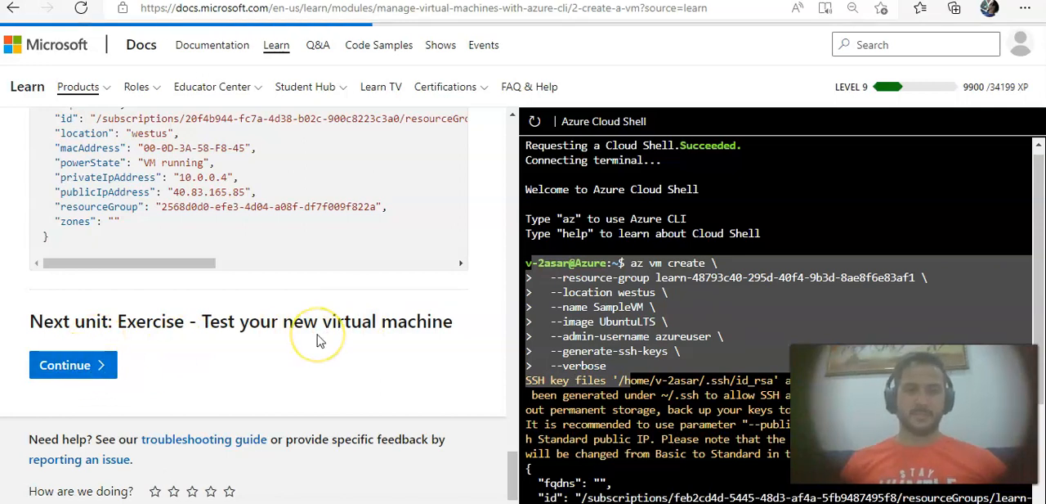
- Continue to 'Test your new virtual machine' and highlight the privateIpAddress and publicIpAddress lines
click(64, 365)
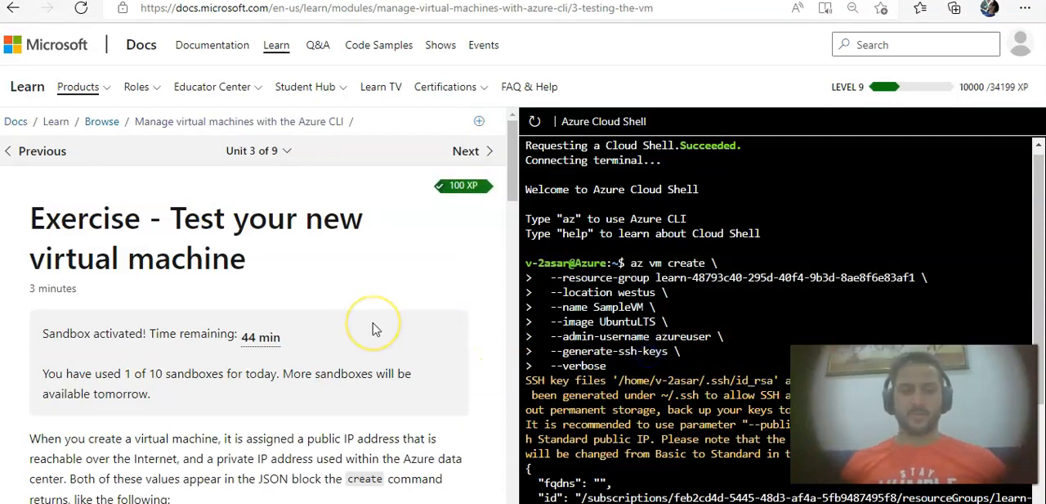
scroll(down, 3)
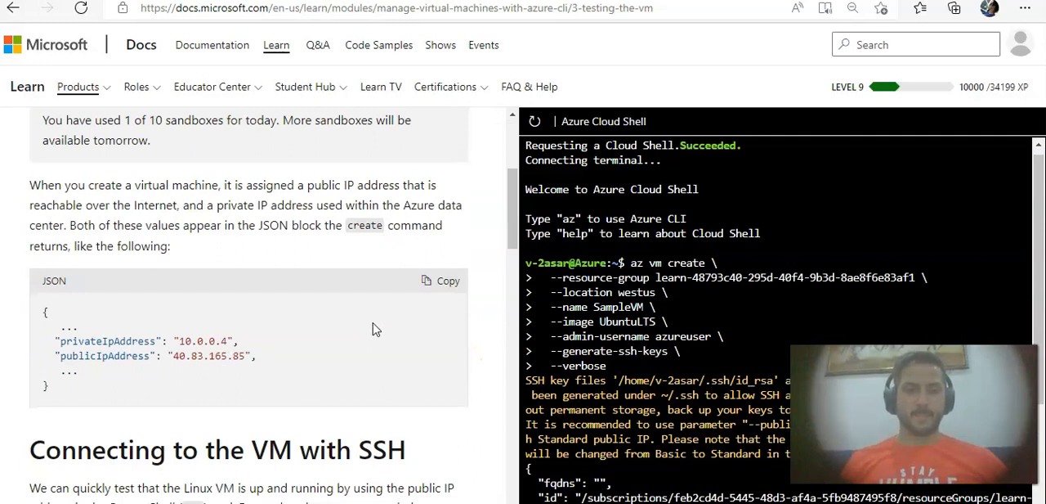
scroll(down, 3)
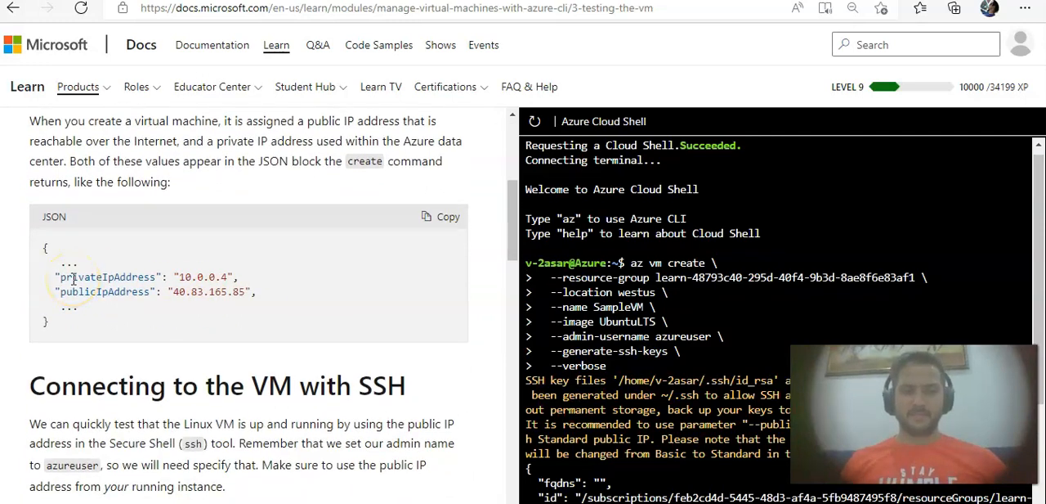
drag(62, 277, 254, 291)
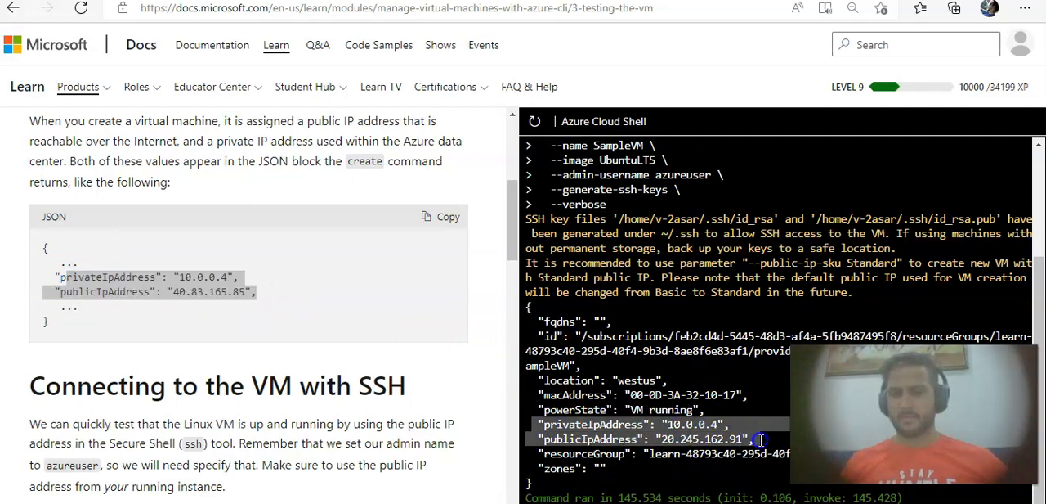
scroll(down, 3)
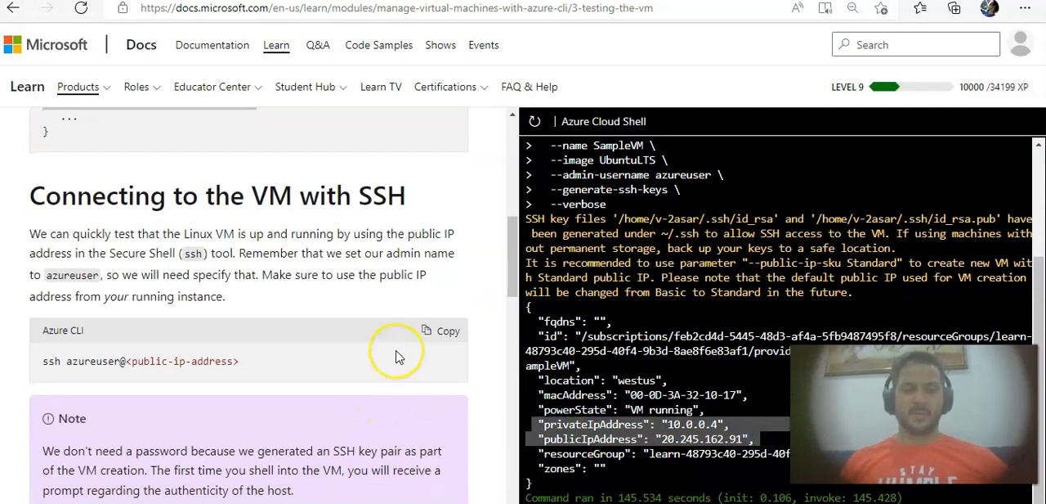
mouse_move(396, 356)
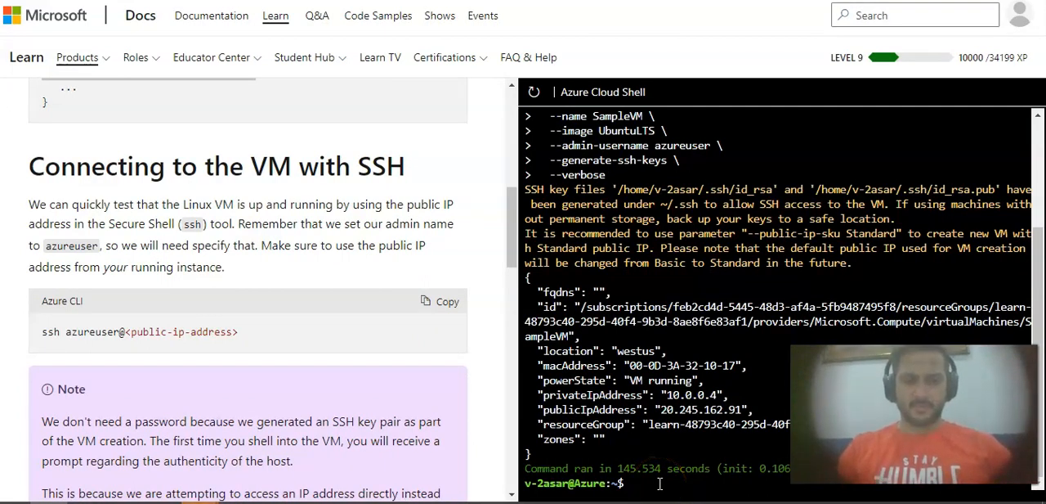
text(ssh)
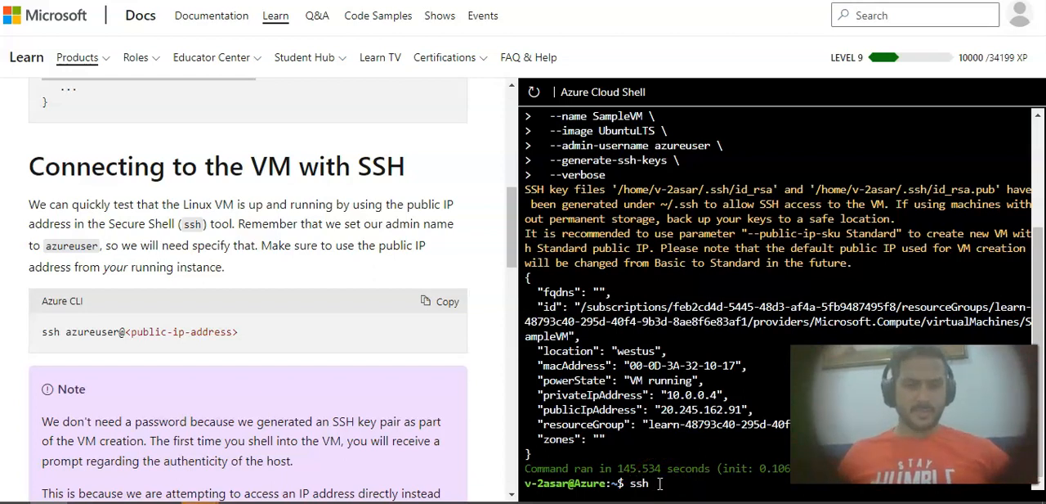
text(azu)
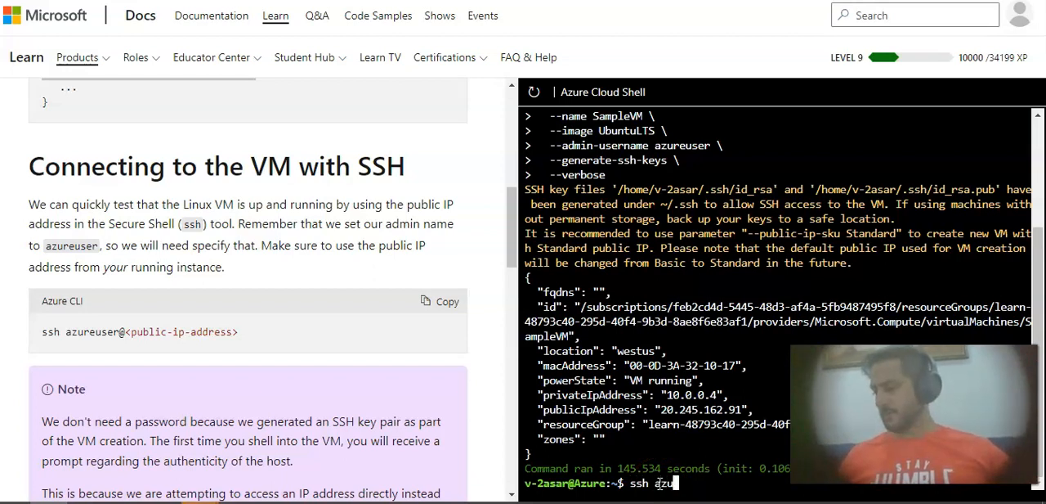
text(reuser@)
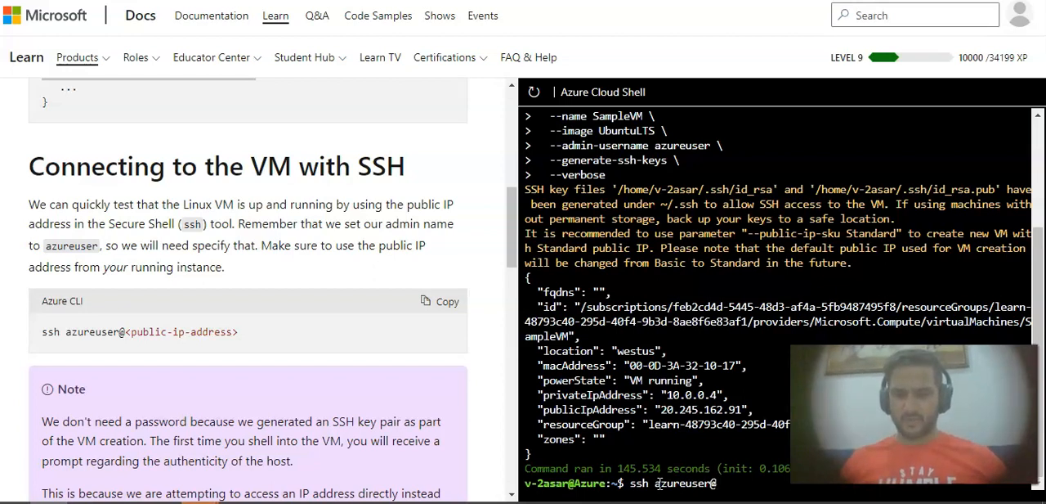
text(20.245)
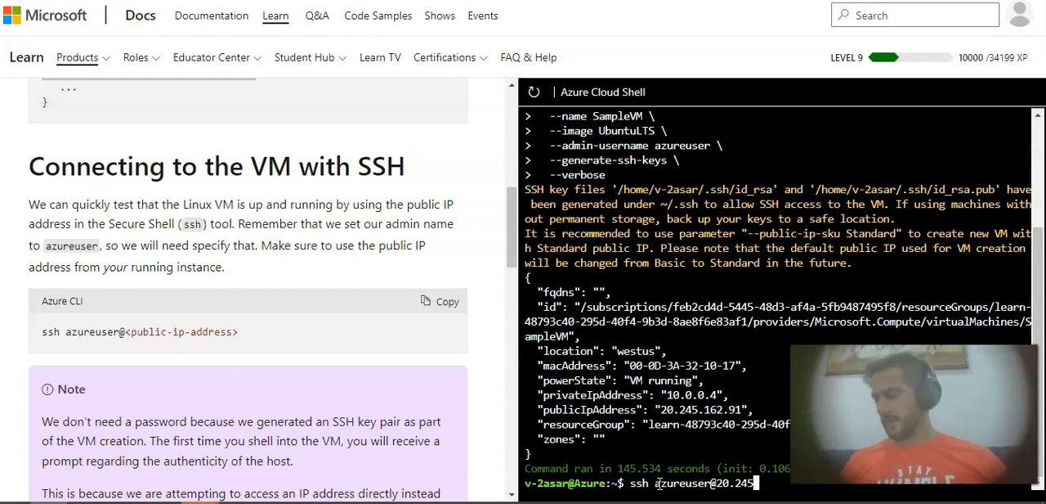
text(.162.9)
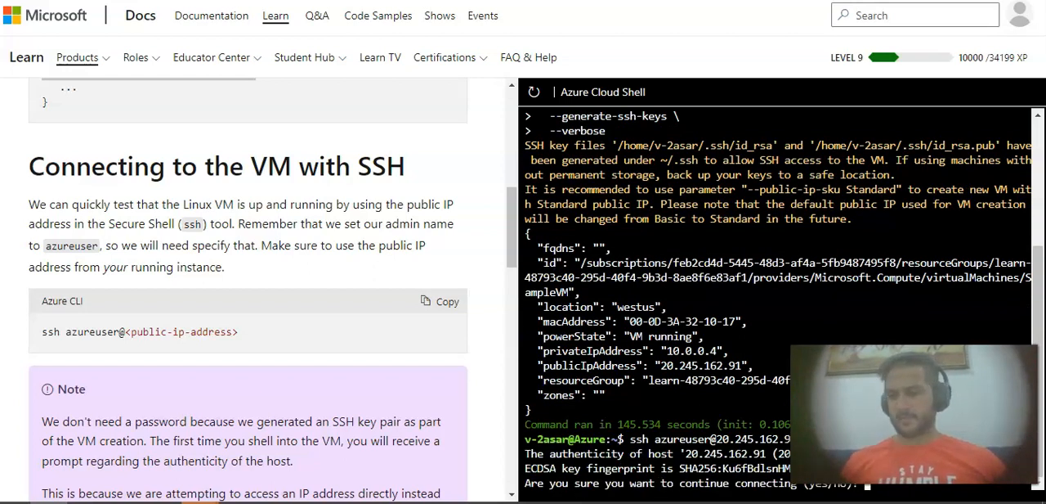
text(y)
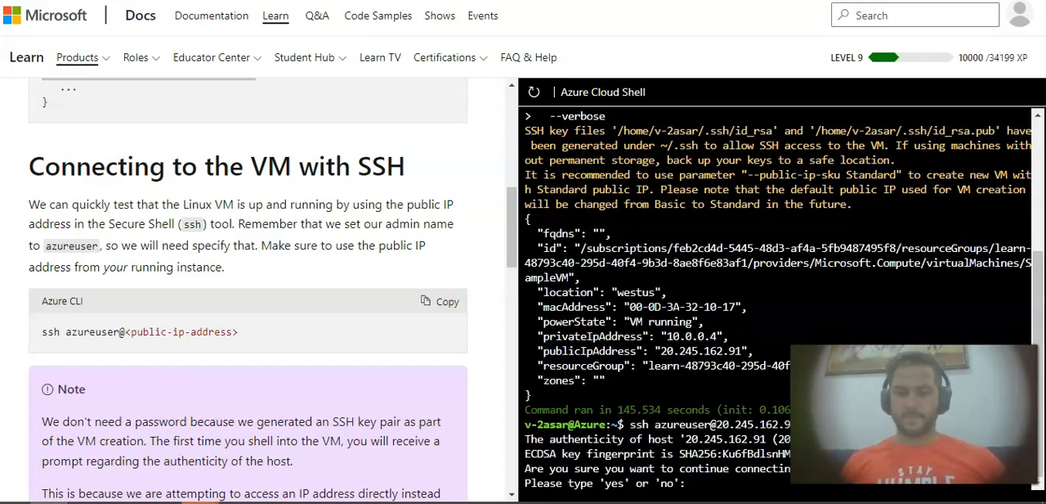
text(yes)
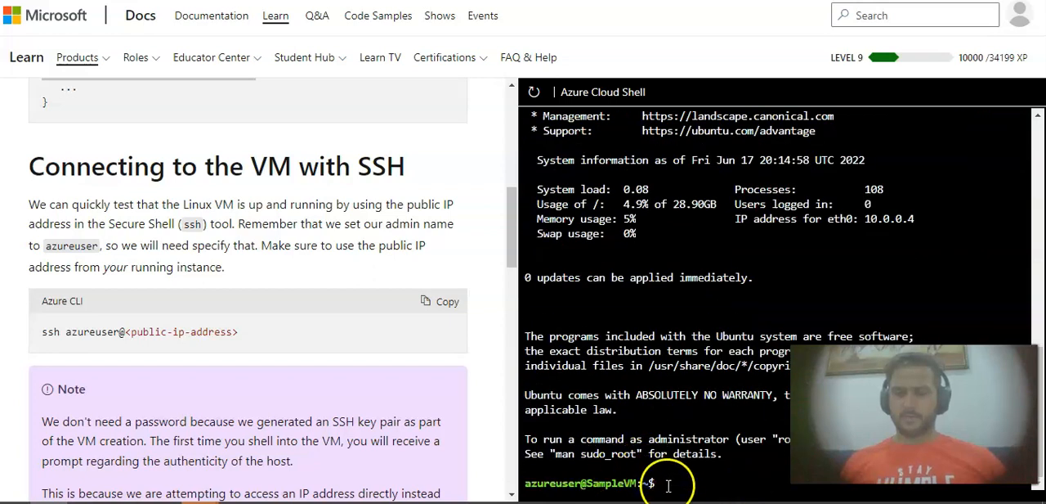
mouse_move(343, 389)
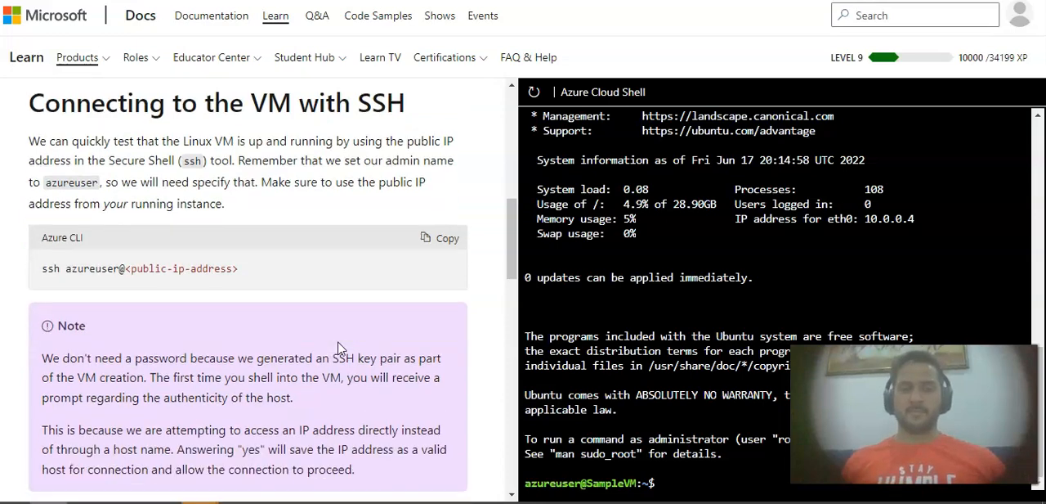
scroll(down, 3)
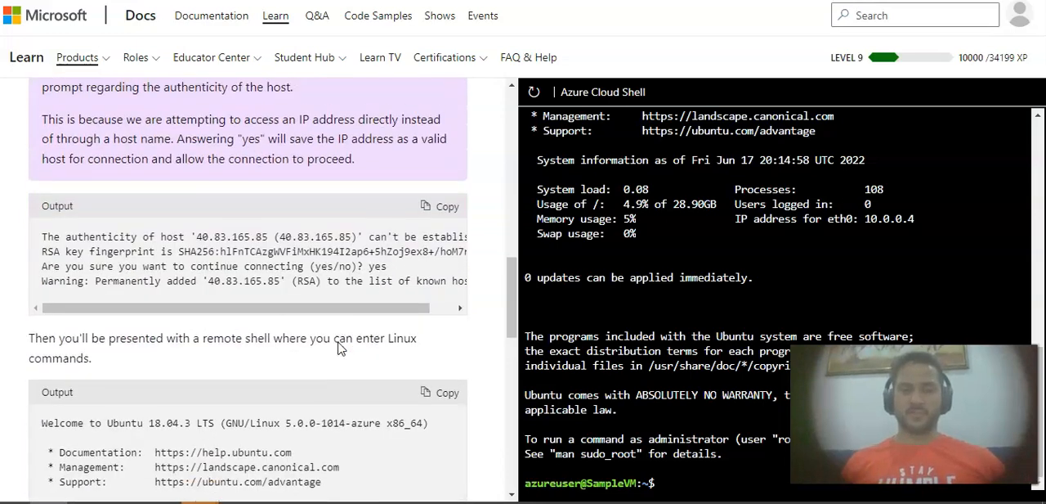
scroll(down, 3)
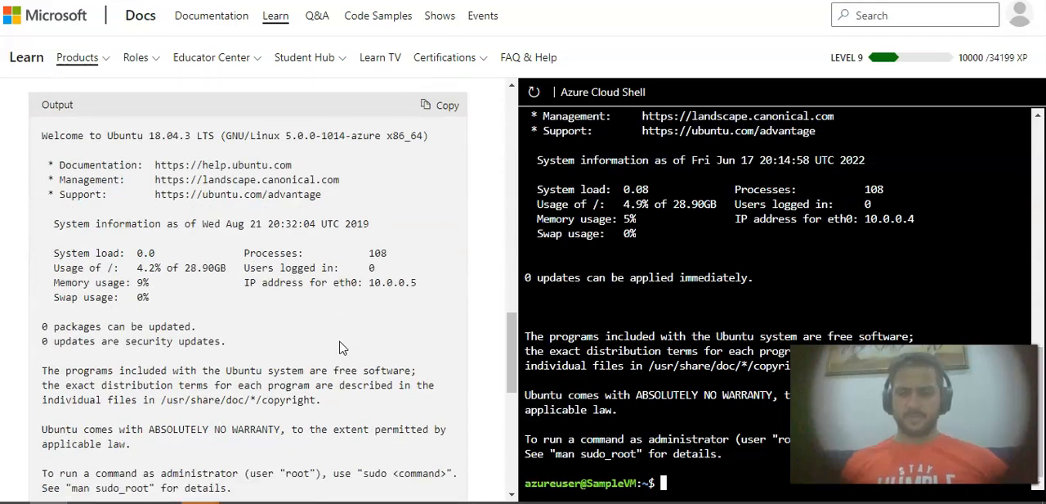
scroll(down, 3)
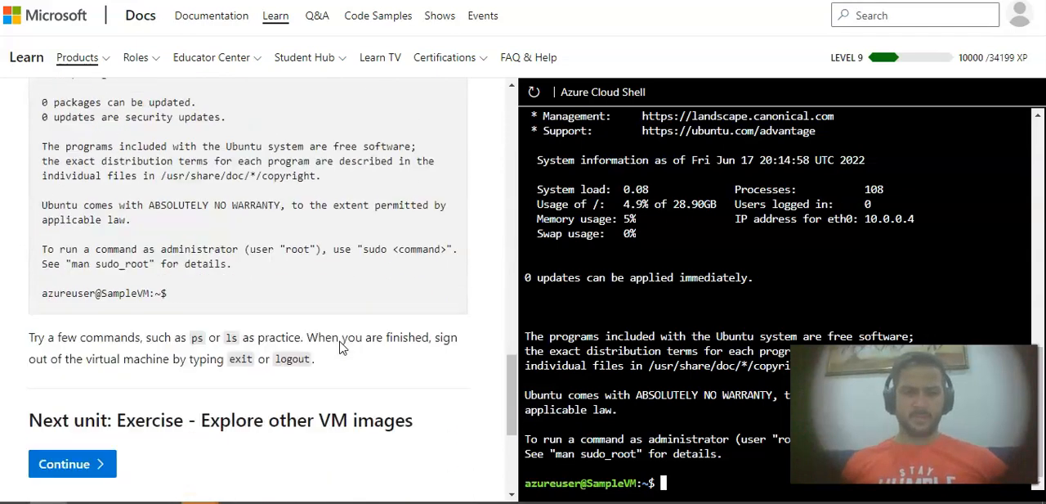
scroll(down, 3)
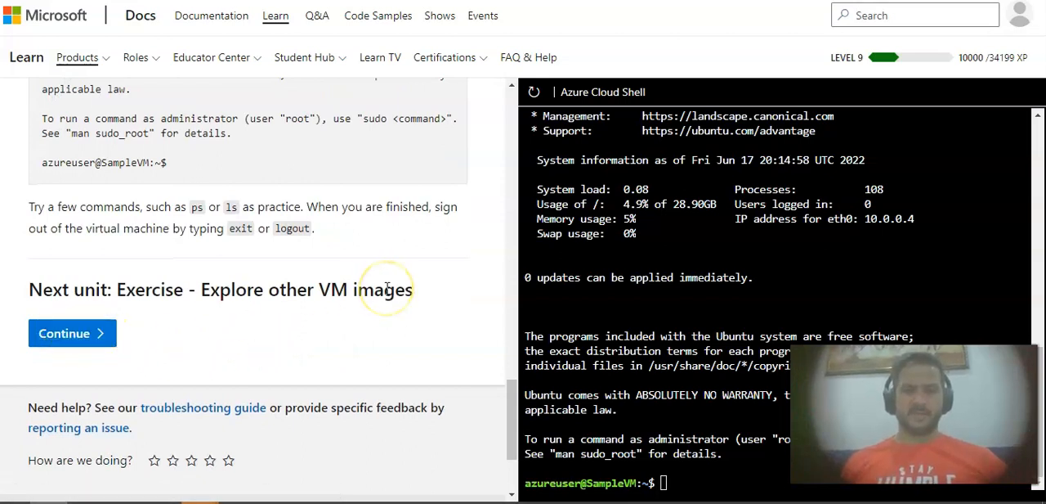
- Open Explore other VM images, try az vm image list, then exit SampleVM after it fails
click(64, 333)
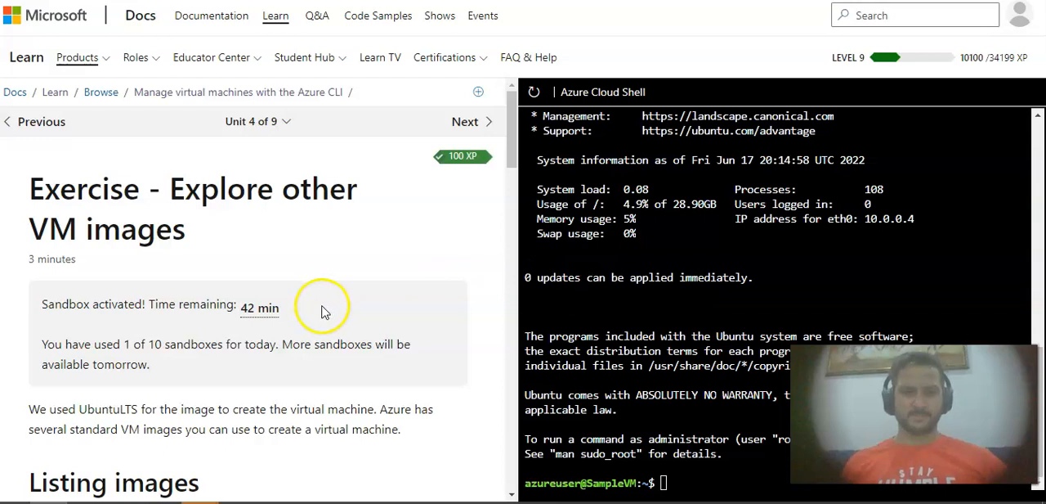
scroll(down, 3)
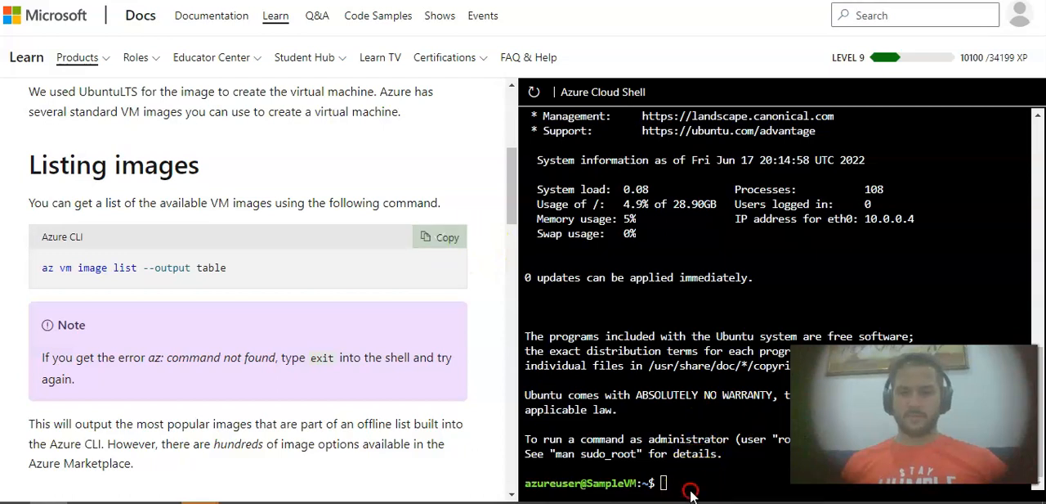
right_click(691, 489)
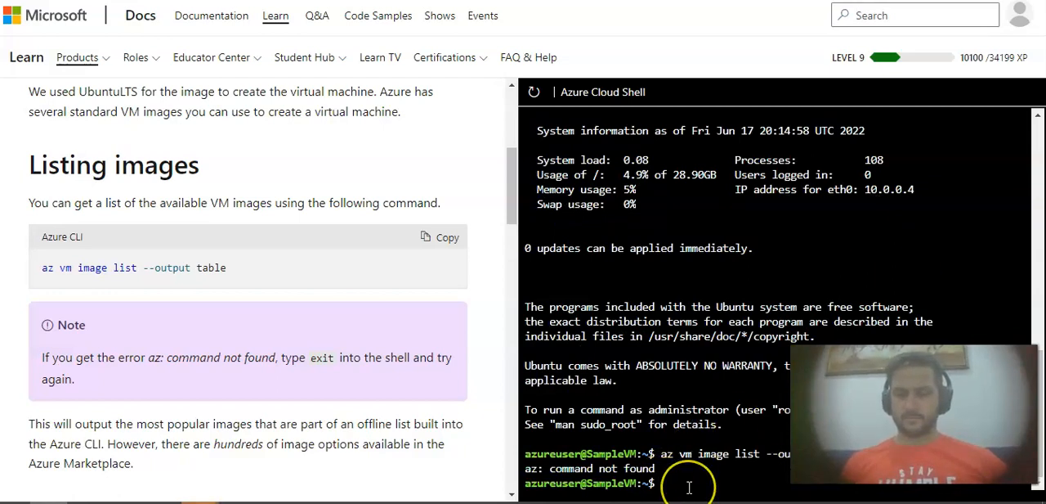
mouse_move(343, 359)
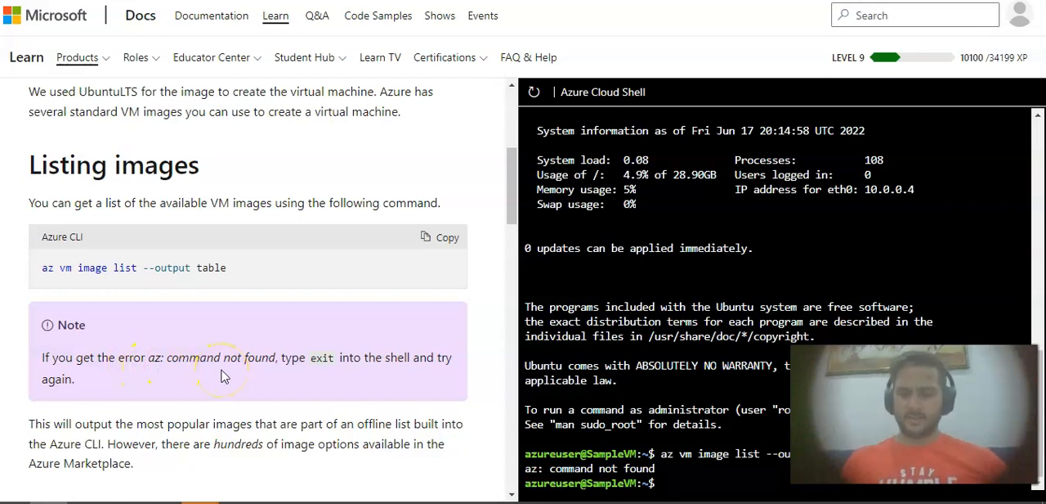
text(exit)
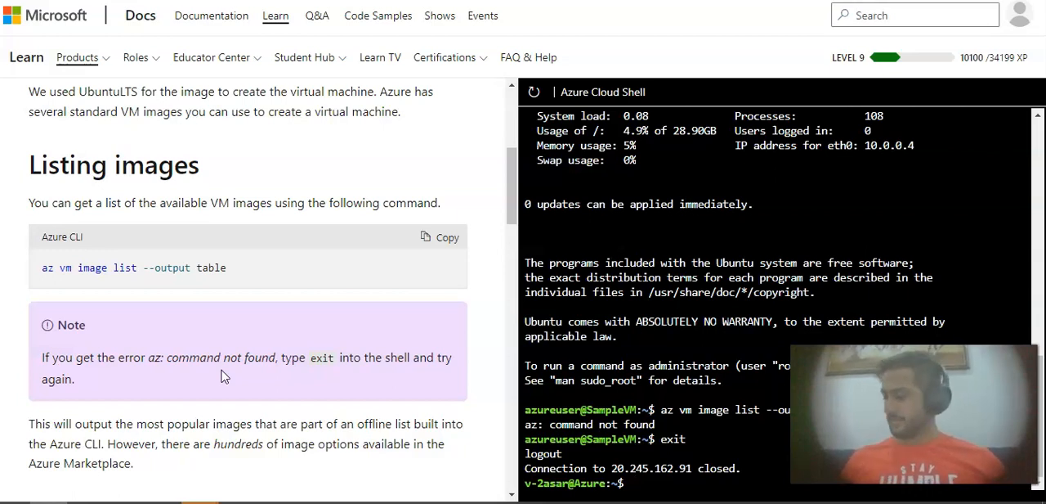
- Run az vm image list --output table to show popular images like CentOS and UbuntuLTS
text(ssh azureuser@20.245.162.9)
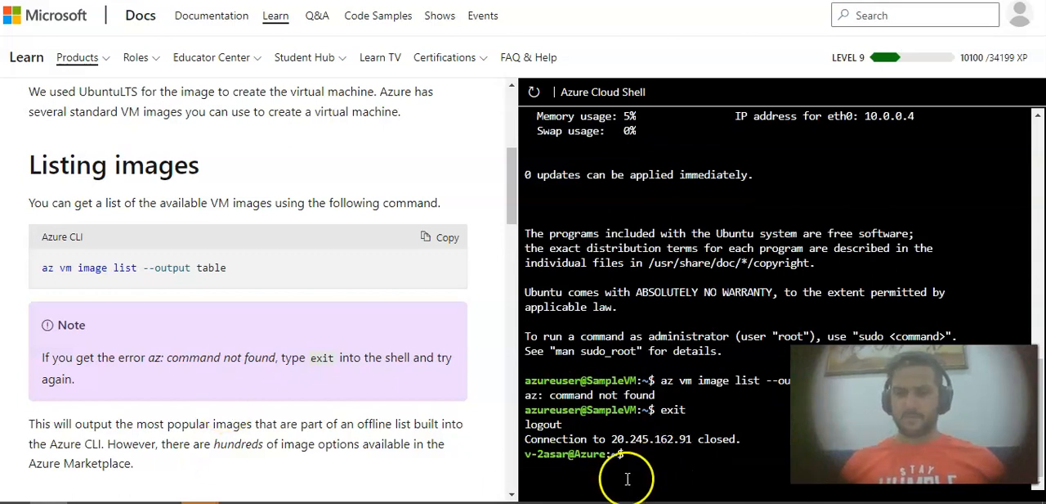
text(az vm image list --output)
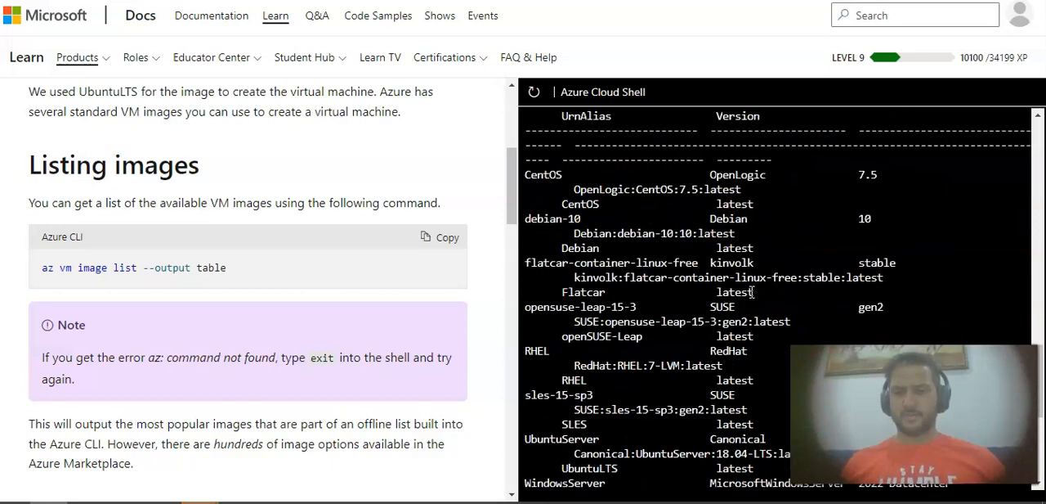
scroll(down, 3)
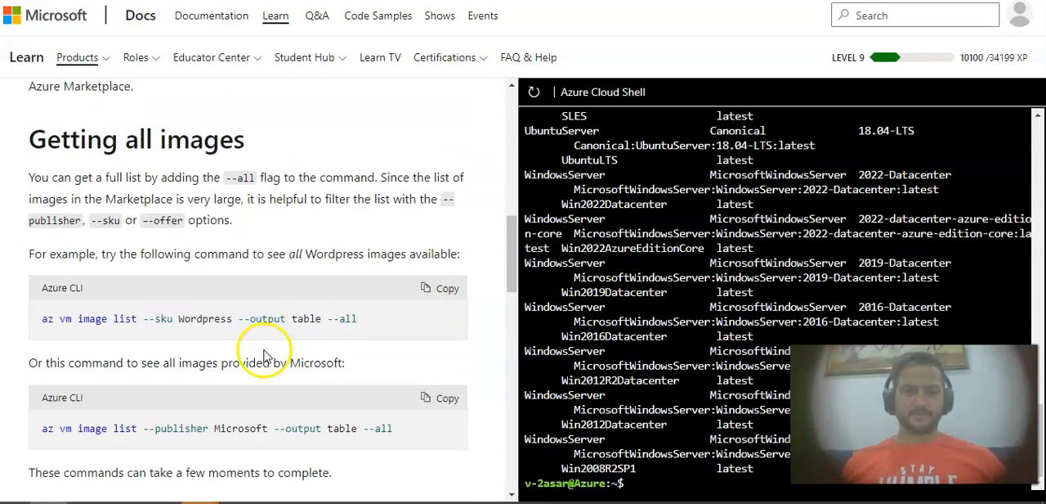
click(439, 287)
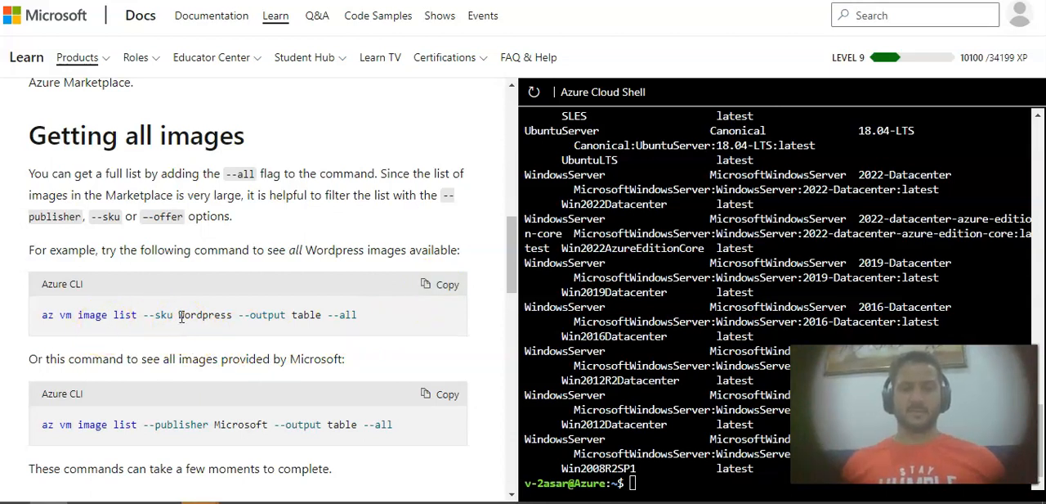
- Run az vm image list --sku Wordpress --output table --all to list WordPress images
right_click(661, 483)
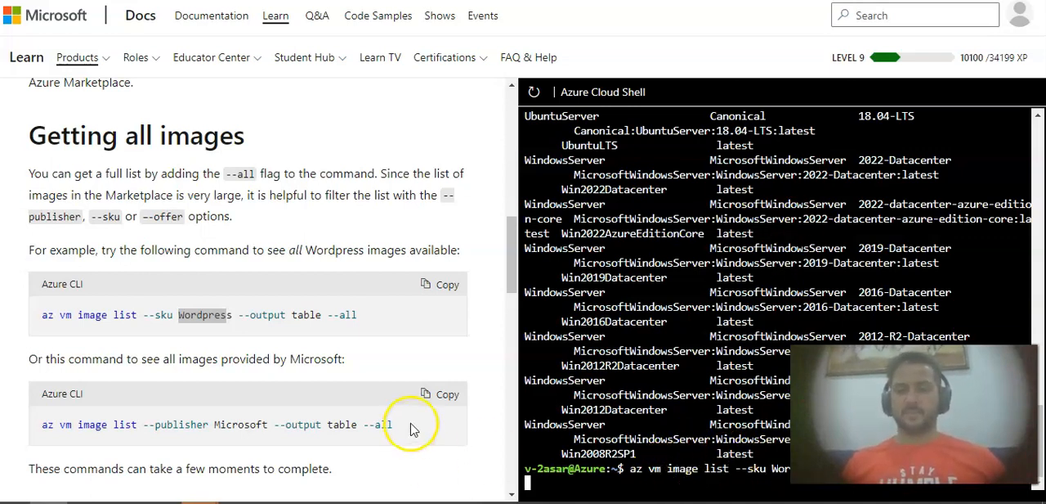
scroll(down, 3)
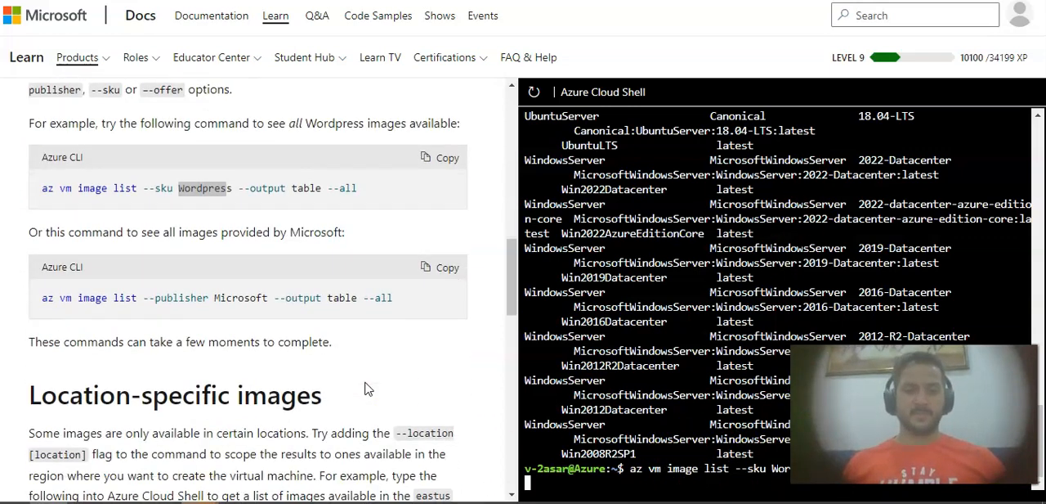
double_click(312, 232)
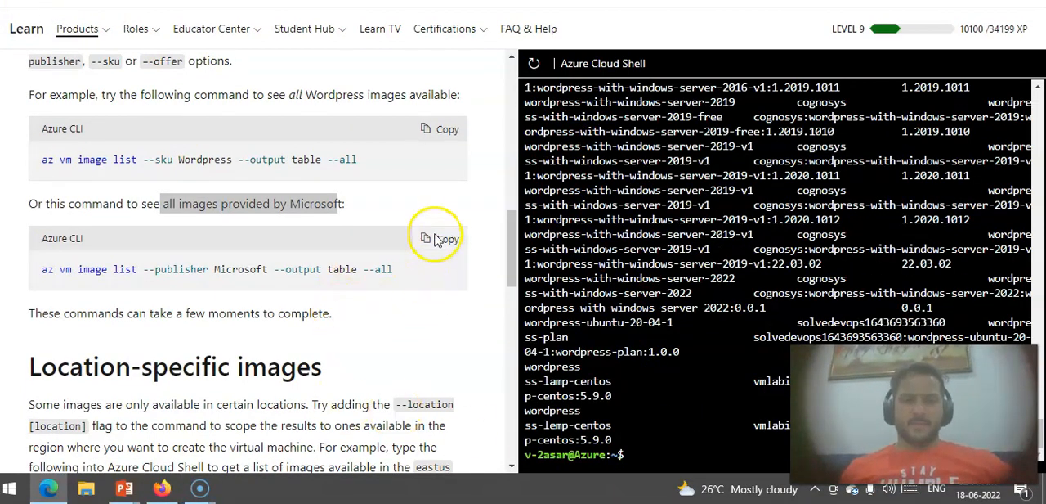
- Start listing all images from publisher Microsoft with the --publisher Microsoft variant
right_click(658, 453)
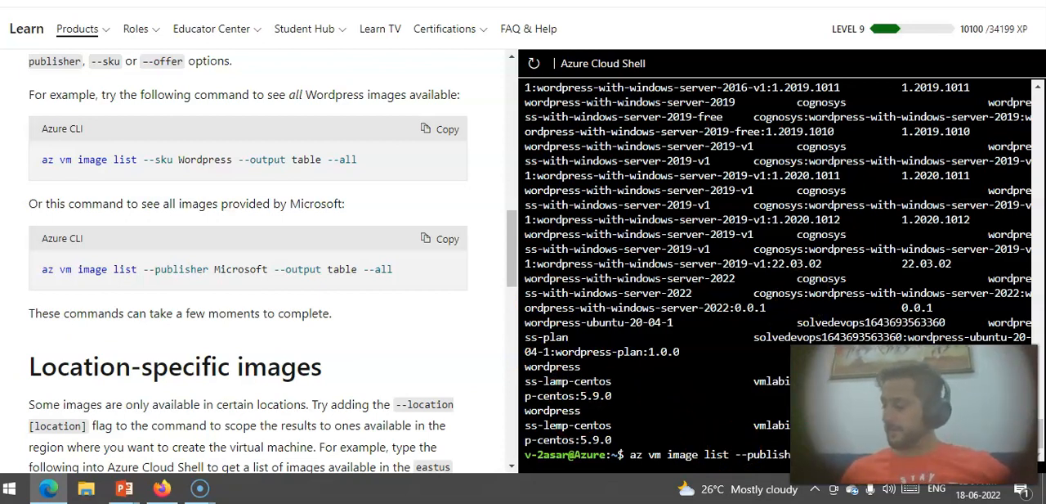
scroll(down, 3)
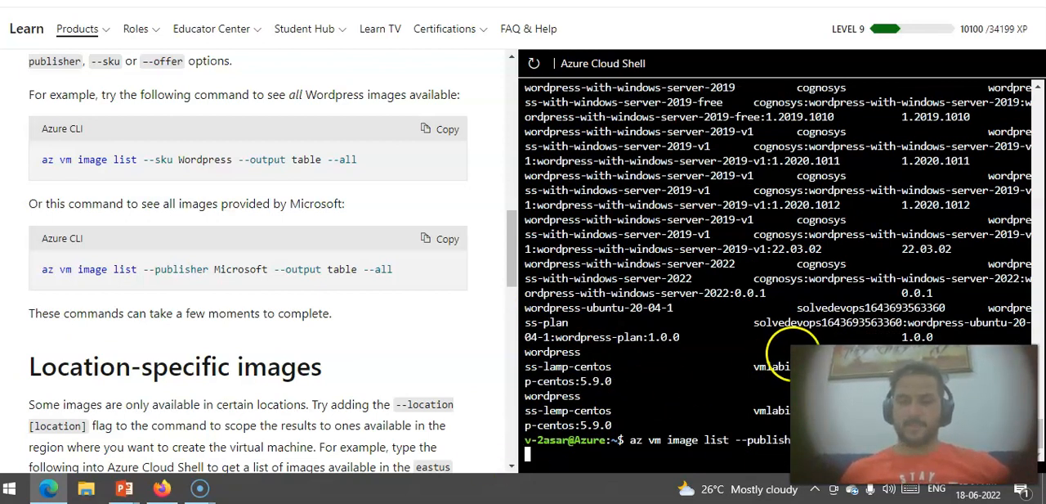
scroll(down, 3)
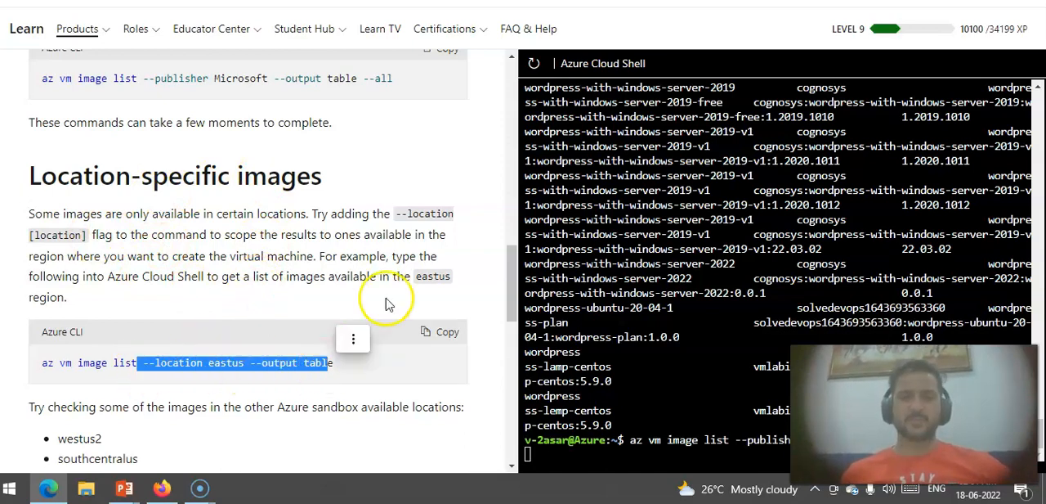
scroll(down, 3)
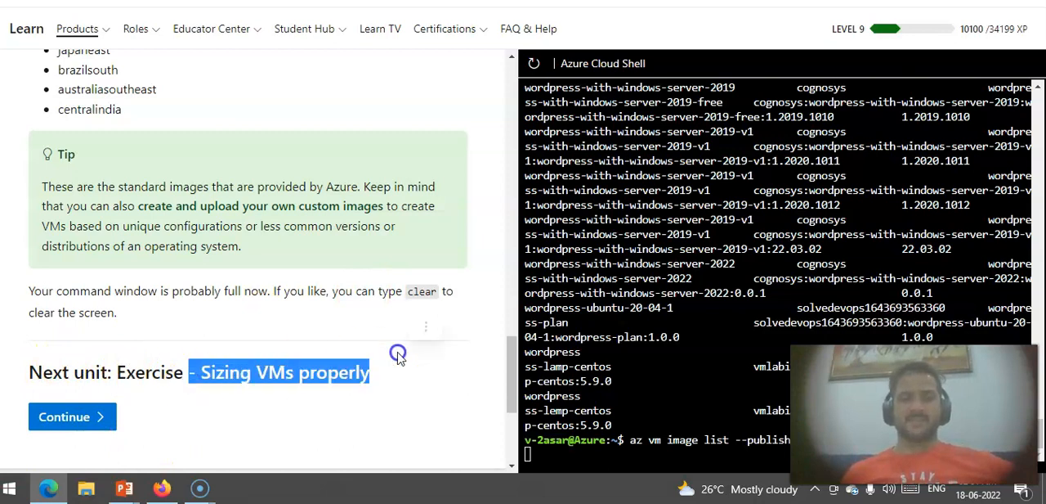
- Open the Sizing VMs properly unit and scroll through the Pre-defined VM sizes table
click(72, 416)
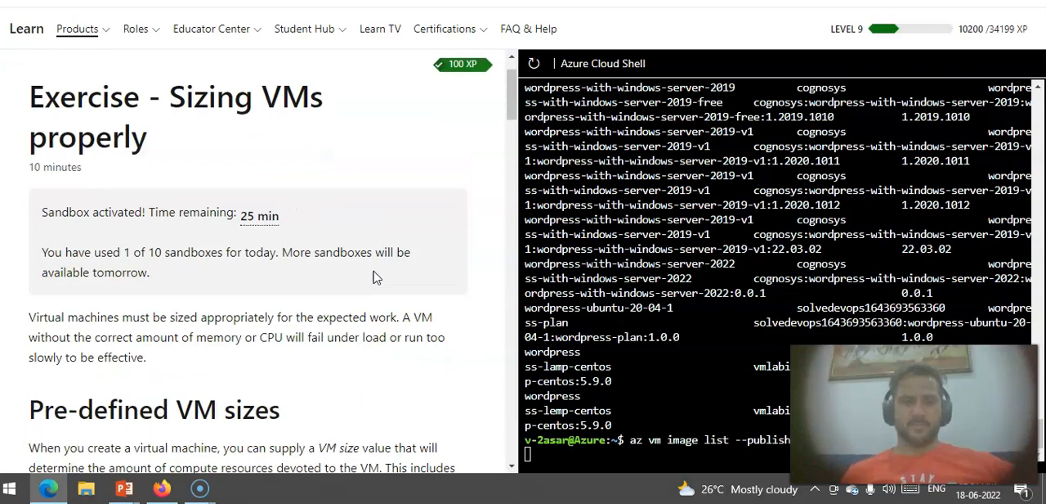
scroll(down, 3)
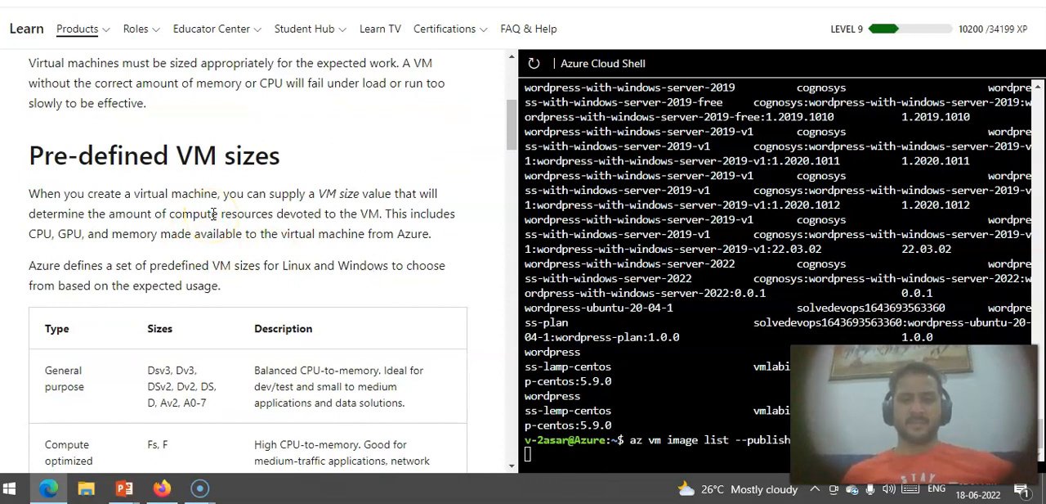
drag(213, 214, 392, 213)
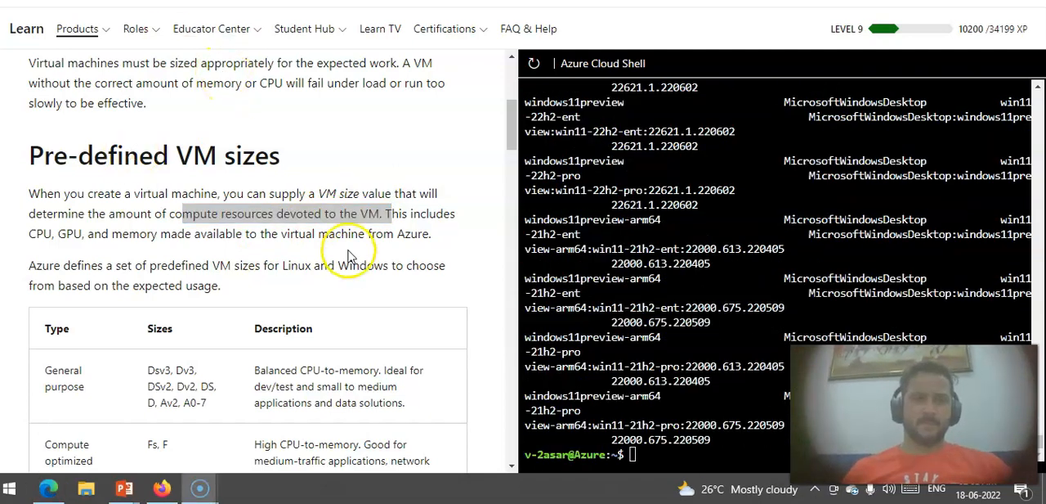
scroll(down, 3)
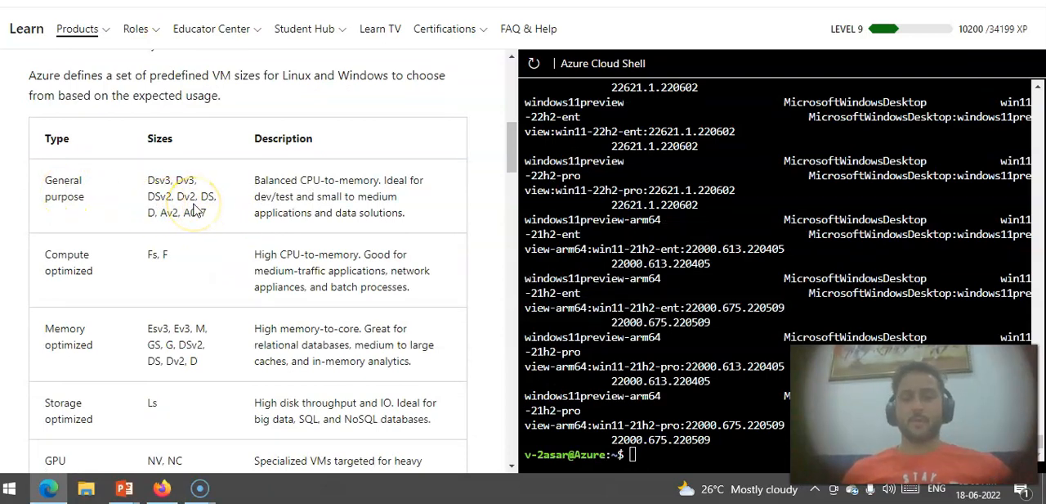
scroll(down, 3)
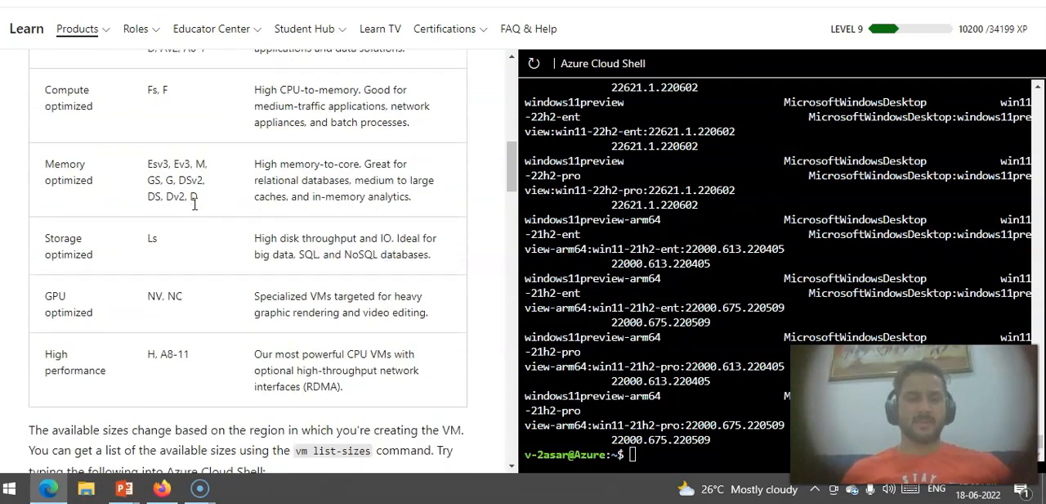
scroll(down, 3)
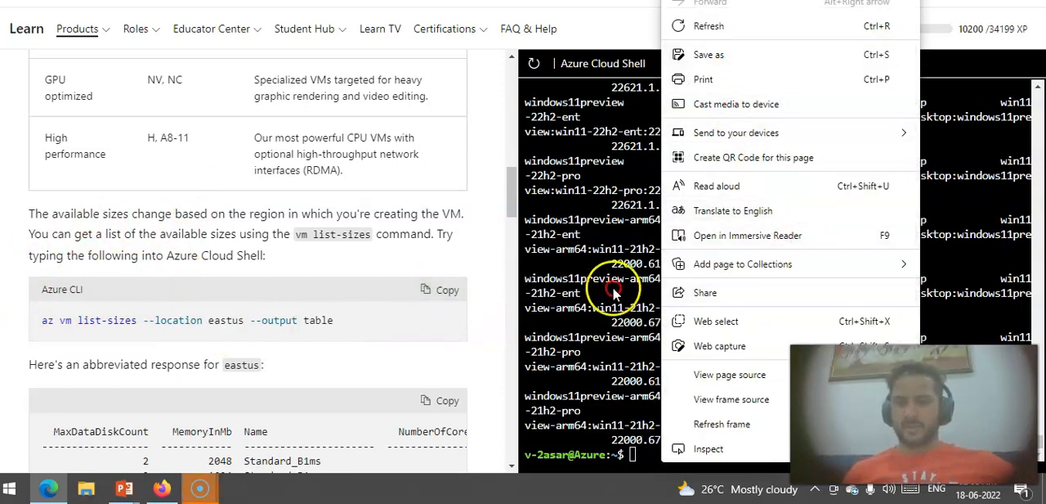
- Run az vm list-sizes --location eastus --output table in Cloud Shell
right_click(658, 454)
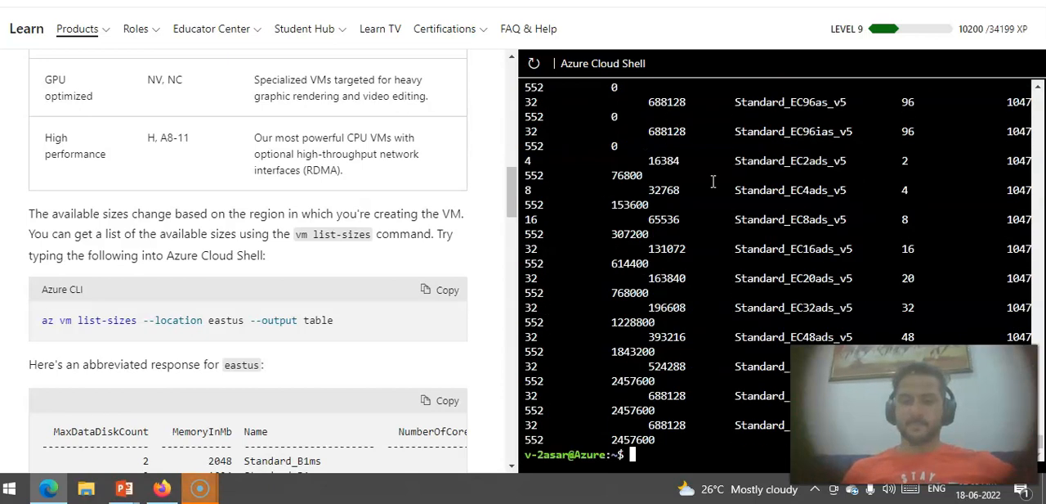
scroll(down, 3)
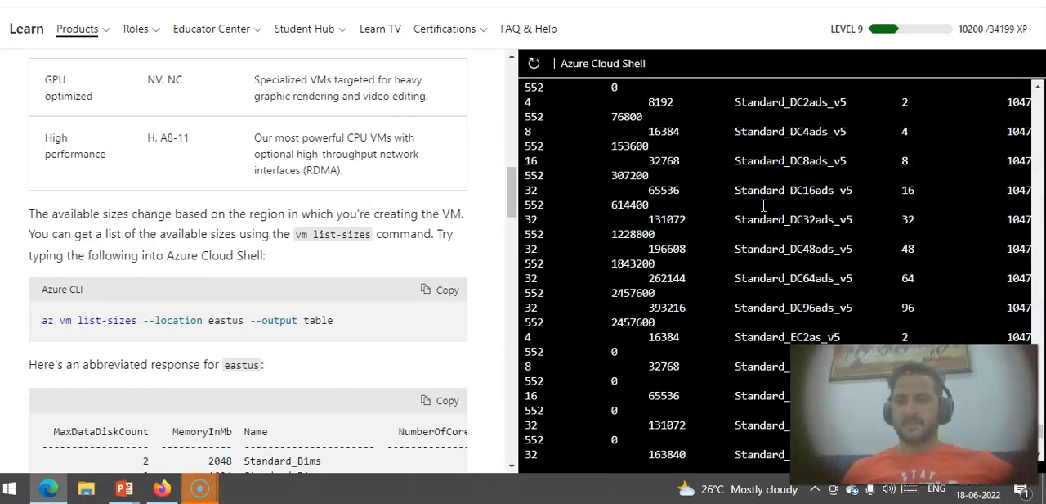
scroll(down, 3)
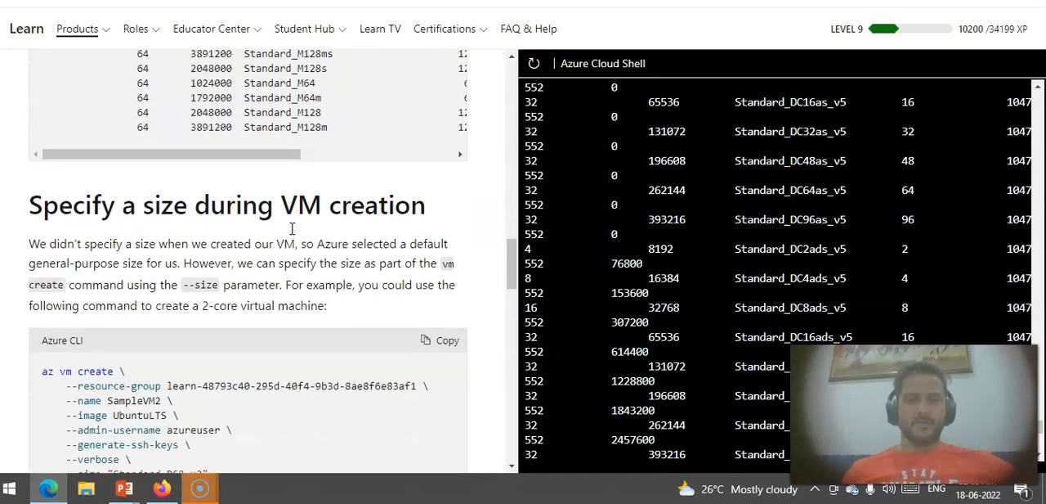
- Create SampleVM2 from UbuntuLTS with generated SSH keys and size Standard_DS2_v2
scroll(down, 3)
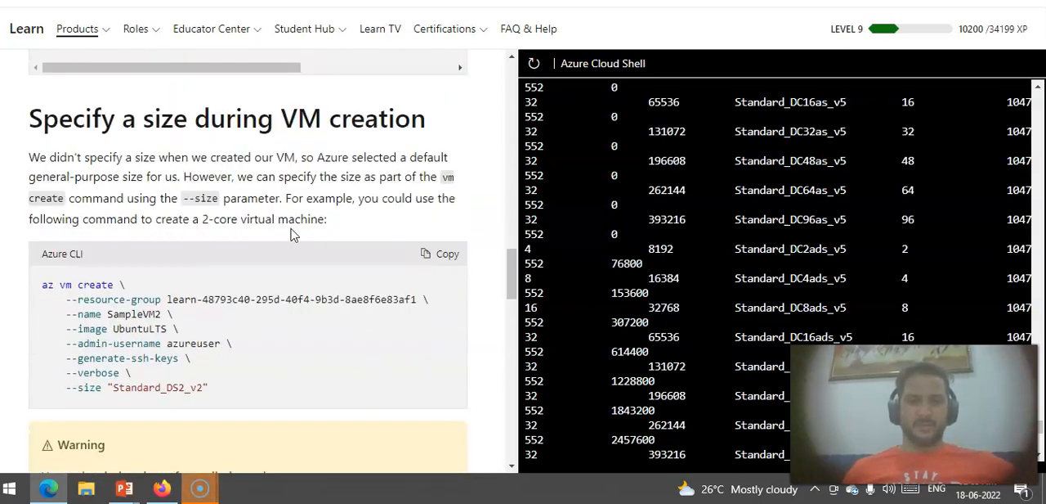
double_click(159, 387)
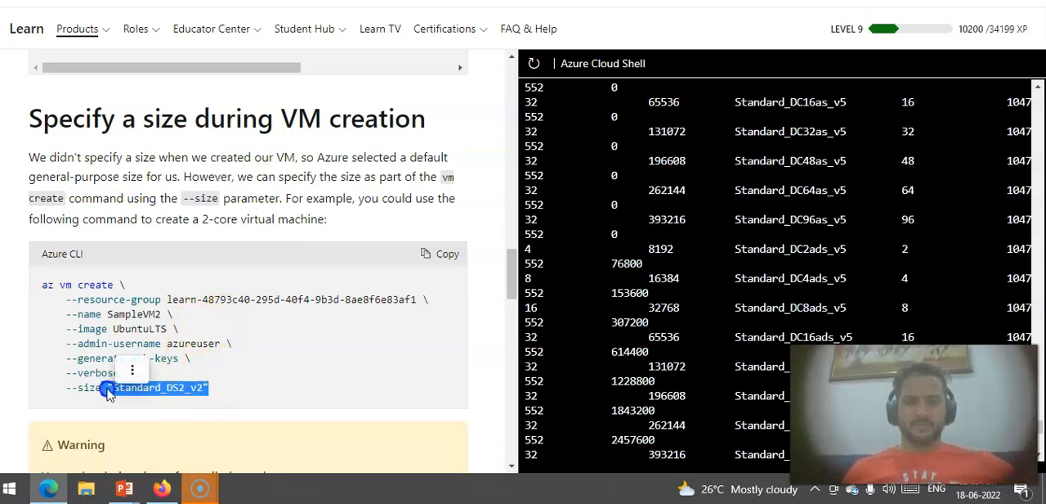
right_click(111, 387)
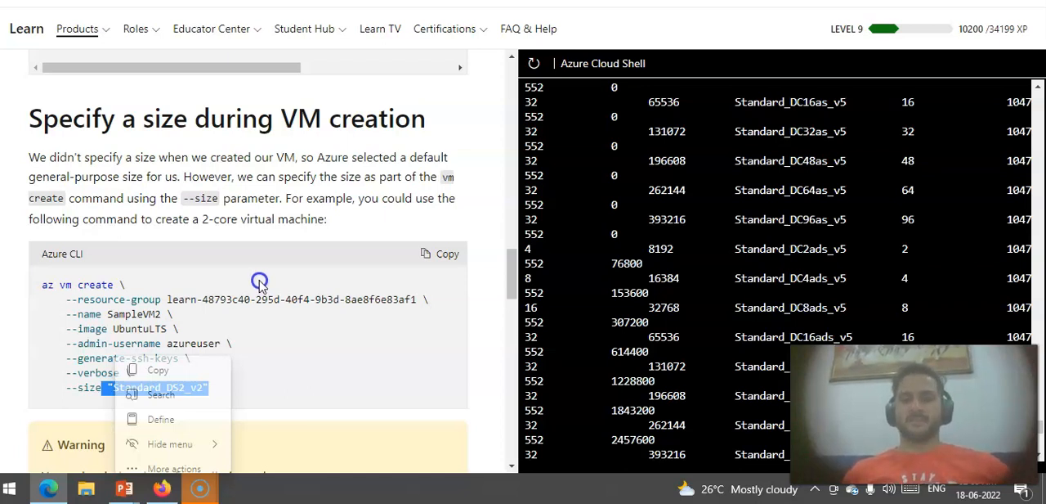
click(382, 214)
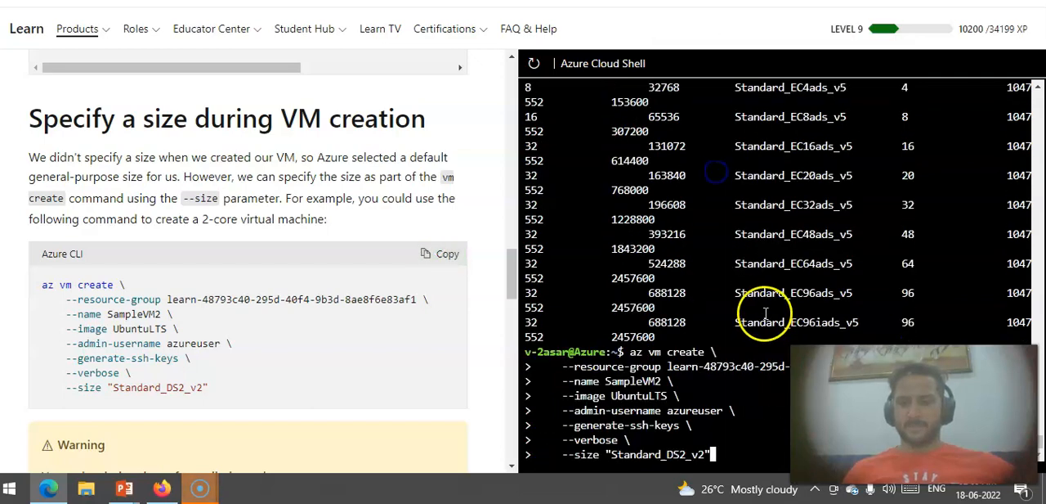
scroll(down, 3)
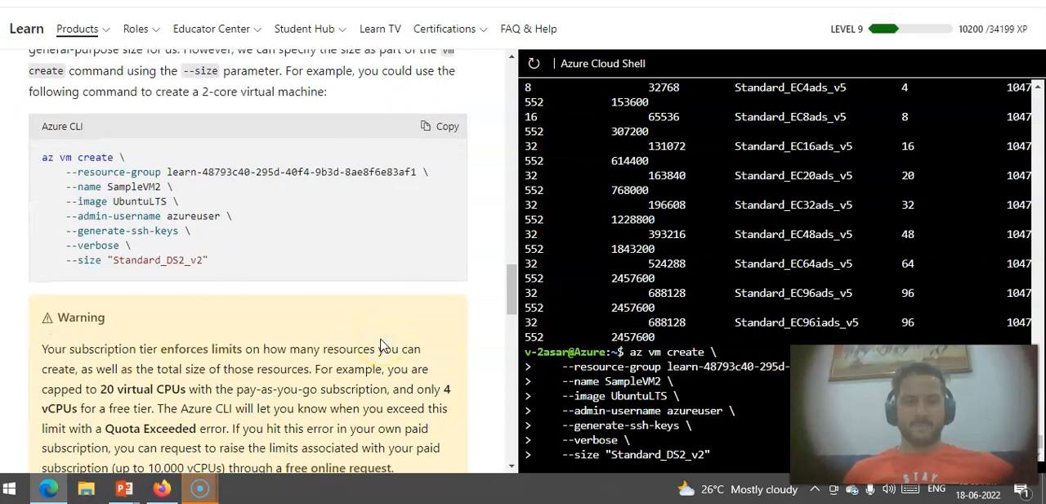
scroll(down, 3)
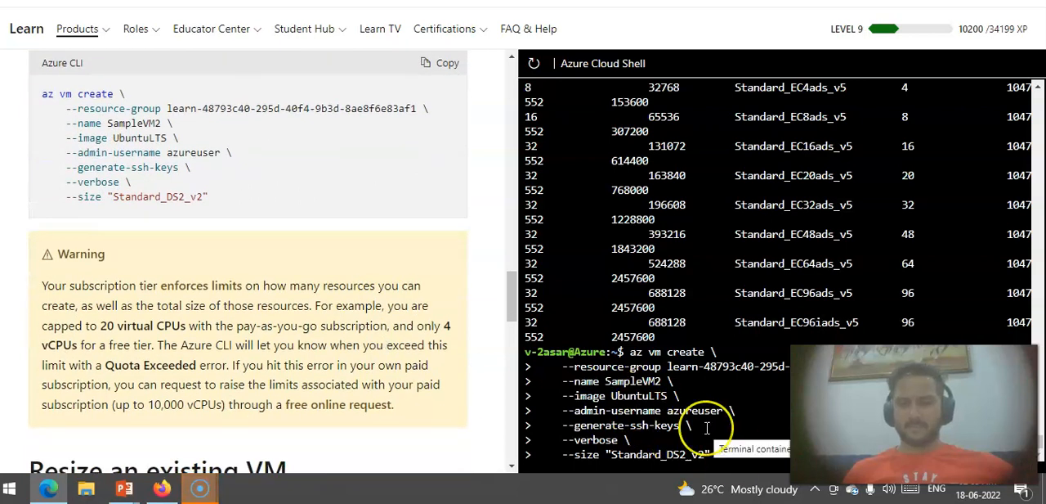
scroll(down, 3)
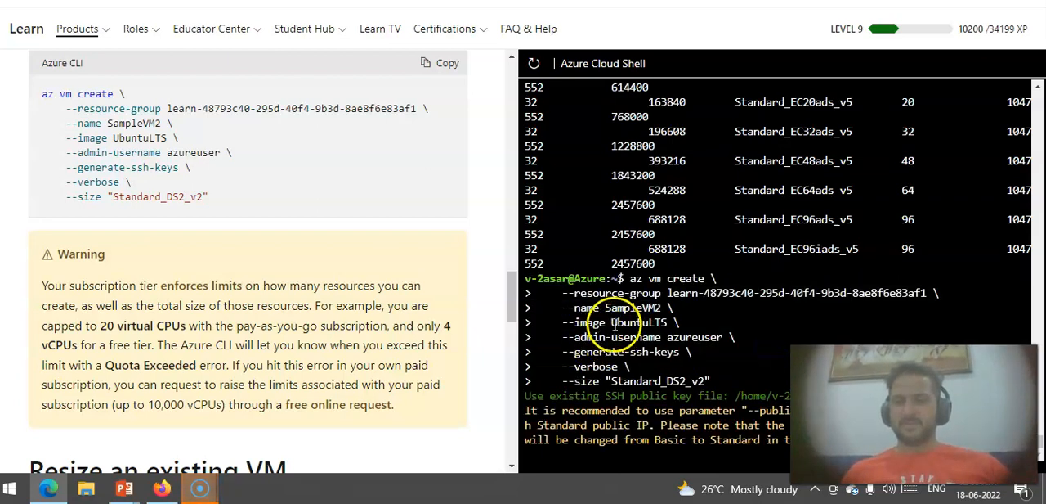
double_click(631, 307)
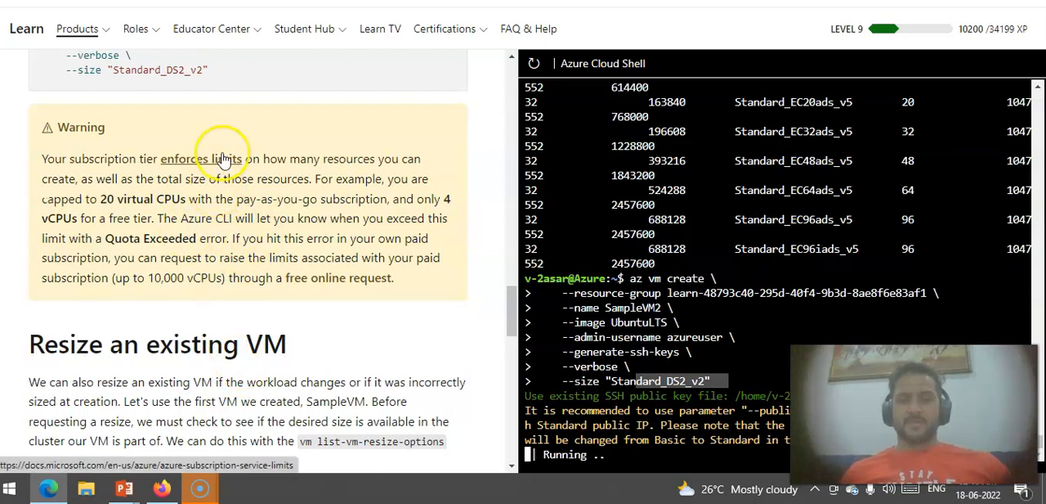
mouse_move(146, 183)
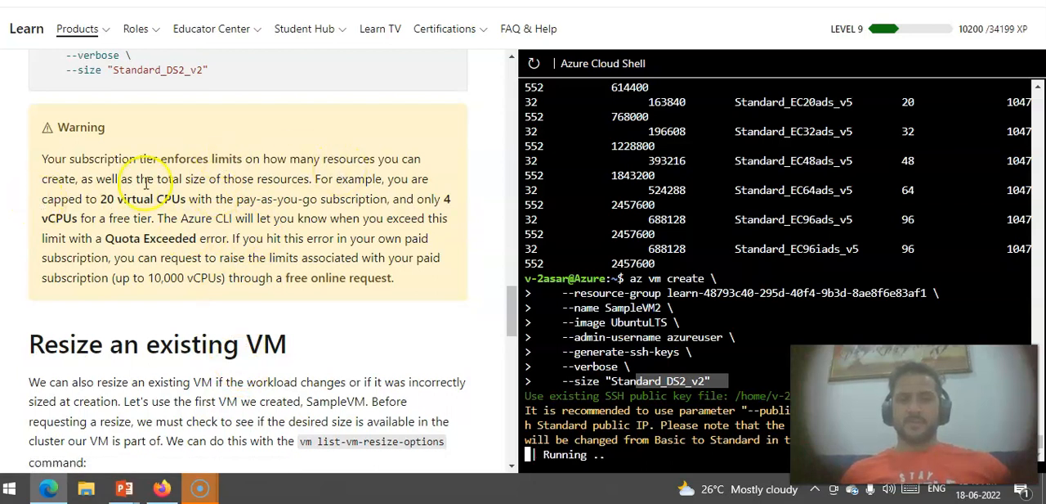
mouse_move(260, 182)
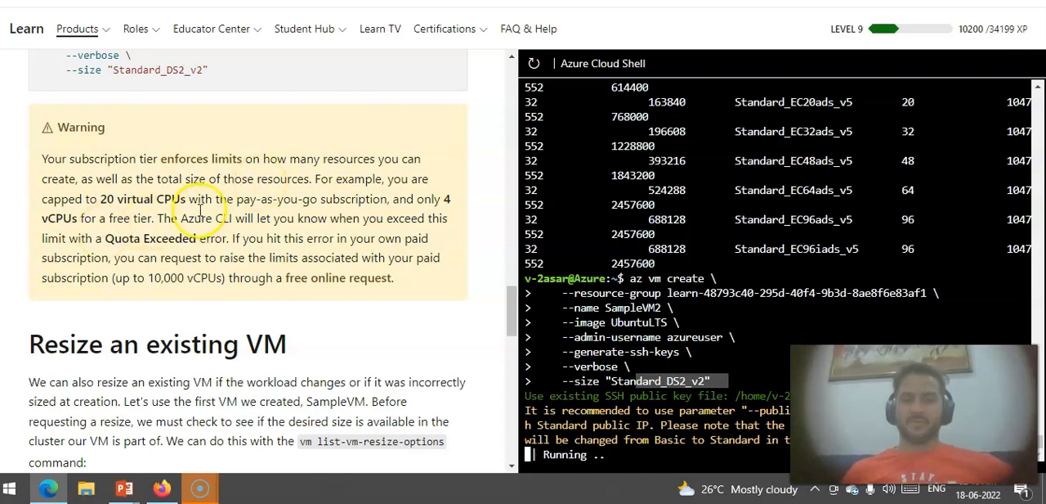
drag(217, 199, 327, 198)
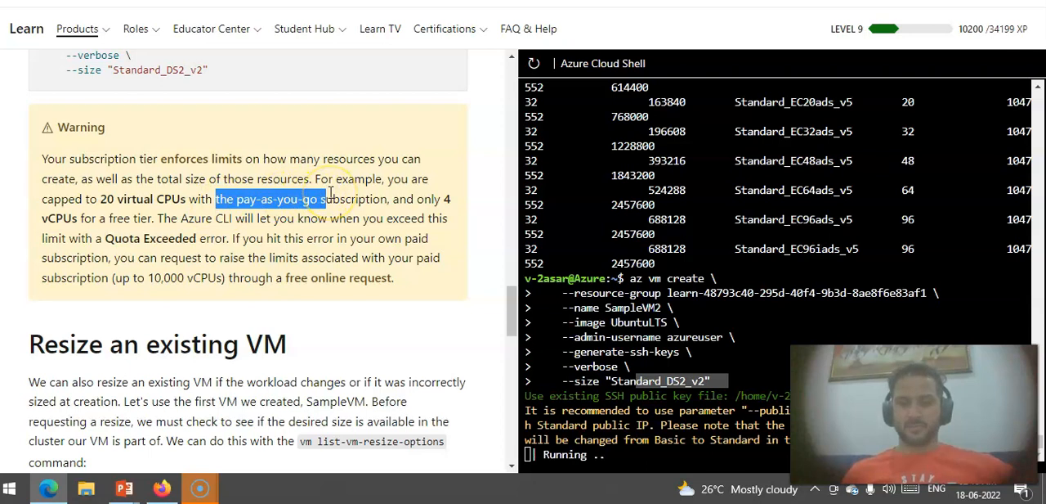
mouse_move(73, 231)
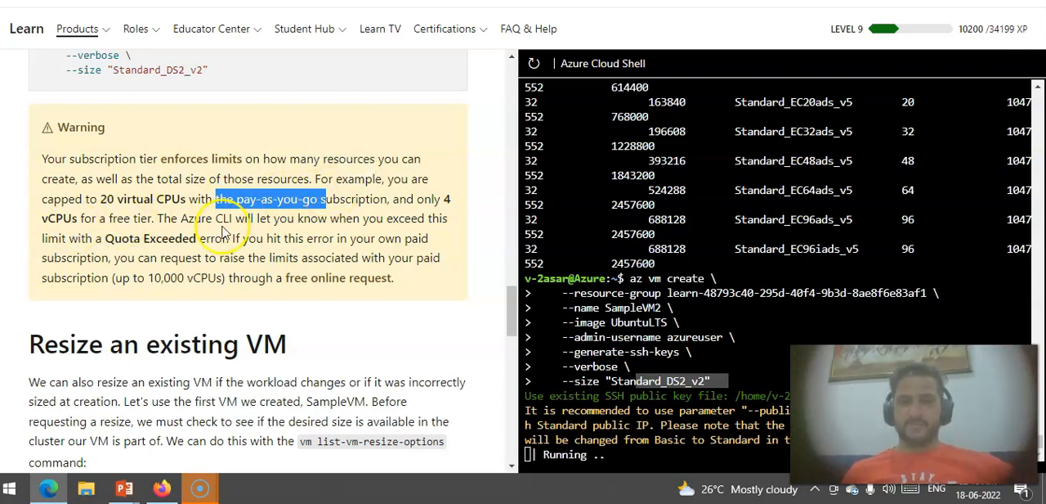
mouse_move(118, 274)
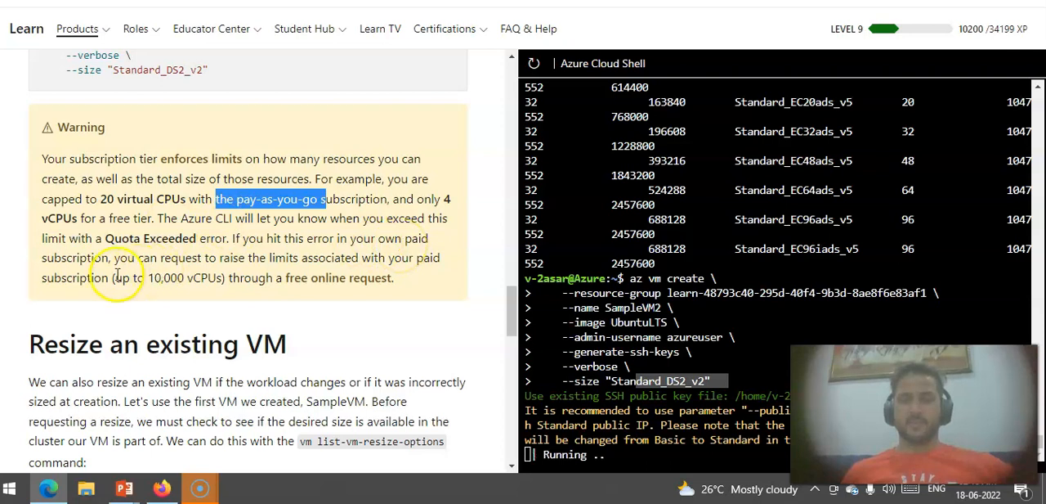
mouse_move(423, 270)
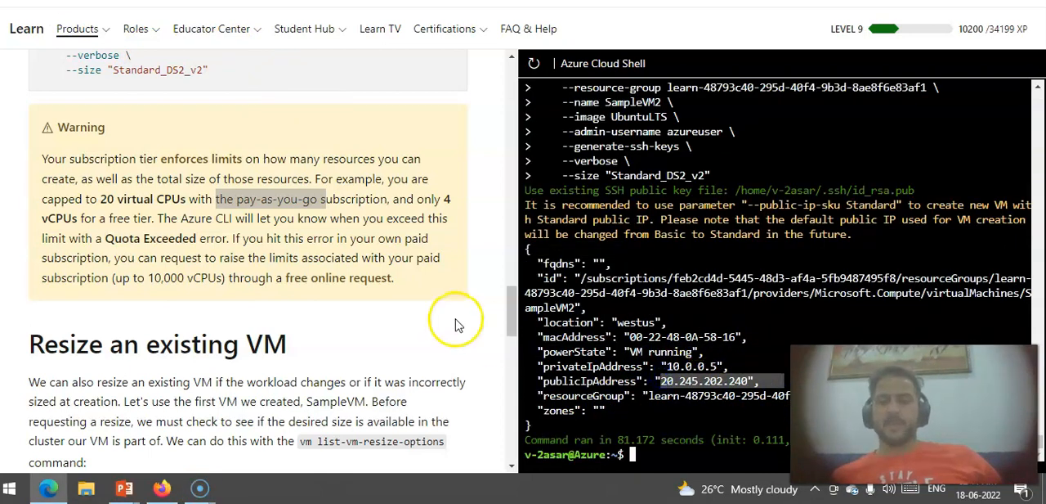
- Copy and run az vm list-vm-resize-options for SampleVM with --output table
scroll(down, 3)
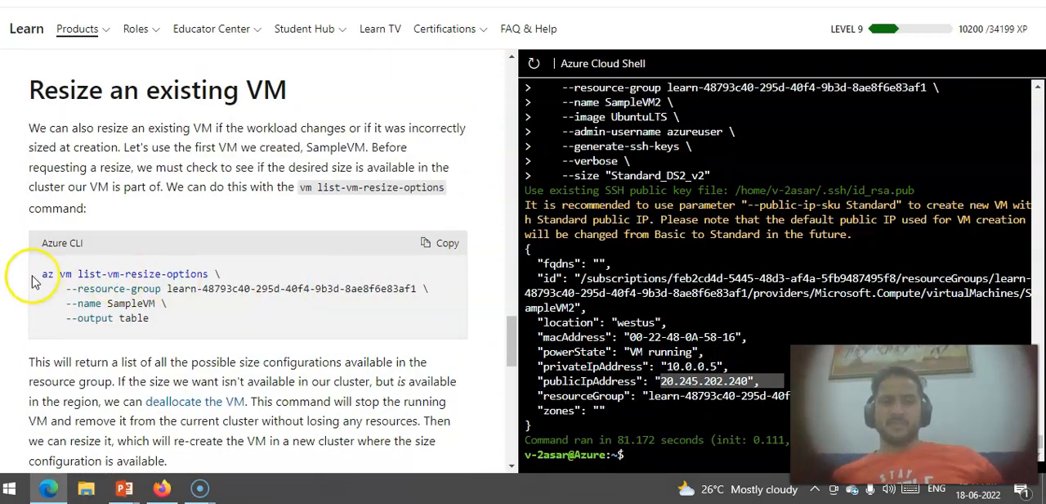
drag(41, 274, 212, 274)
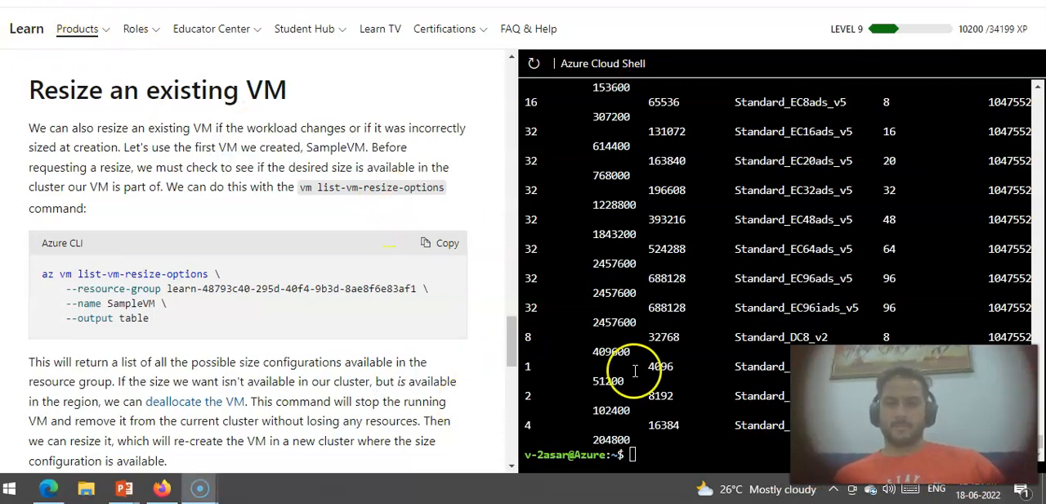
scroll(down, 3)
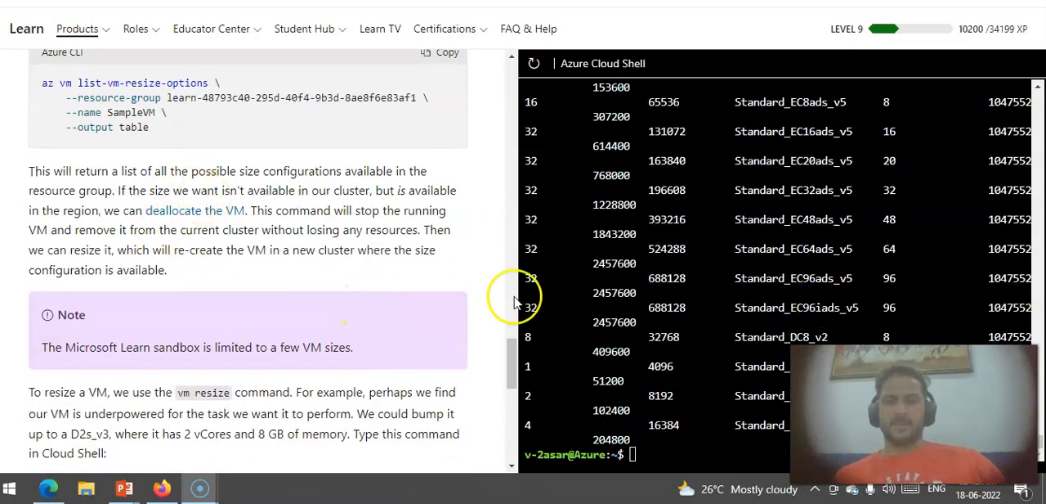
mouse_move(303, 210)
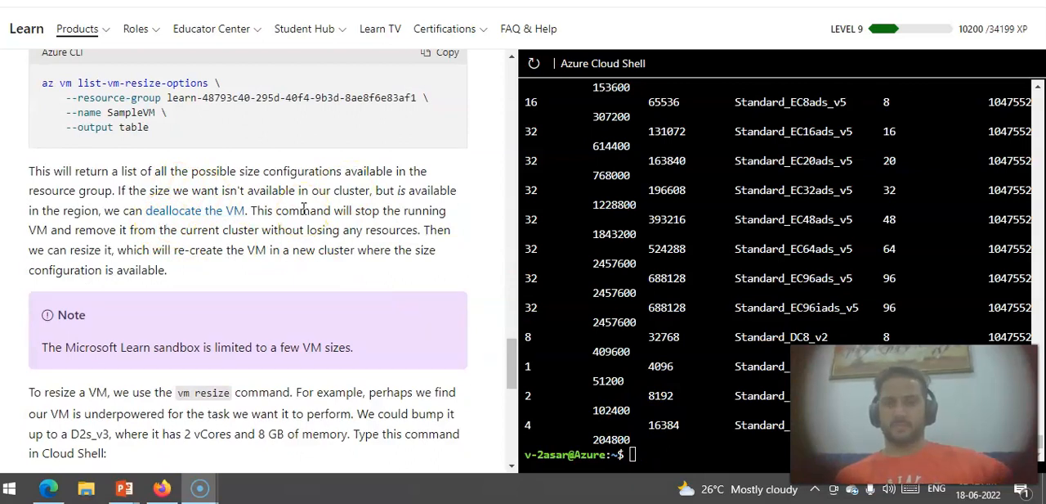
- Run az vm resize on SampleVM with --size Standard_D2s_v3
scroll(down, 3)
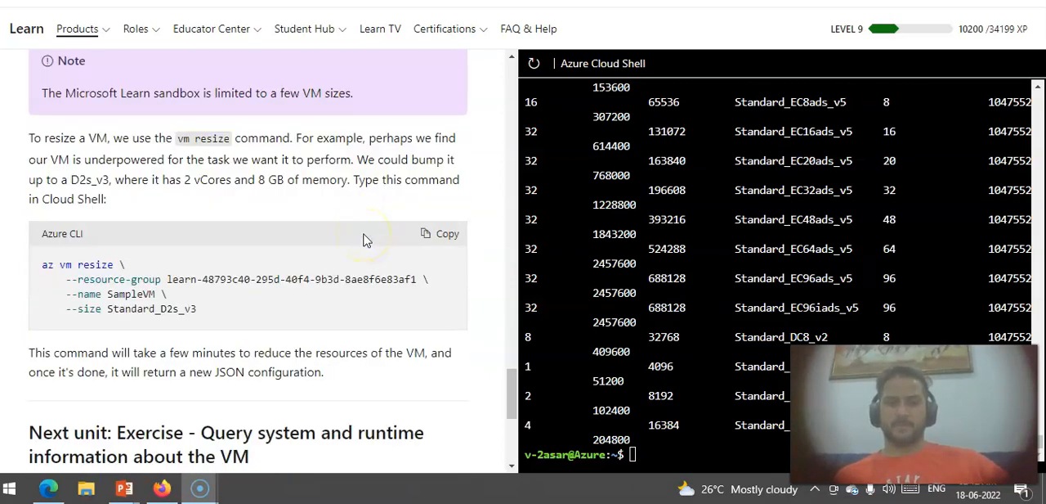
scroll(down, 3)
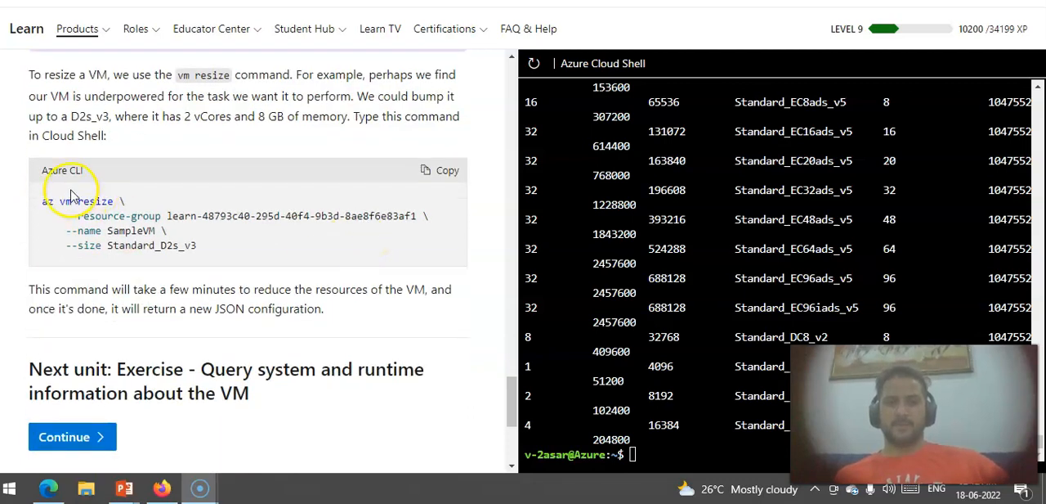
click(440, 170)
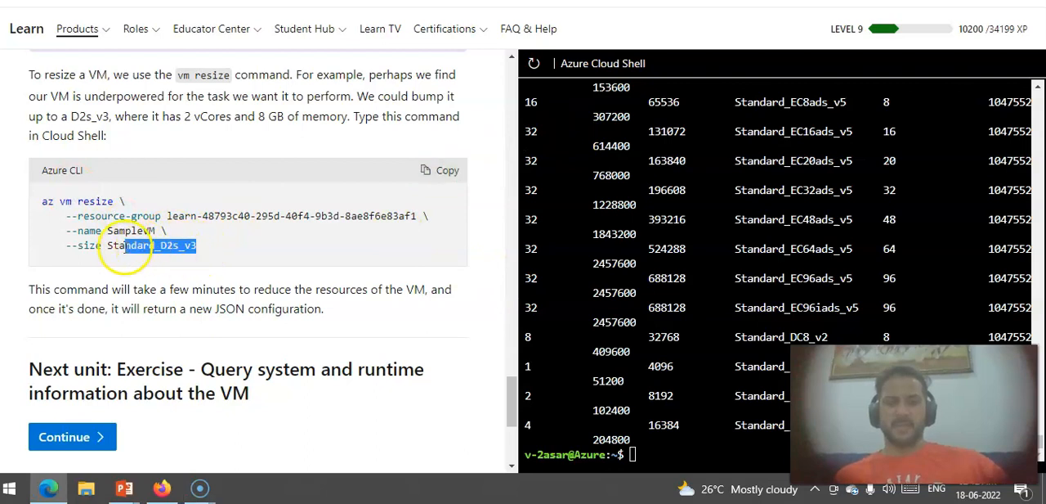
double_click(132, 230)
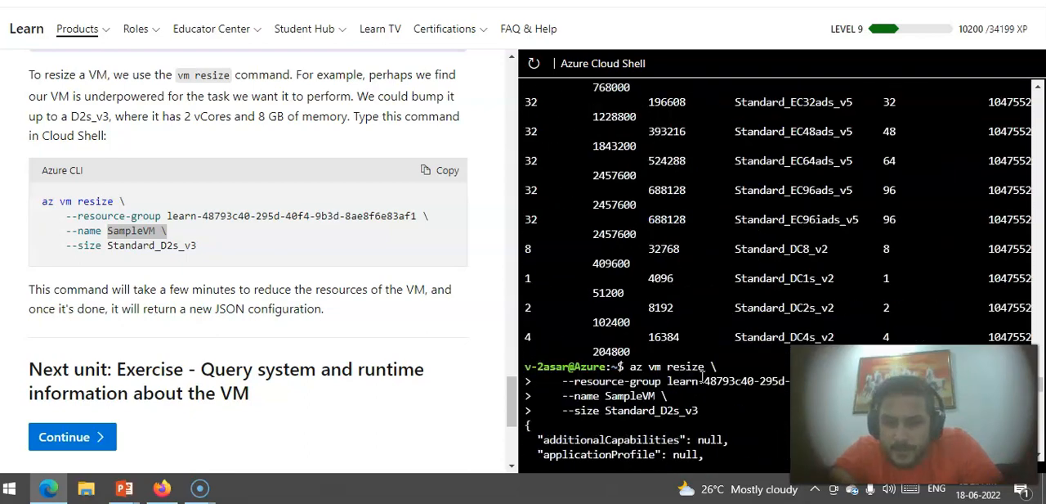
- Review the resize JSON output confirming vmSize Standard_D2s_v3
scroll(down, 3)
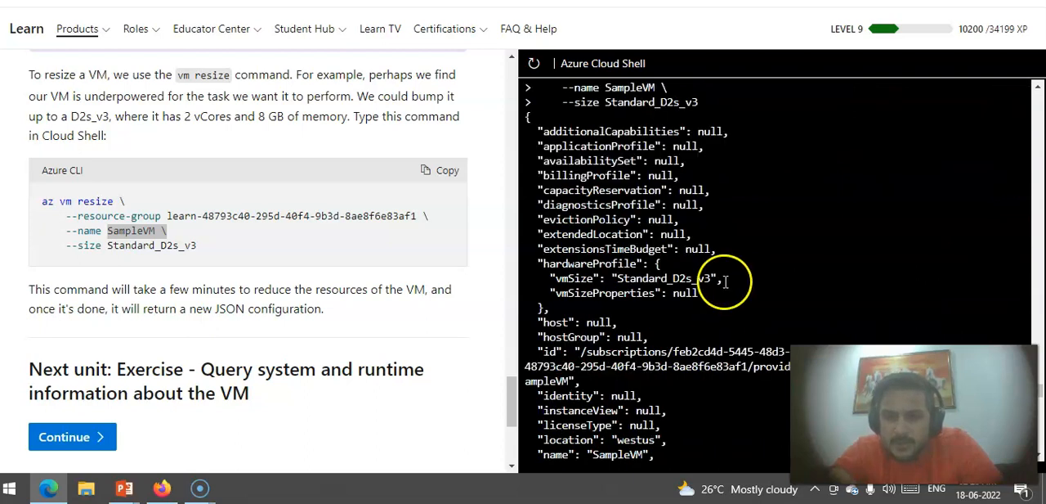
drag(544, 263, 722, 278)
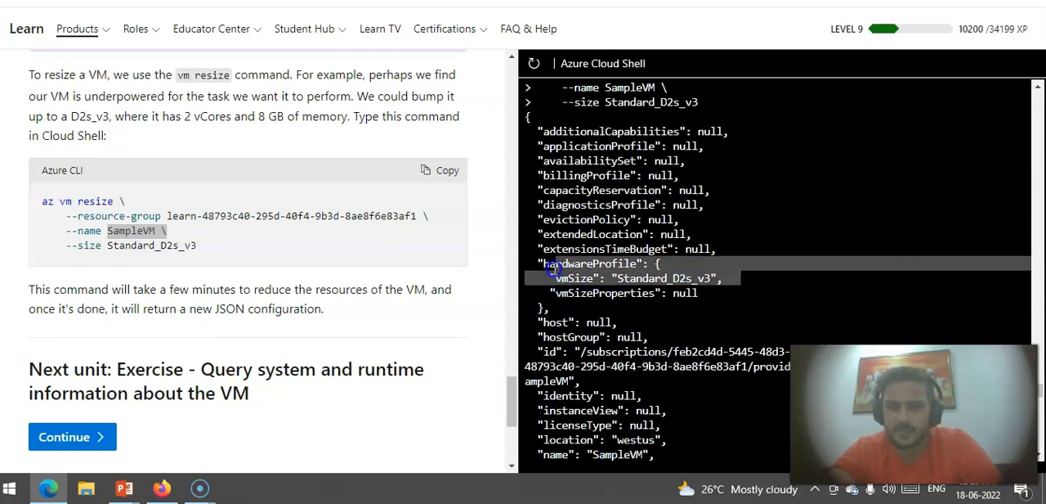
scroll(down, 3)
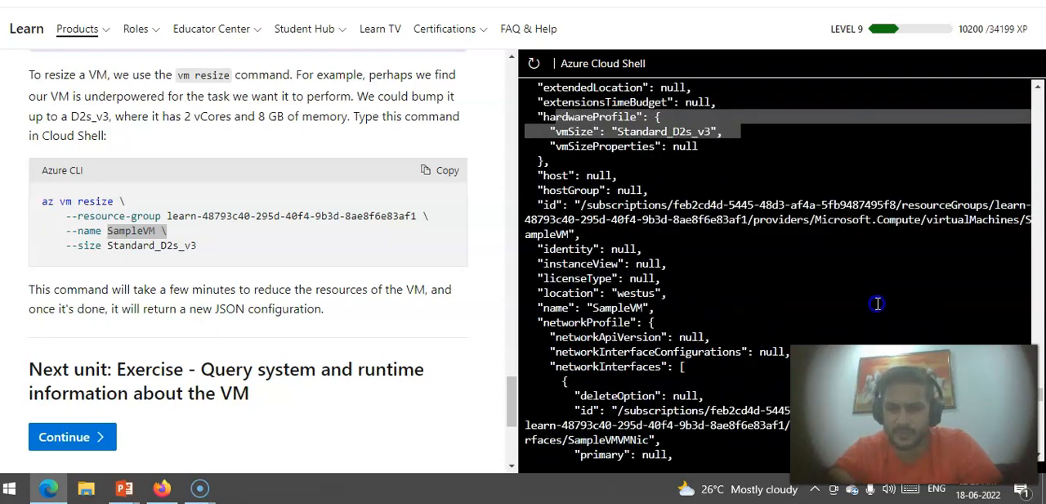
scroll(down, 3)
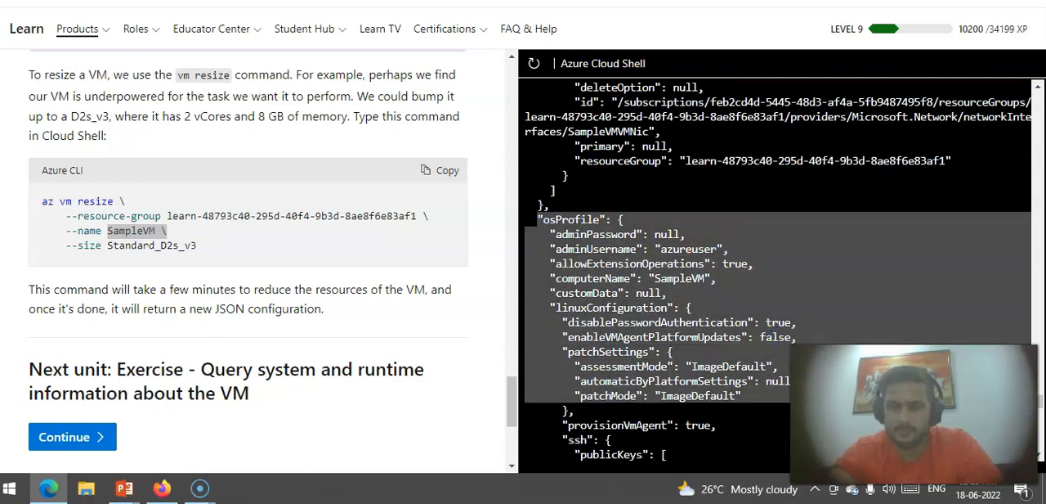
scroll(down, 3)
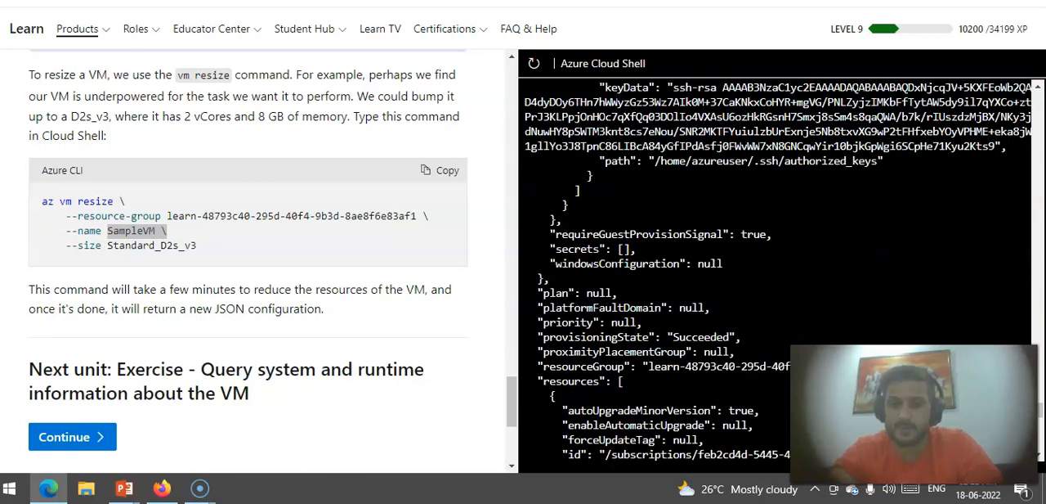
scroll(down, 3)
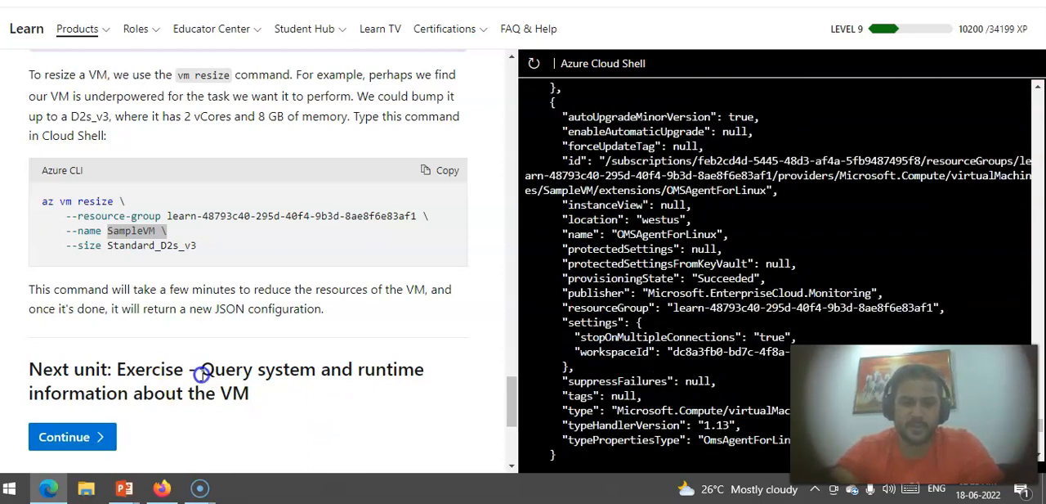
double_click(131, 230)
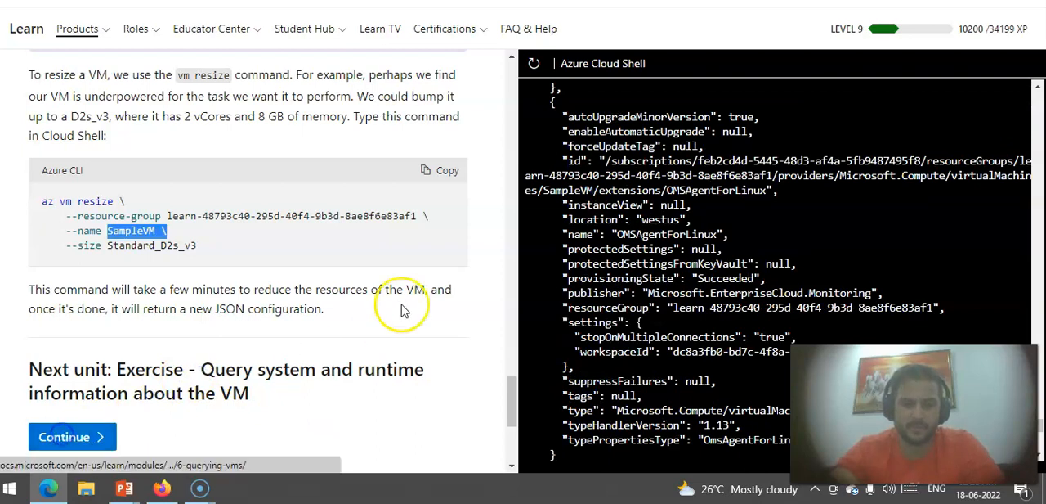
- Continue to the query system information unit and scroll to Get VM details
click(65, 436)
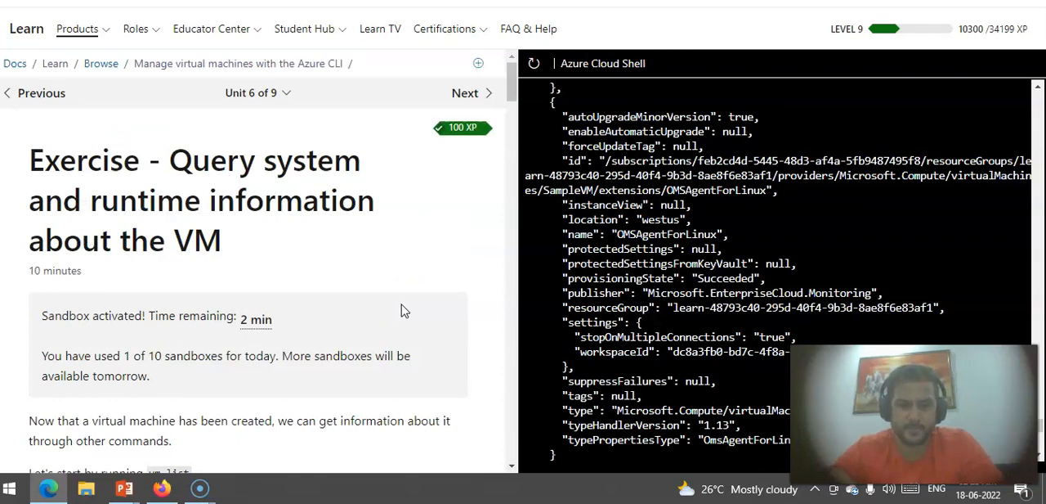
scroll(down, 3)
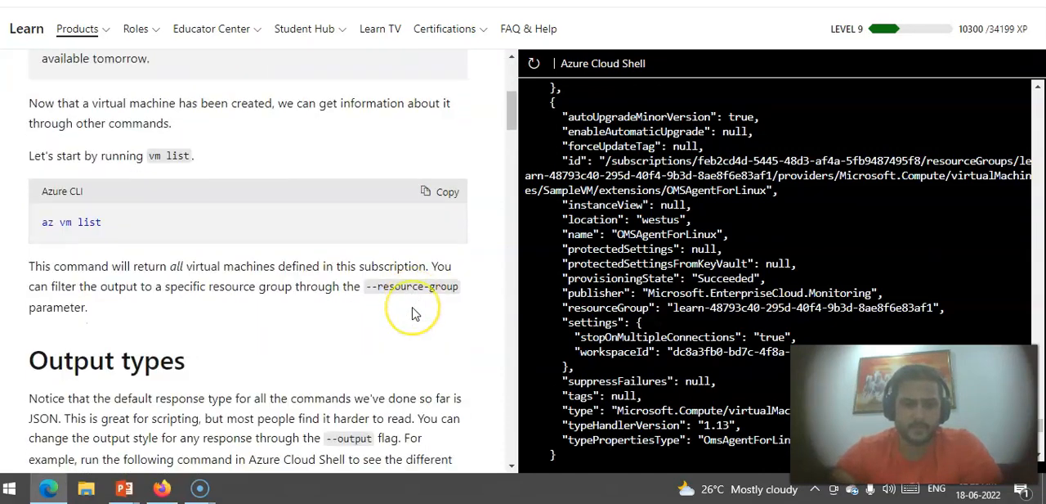
scroll(down, 3)
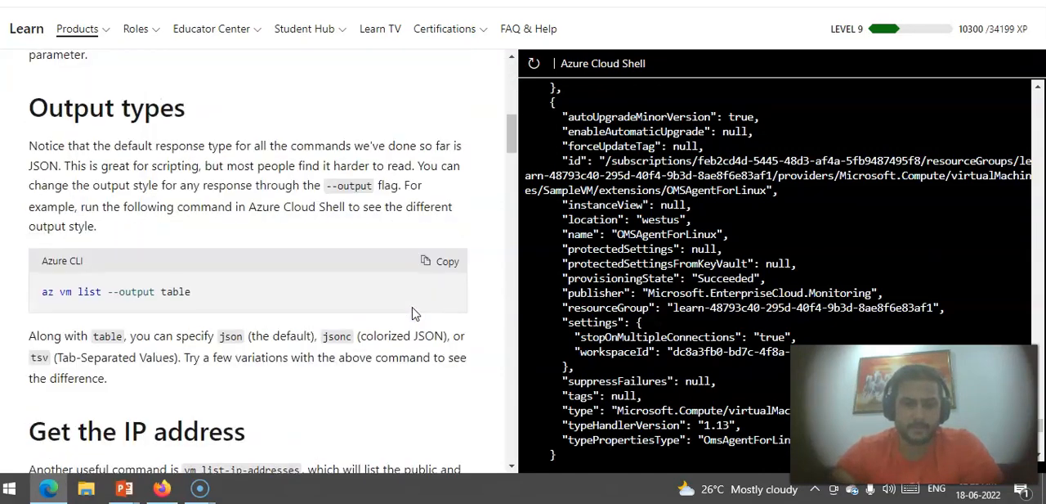
scroll(down, 3)
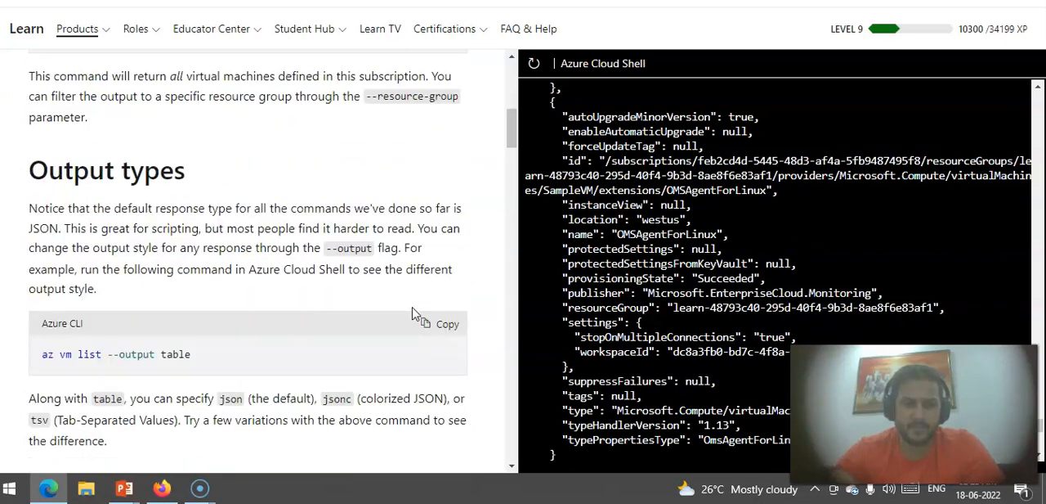
scroll(down, 3)
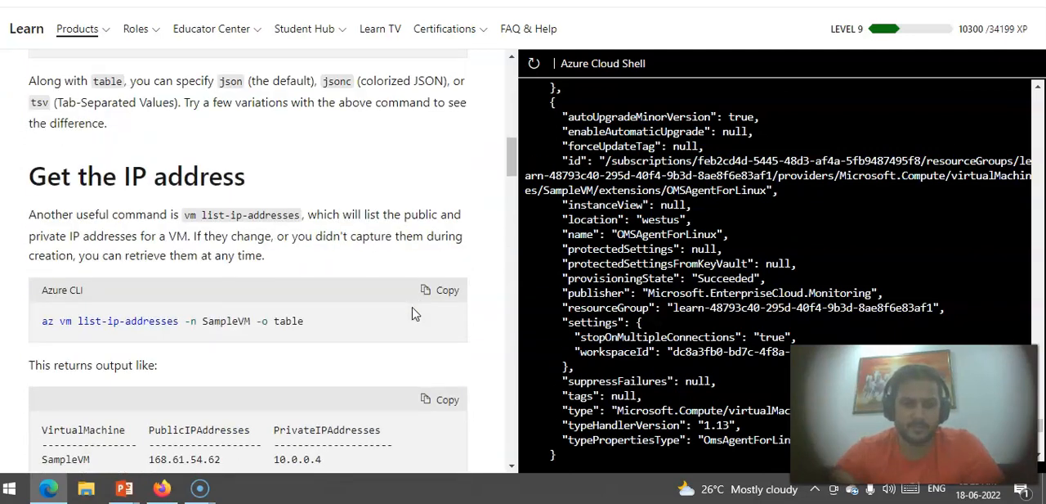
- Run az vm list-ip-addresses for SampleVM, showing public IP 20.245.162.91
click(439, 290)
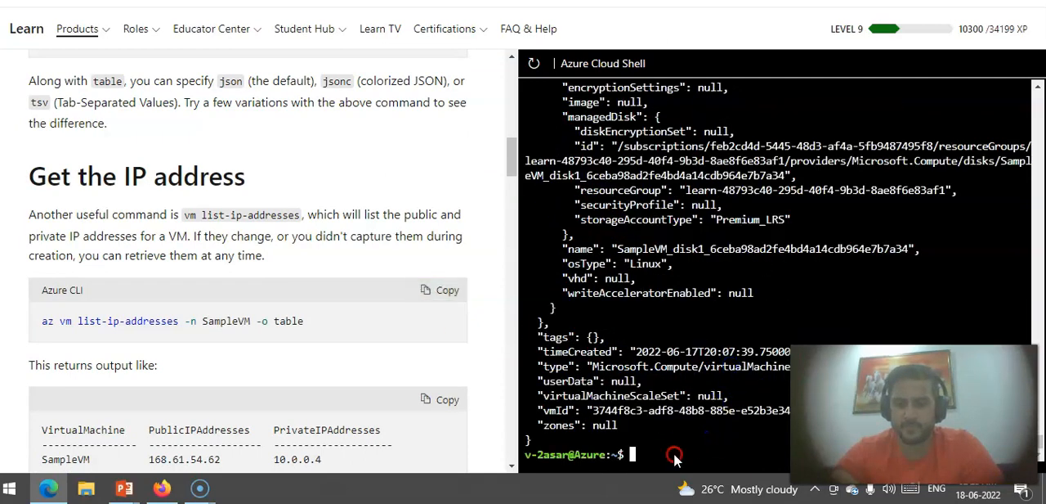
text(az vm list-ip-addresses -n)
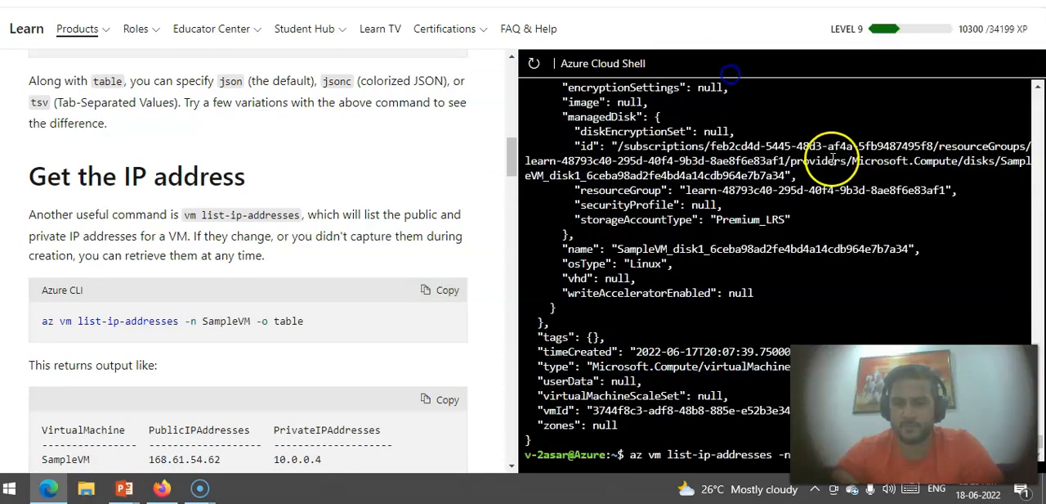
scroll(down, 3)
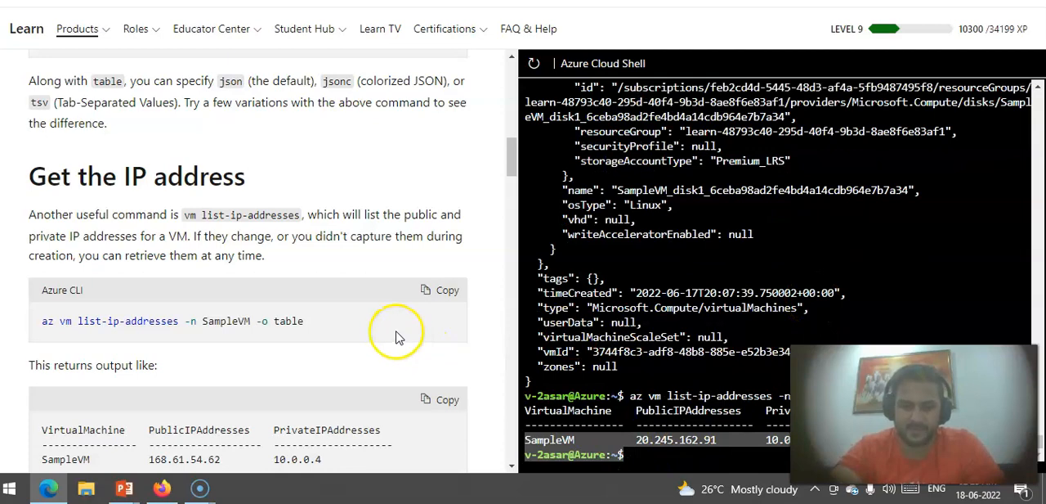
scroll(down, 3)
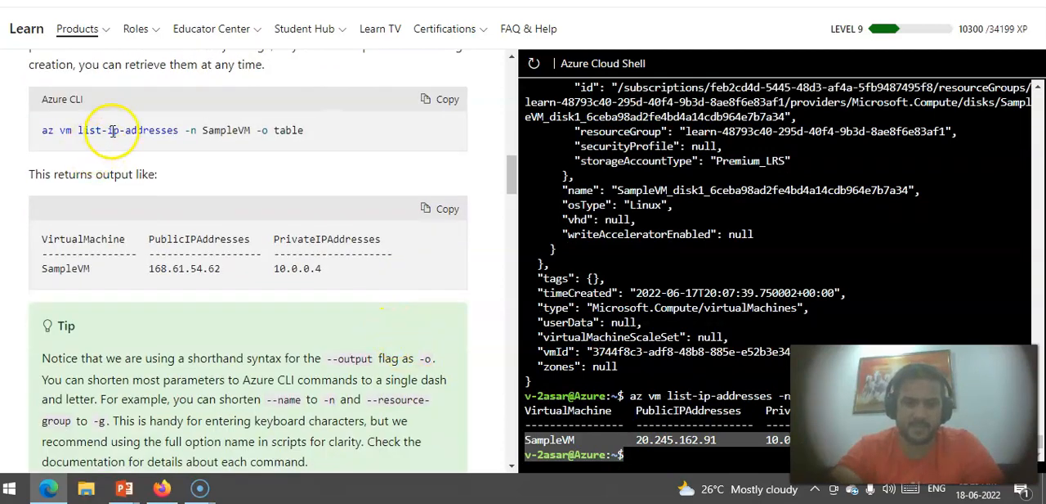
double_click(221, 130)
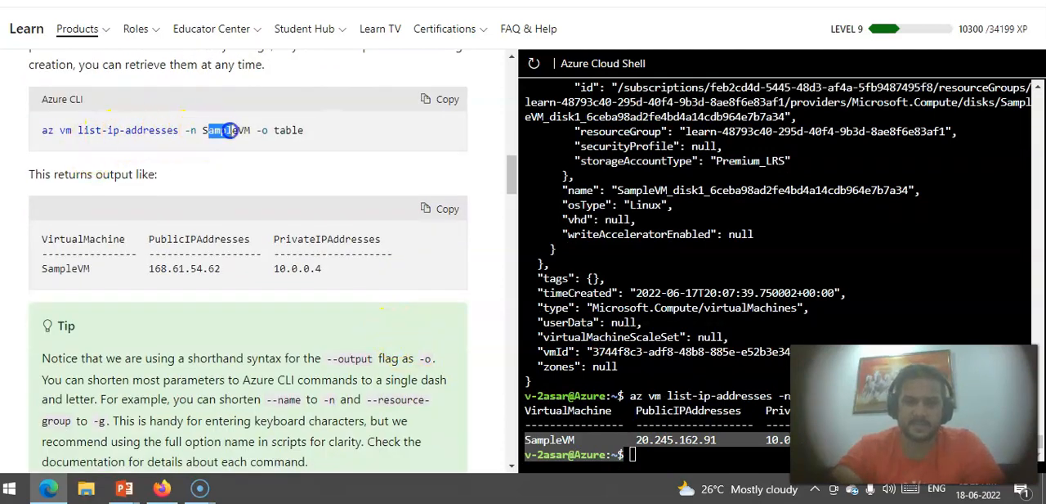
scroll(down, 3)
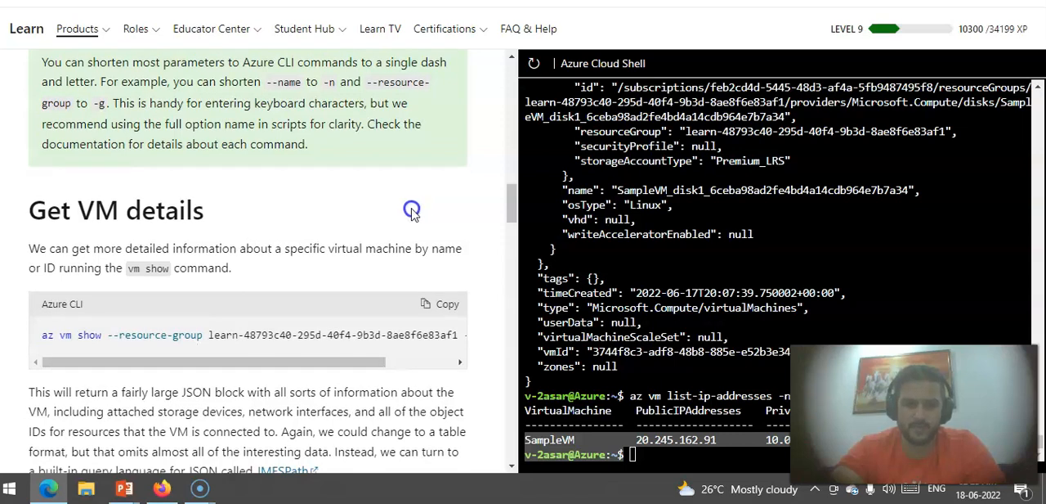
- Run az vm show with the learn-48793c40 resource group, correcting the name to SampleVM
click(439, 304)
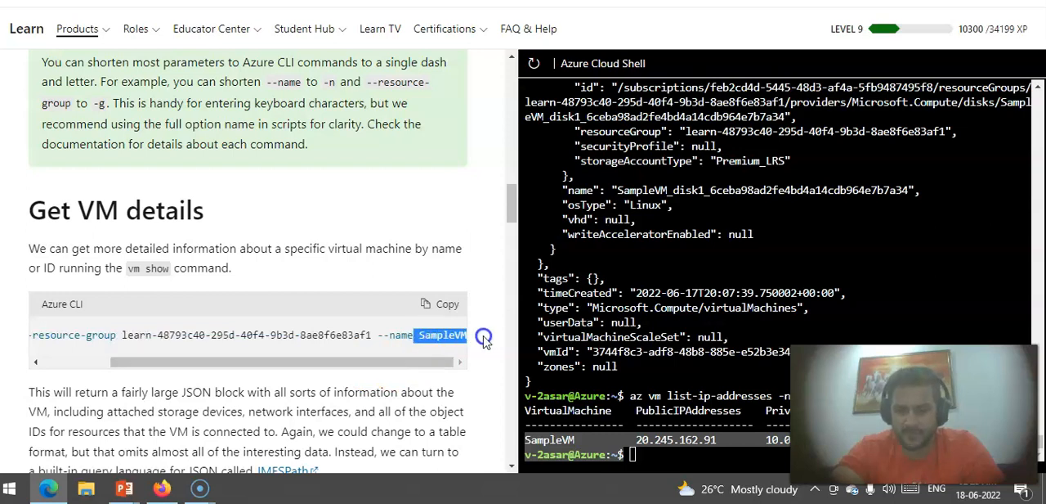
right_click(683, 458)
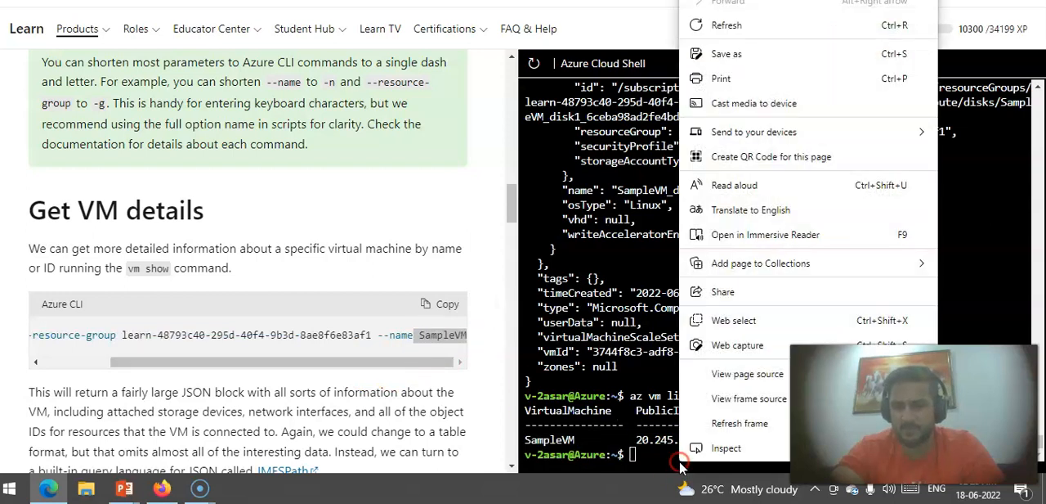
mouse_move(731, 53)
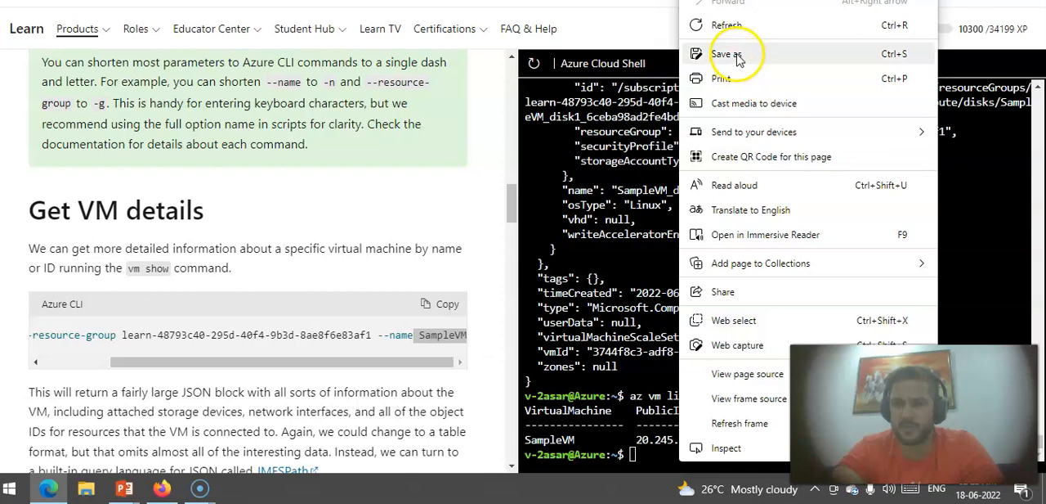
right_click(637, 455)
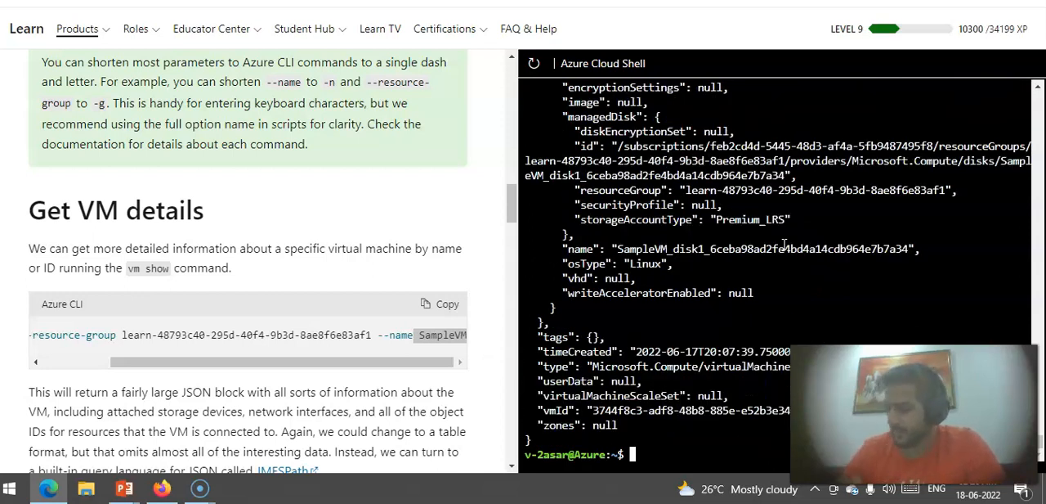
text(az vm show --resource-group learn-48793c40-295d-40f4-9b3d-8ae8f6e83af1 --name SampleVM)
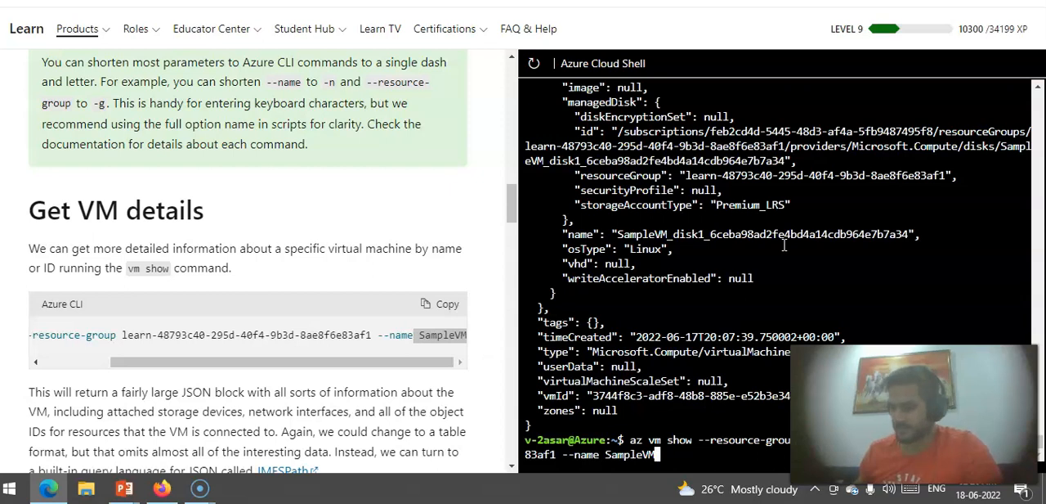
key(Backspace)
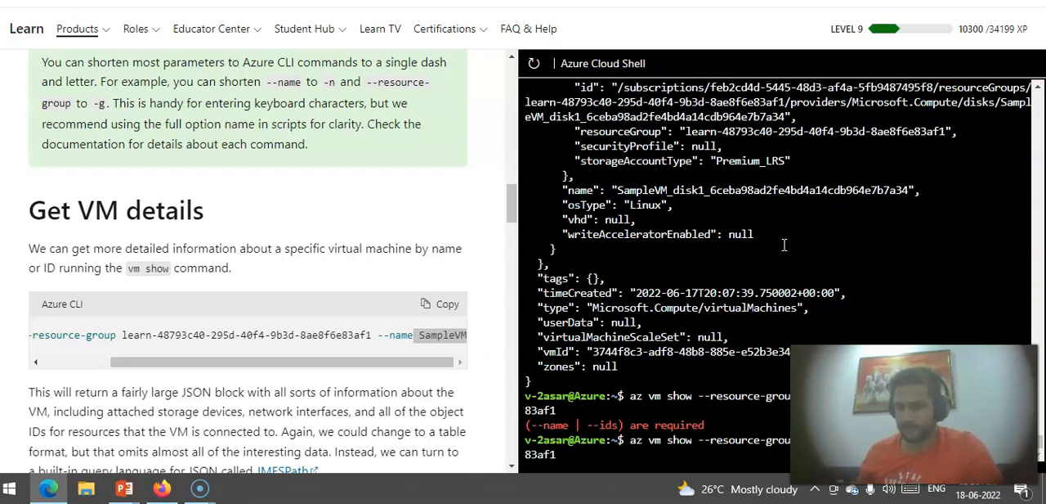
text(--name SampleVM)
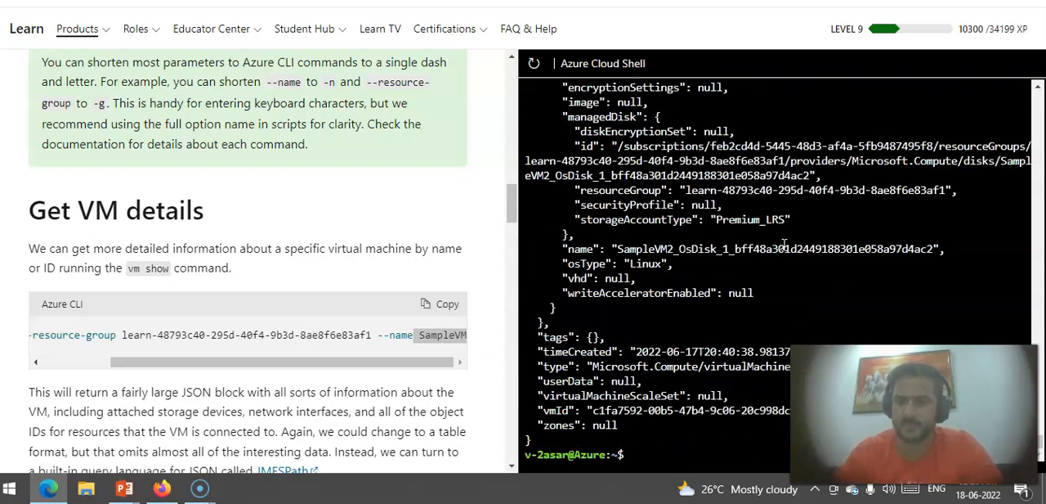
scroll(down, 3)
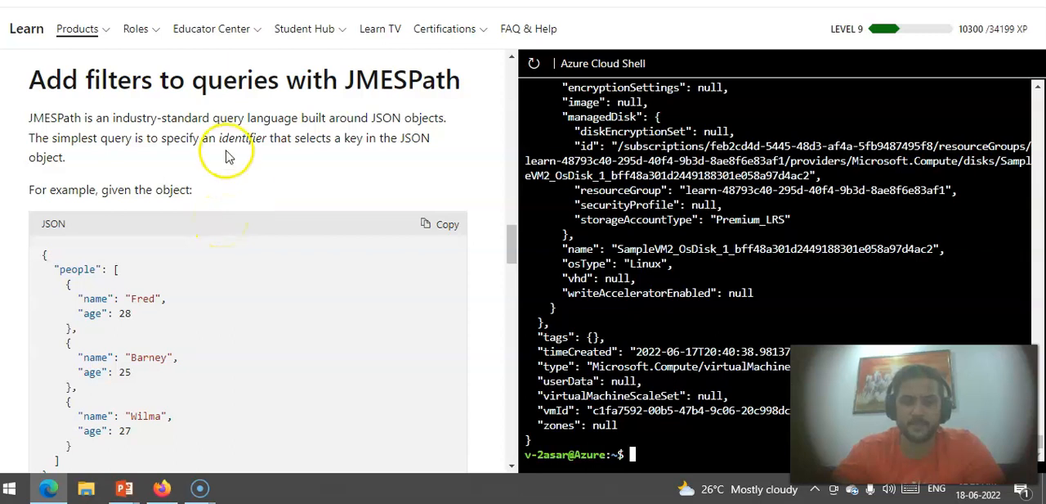
mouse_move(294, 171)
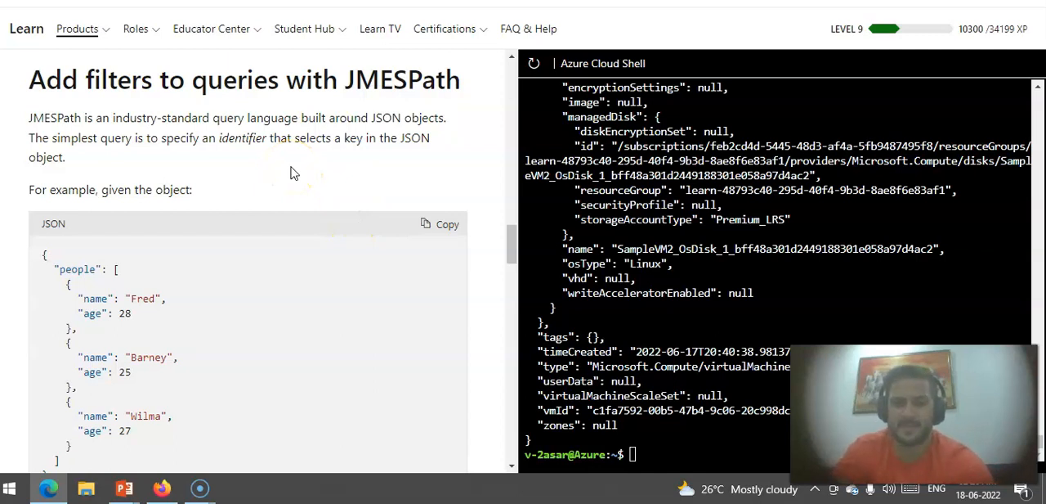
- Scroll through the JMESPath filtering sections down to the Continue button for the next unit
scroll(down, 3)
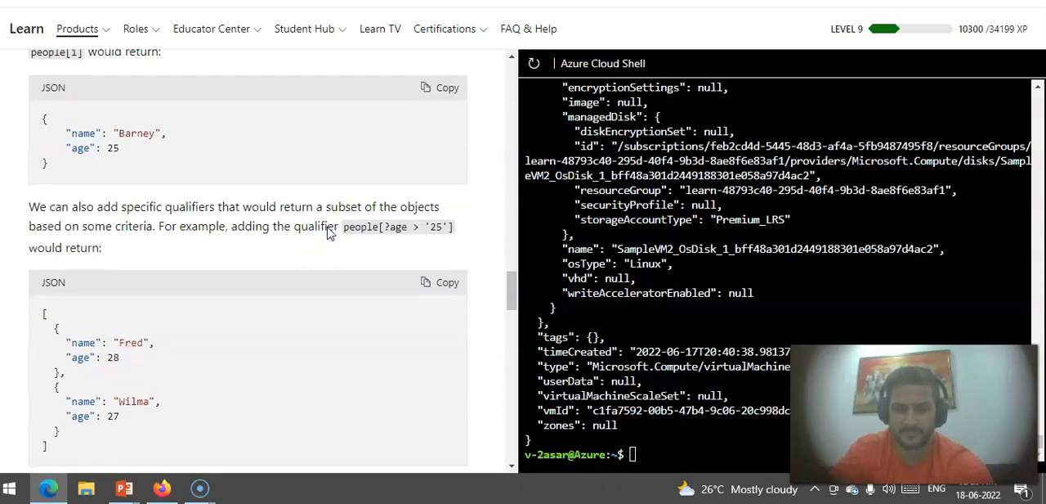
scroll(down, 3)
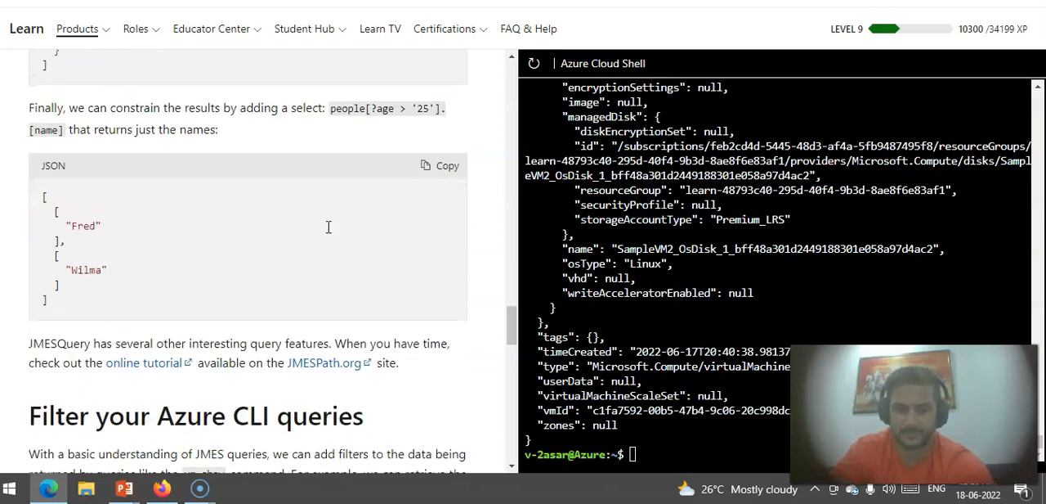
scroll(down, 3)
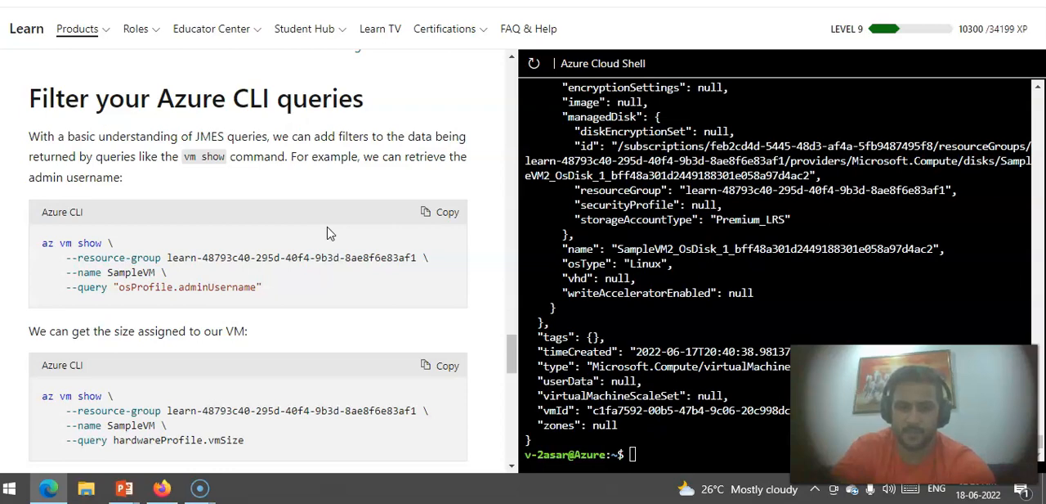
scroll(down, 3)
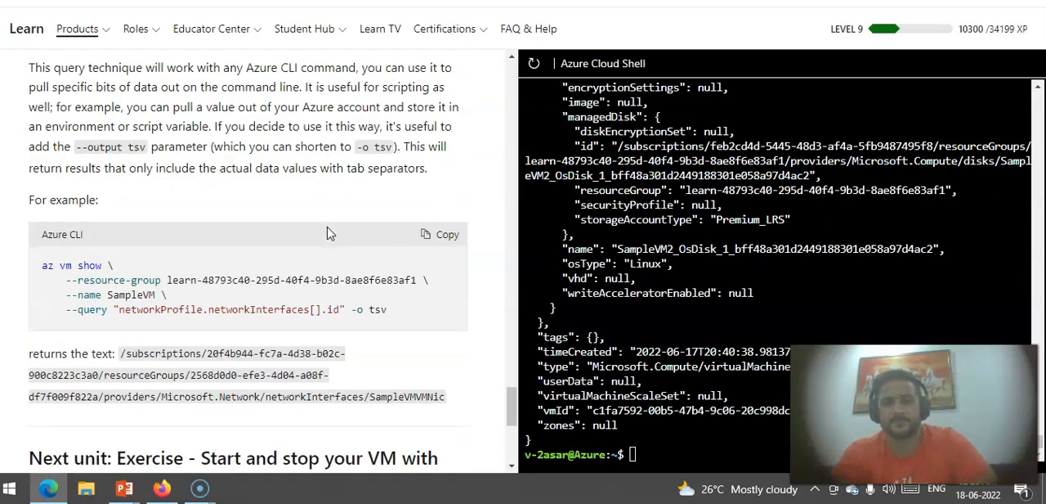
scroll(down, 3)
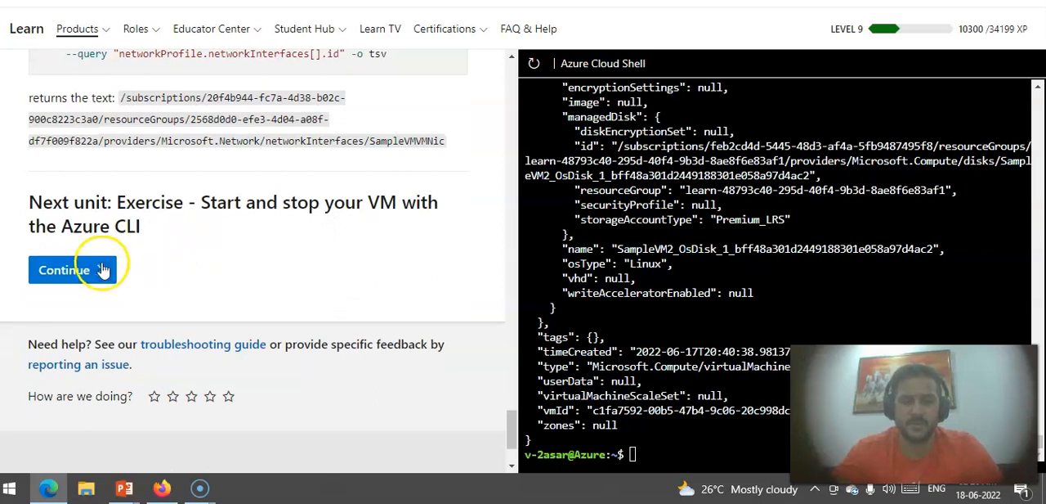
- Open the Start and stop exercise, mark the resource group in the az vm stop example, and read on
click(64, 270)
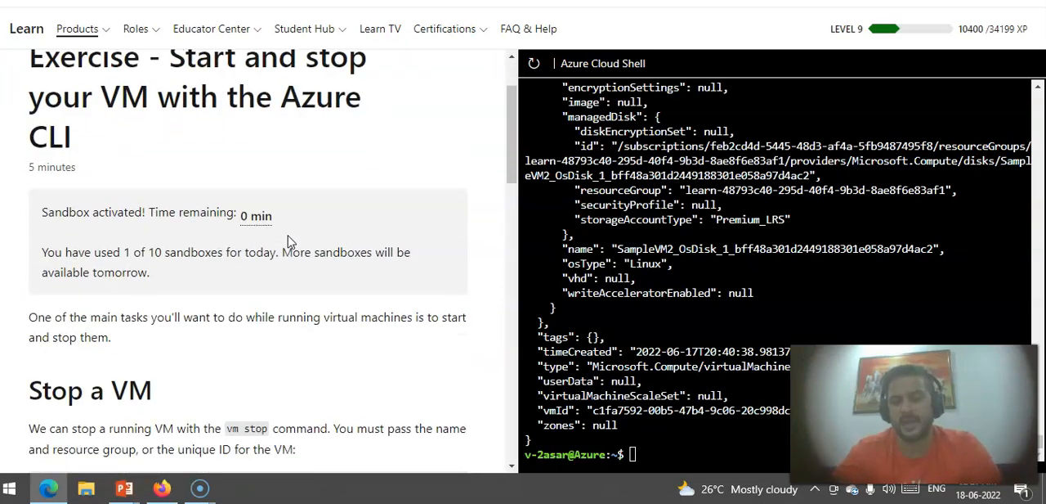
scroll(down, 3)
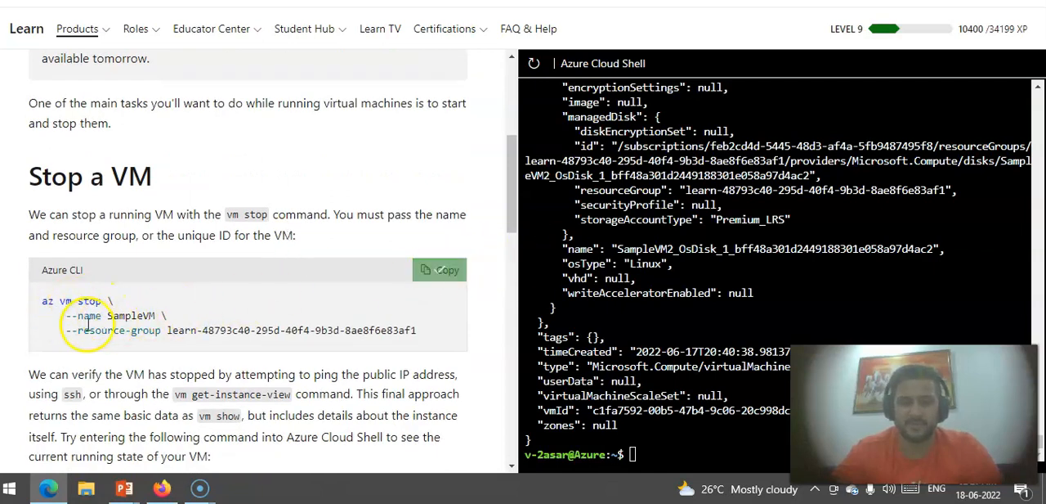
drag(169, 329, 274, 330)
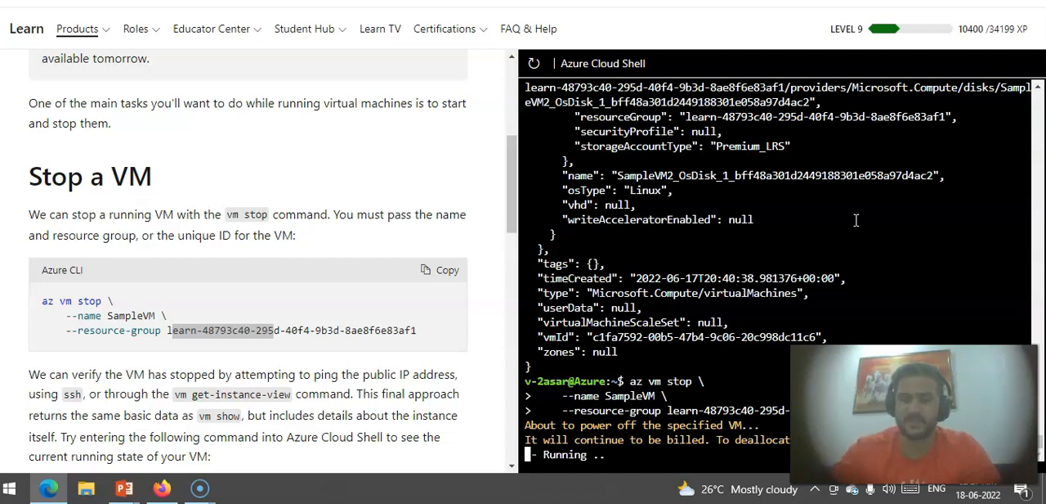
scroll(down, 3)
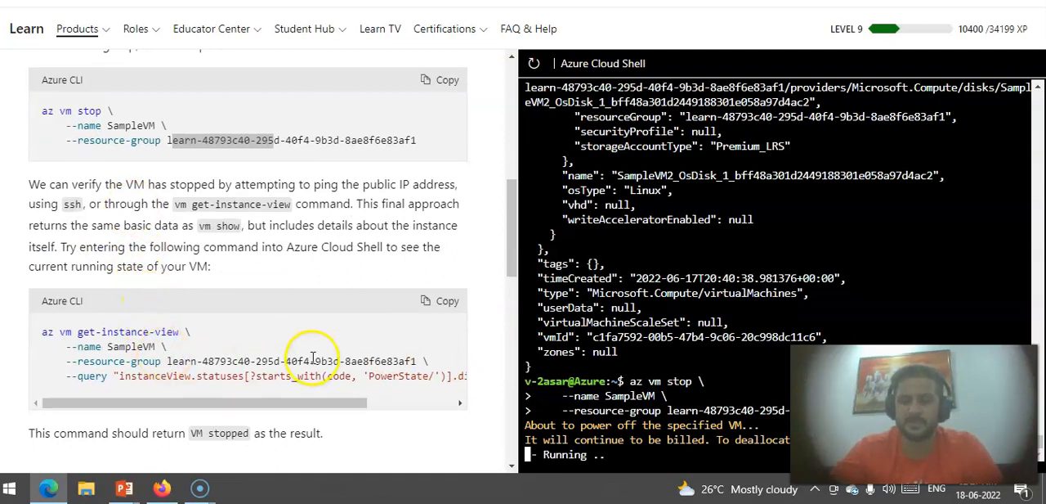
scroll(down, 3)
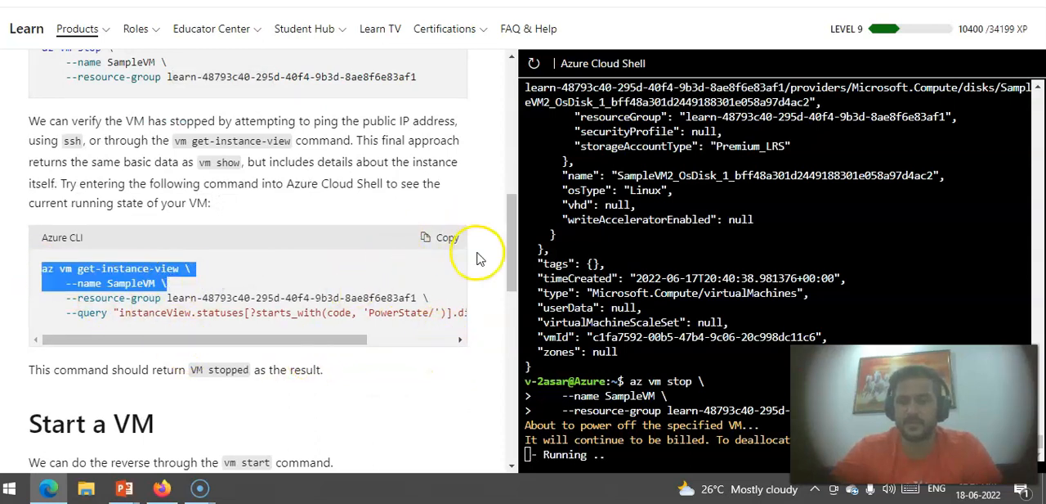
scroll(down, 3)
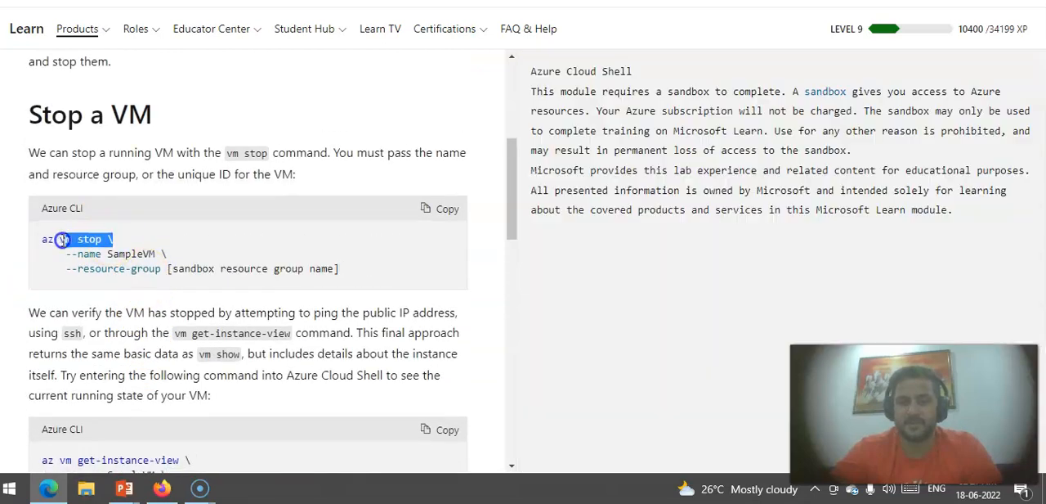
- Scroll past Start a VM to the Restart a VM section and the Install software next unit
scroll(down, 3)
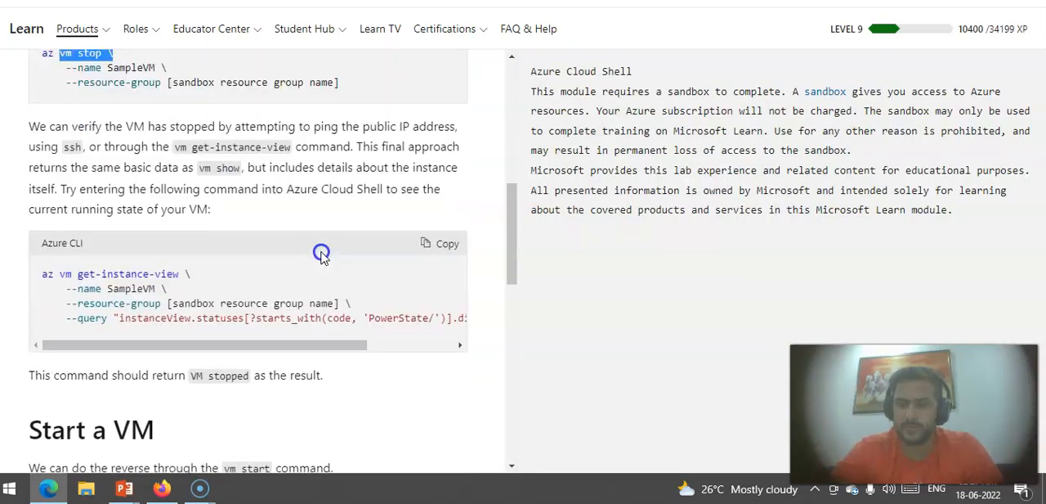
scroll(down, 3)
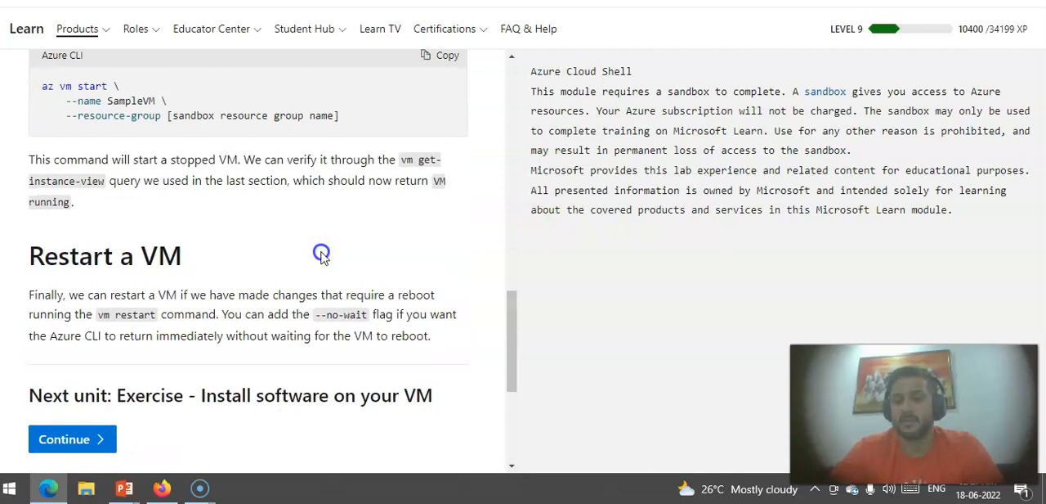
scroll(down, 3)
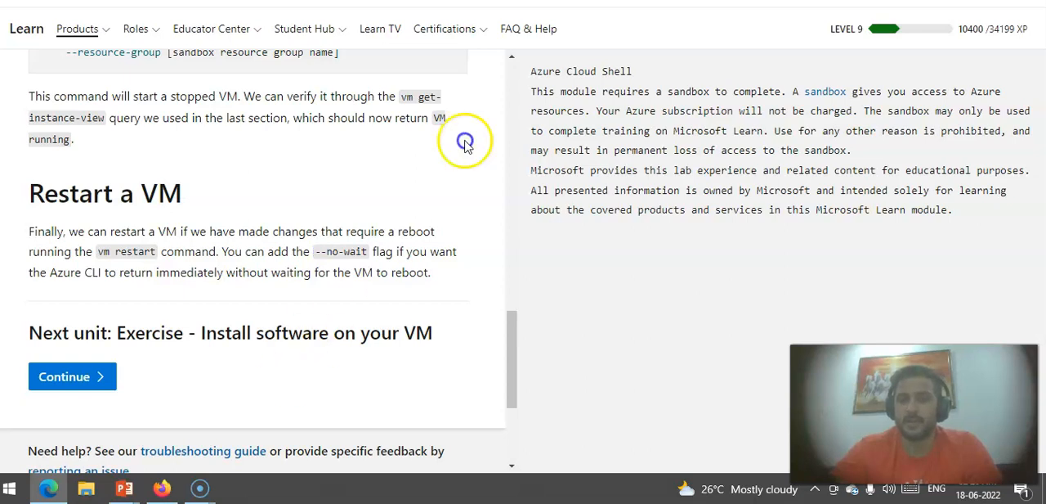
mouse_move(502, 223)
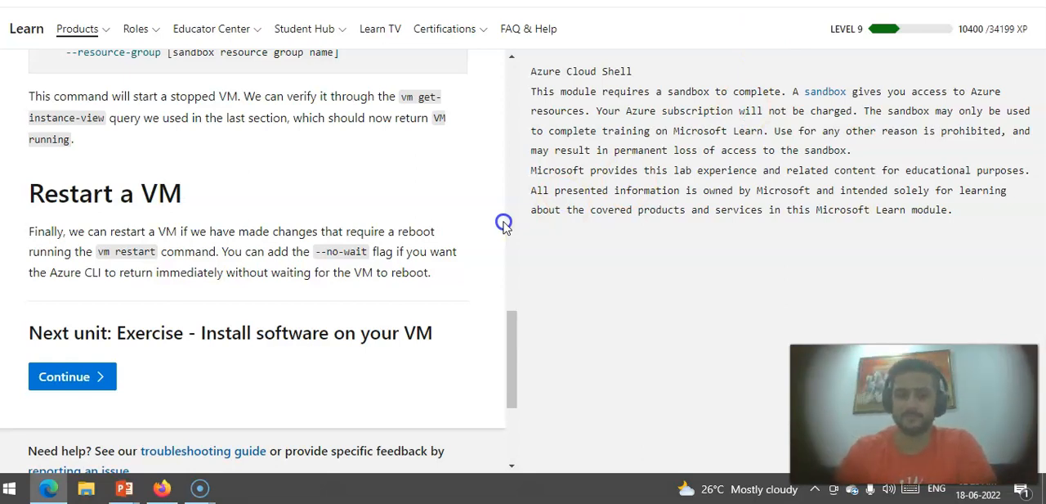
mouse_move(460, 214)
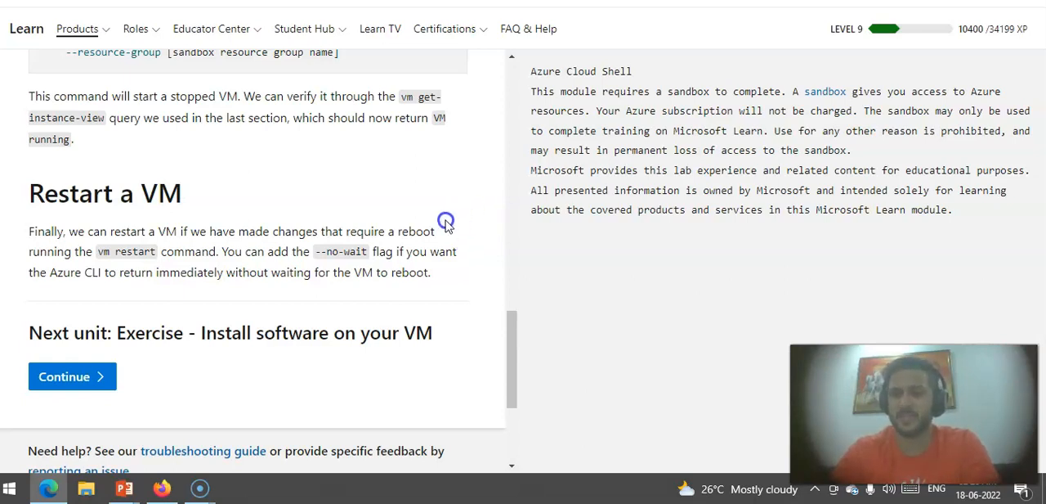
mouse_move(432, 239)
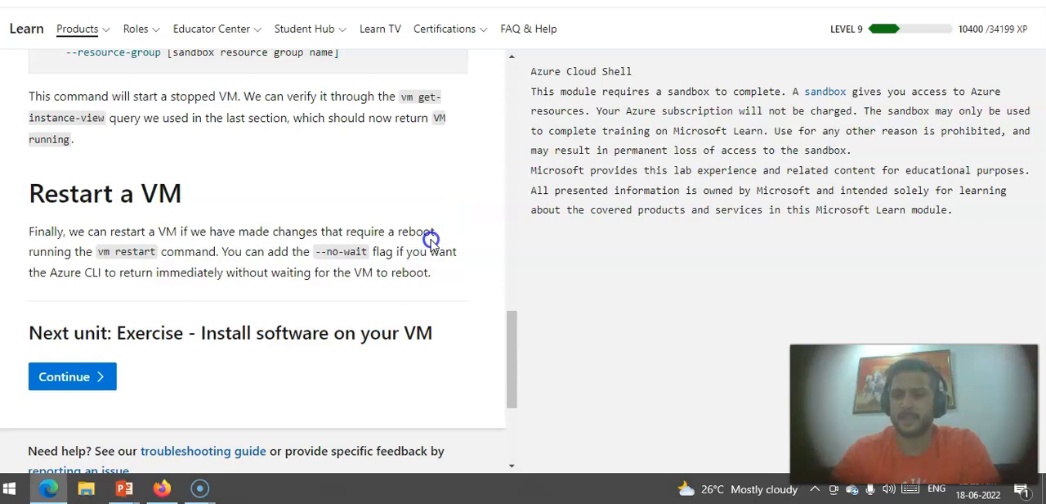